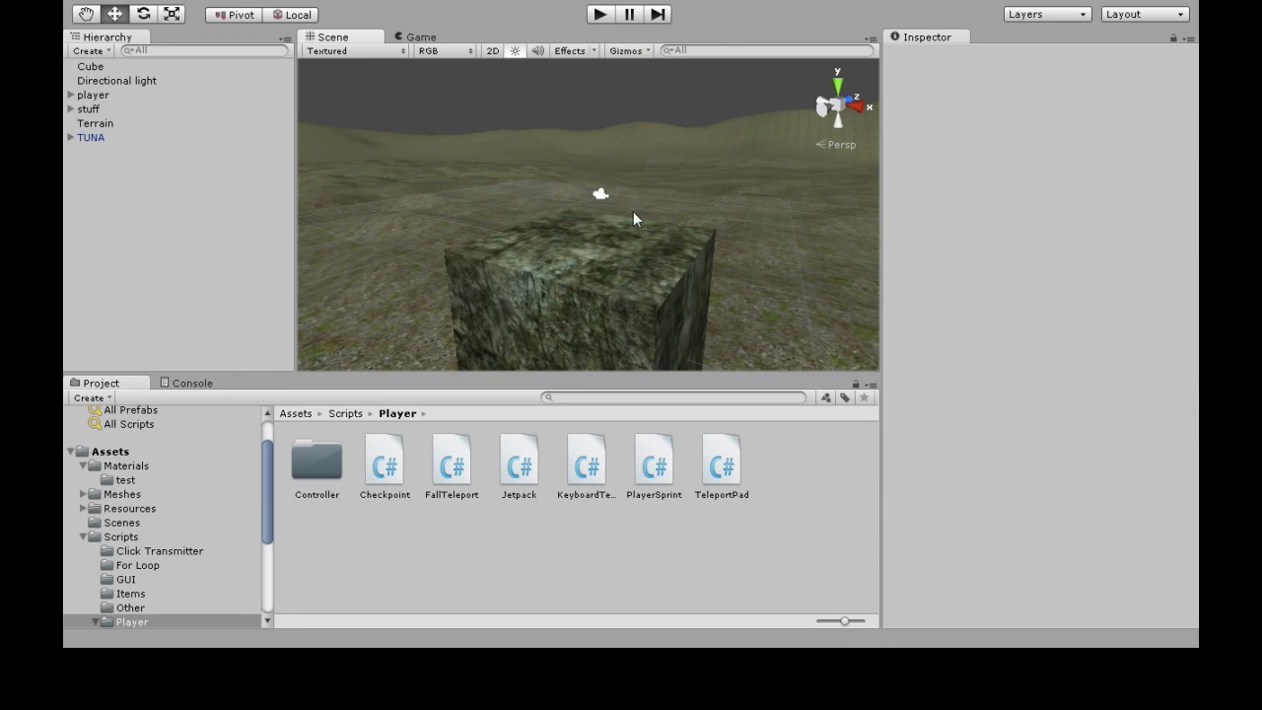
pyautogui.moveTo(402, 176)
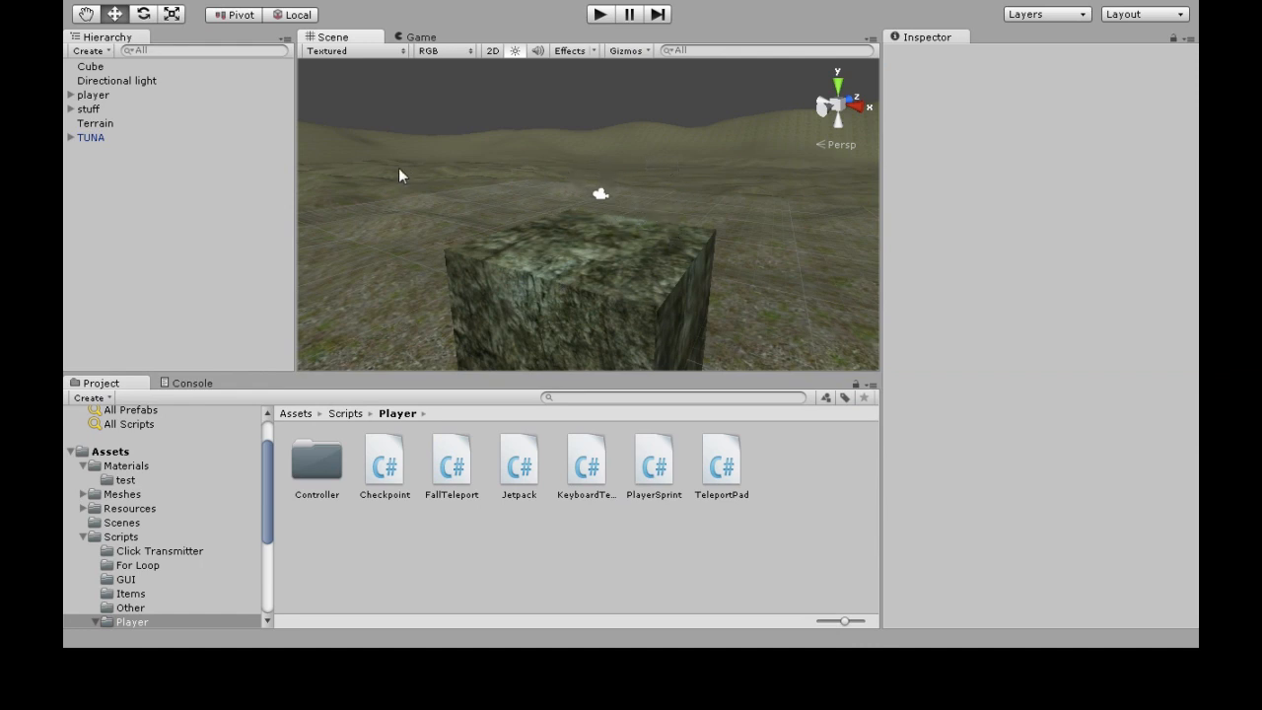
pyautogui.moveTo(522, 181)
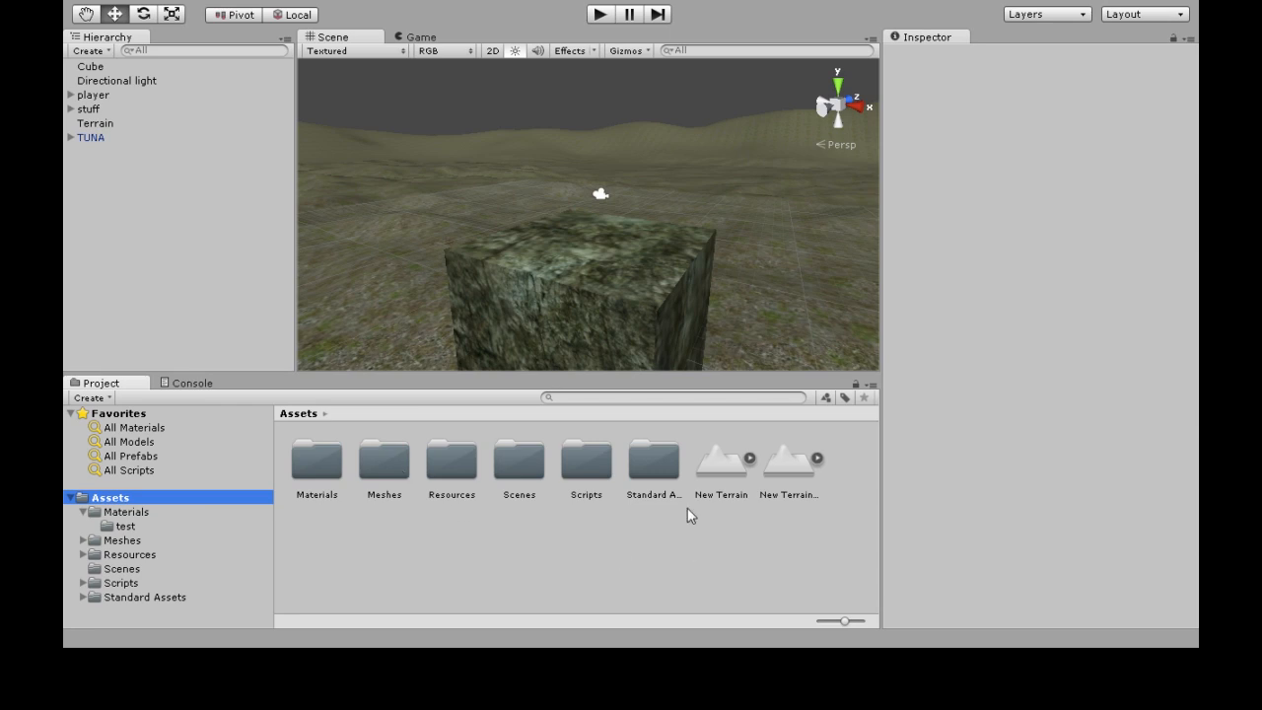
pyautogui.moveTo(194, 596)
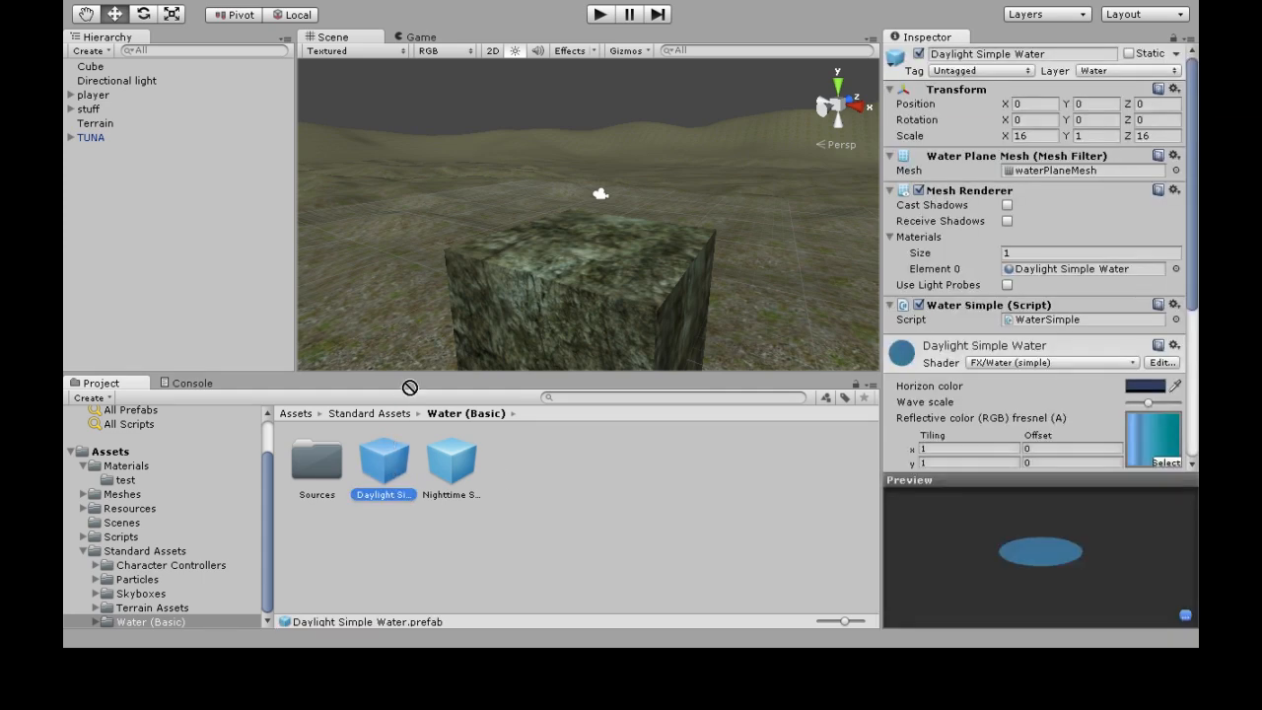
# Drop the Daylight Simple Water prefab into the scene and scale it to 1000, 1, 1000
pyautogui.moveTo(382, 457); pyautogui.dragTo(512, 227)
pyautogui.write('1000')
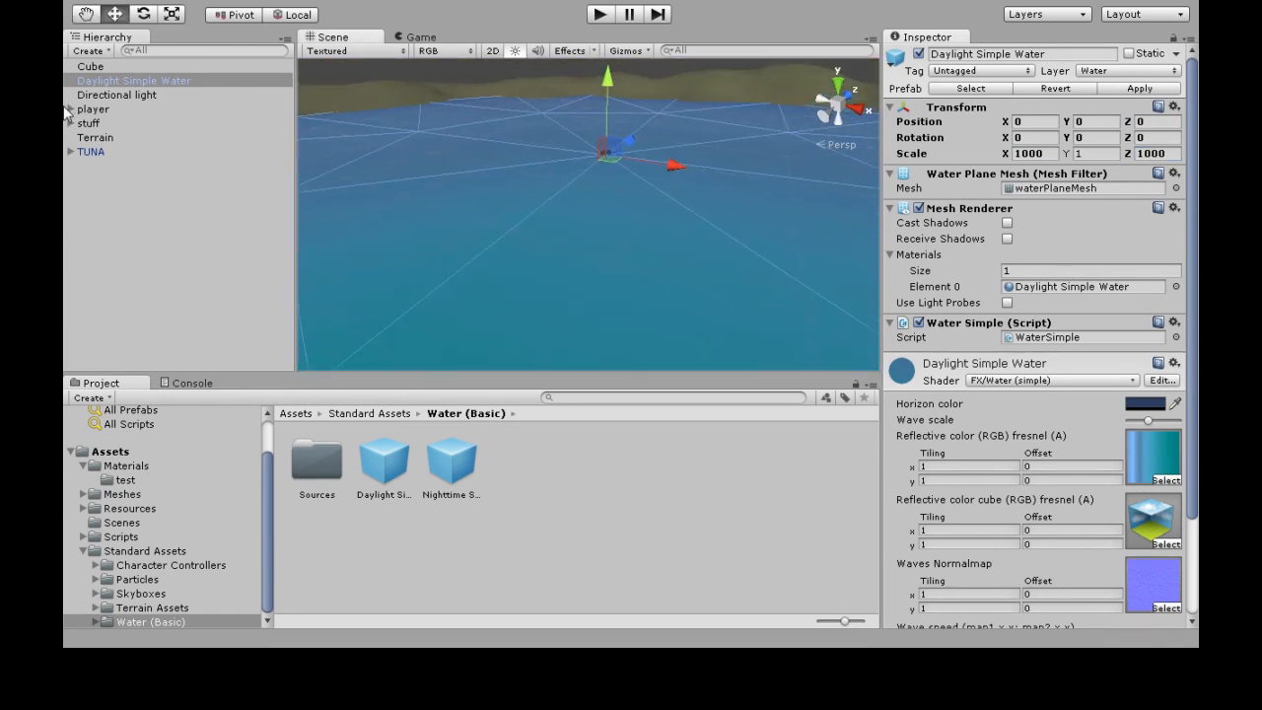
pyautogui.click(92, 109)
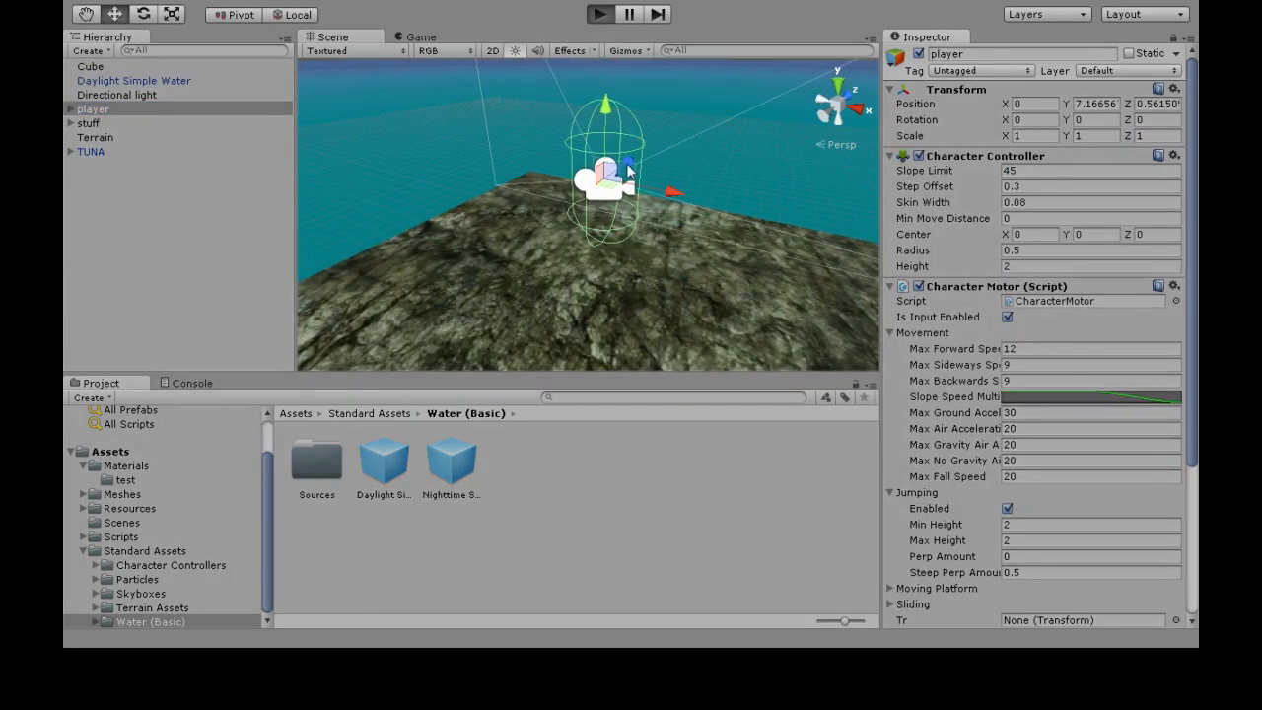
pyautogui.click(600, 13)
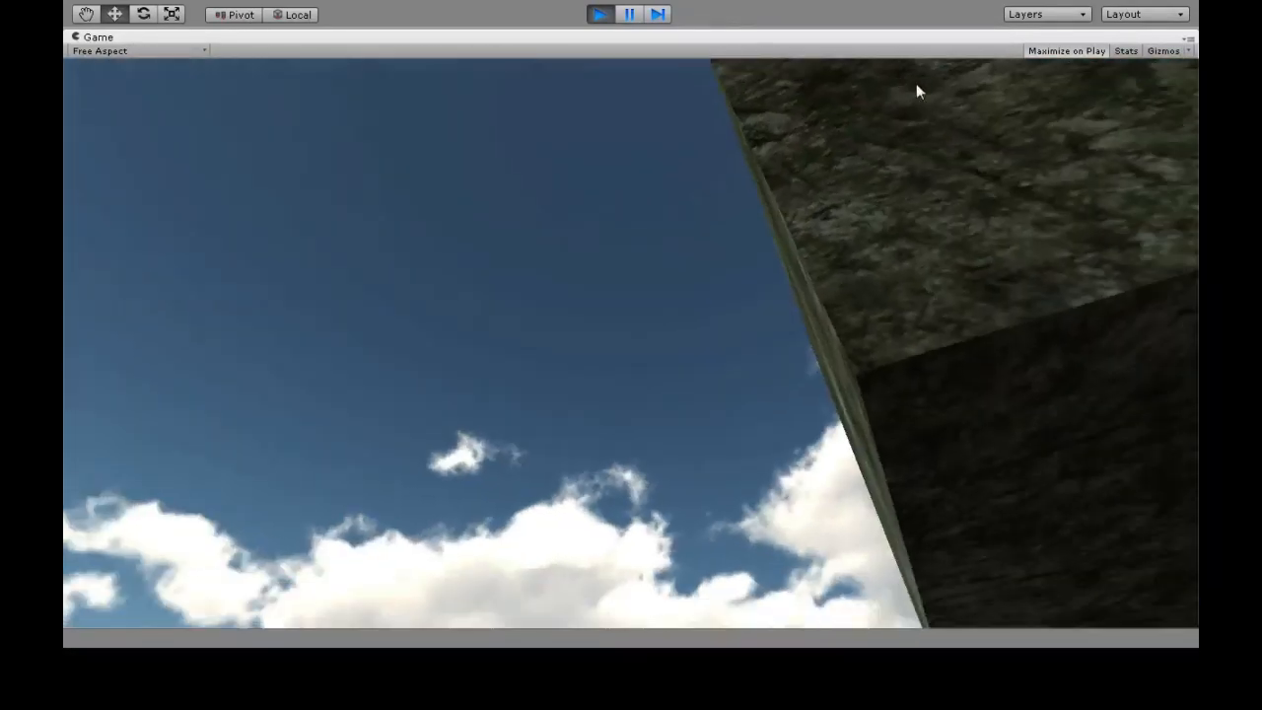
pyautogui.click(599, 14)
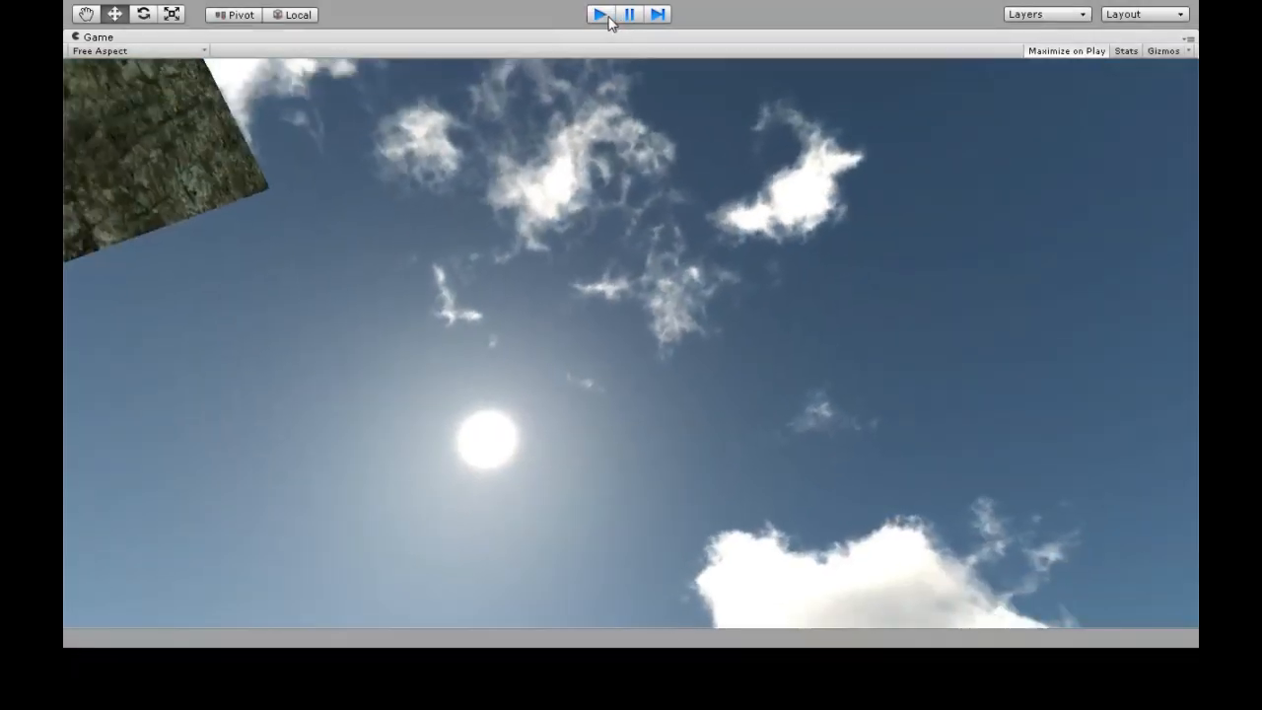
pyautogui.click(600, 14)
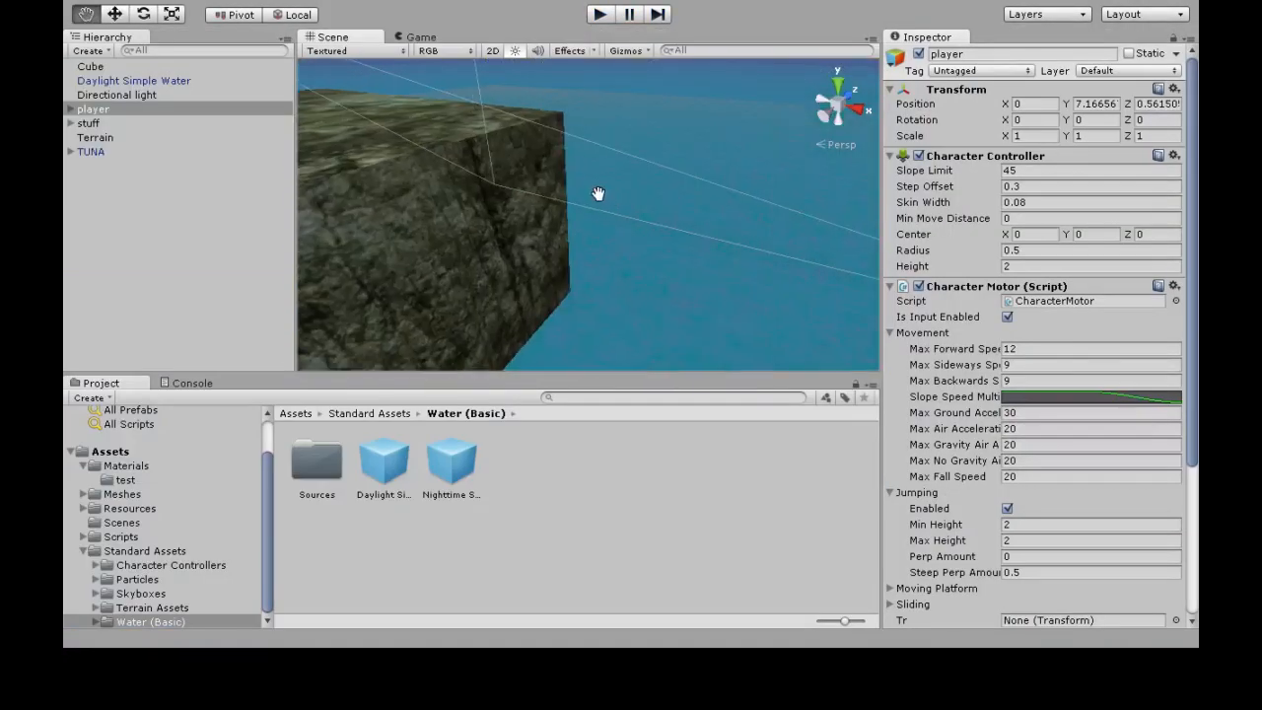
pyautogui.moveTo(595, 193); pyautogui.dragTo(562, 244)
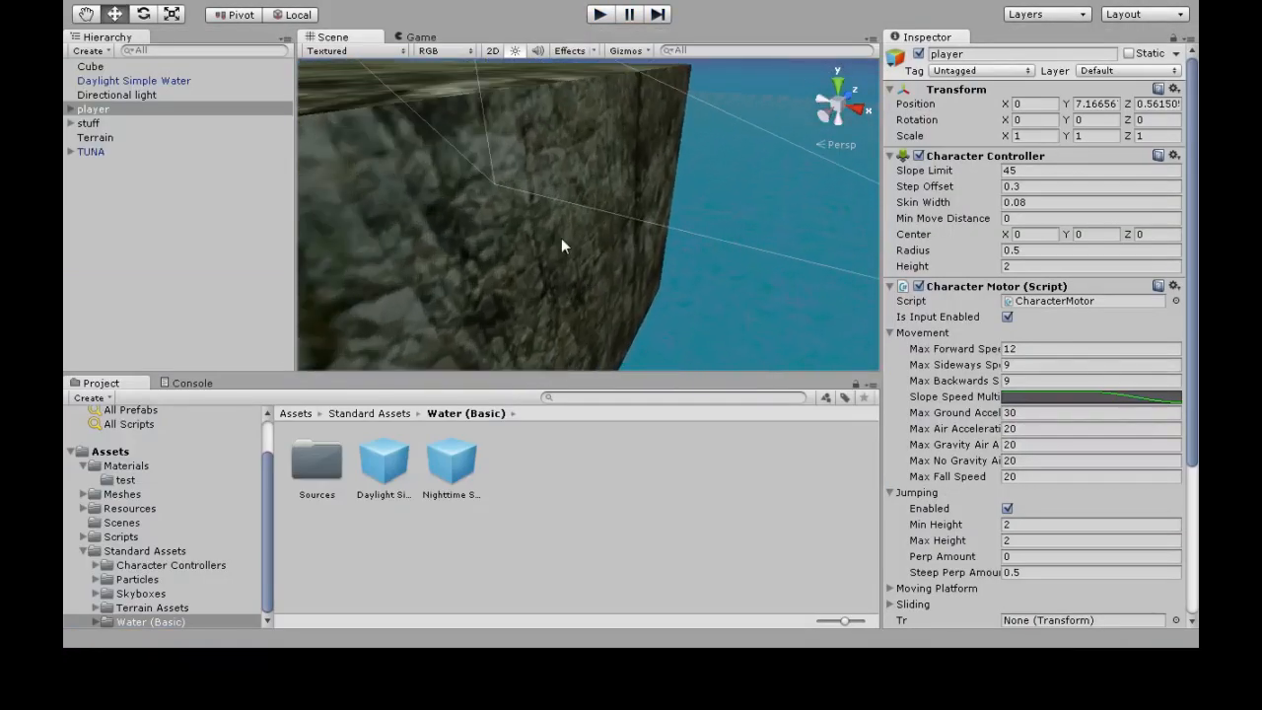
pyautogui.moveTo(562, 246); pyautogui.dragTo(509, 148)
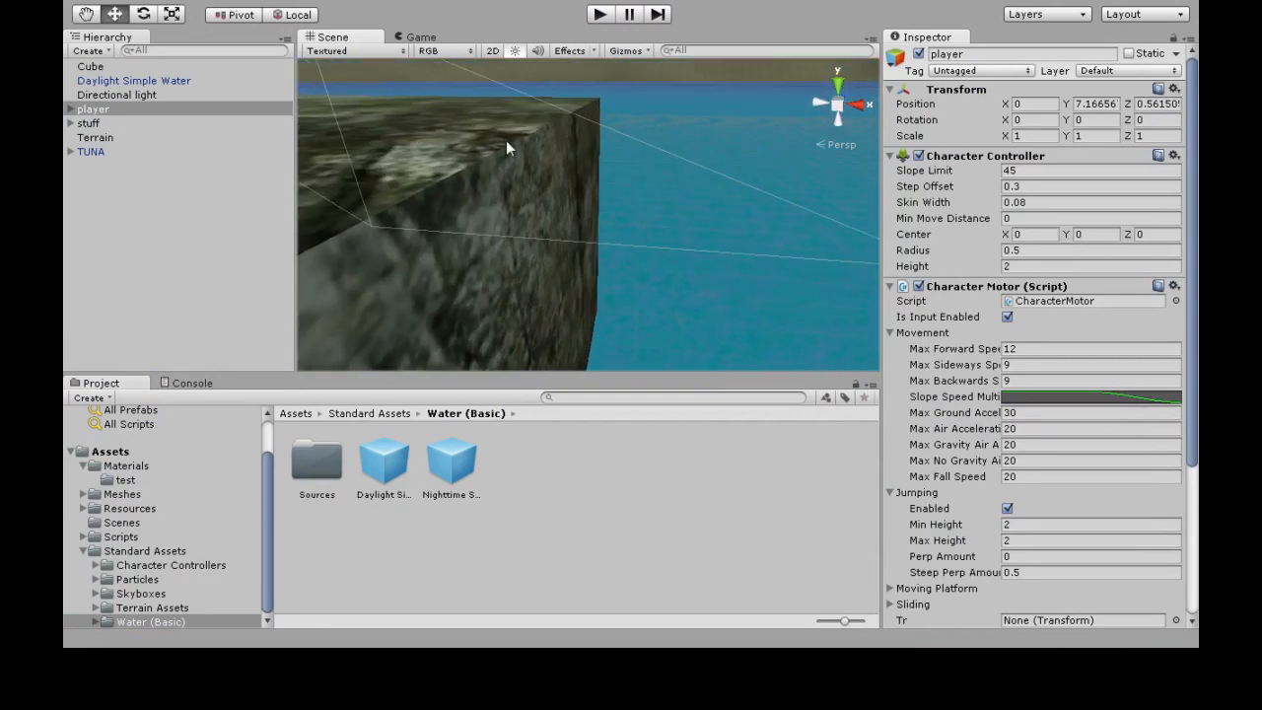
pyautogui.moveTo(508, 147); pyautogui.dragTo(750, 209)
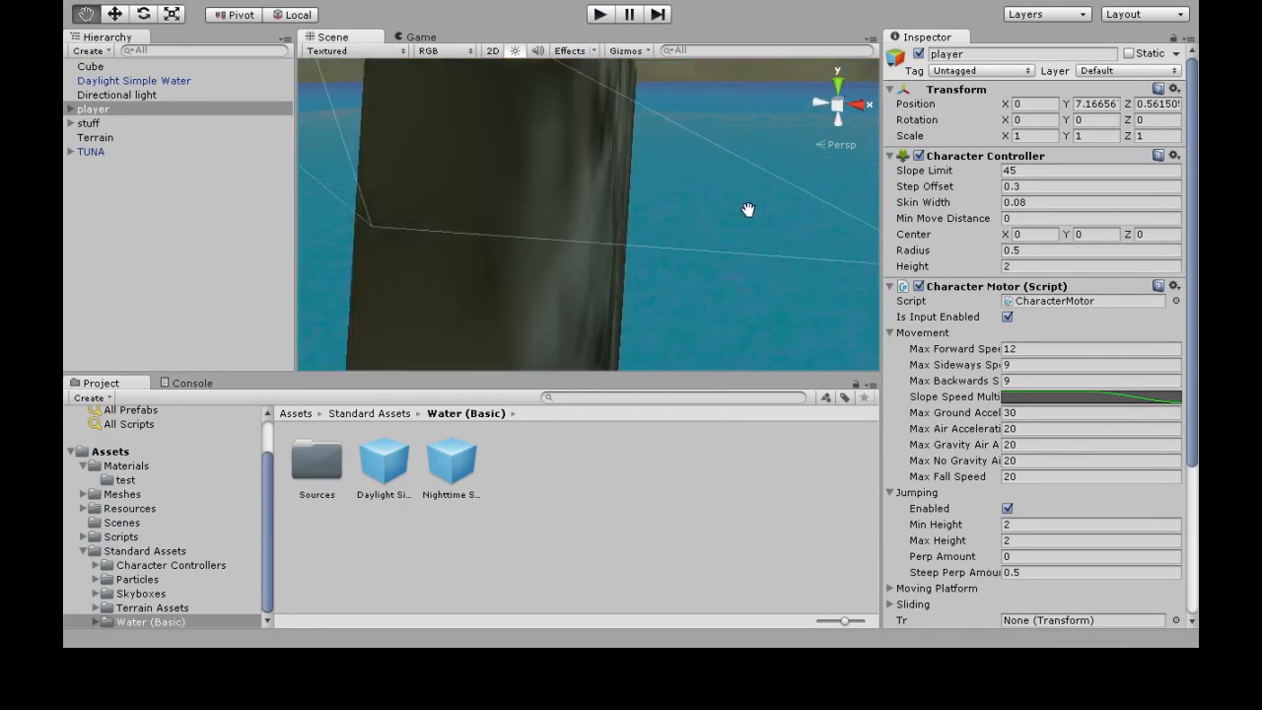
pyautogui.moveTo(750, 209); pyautogui.dragTo(635, 203)
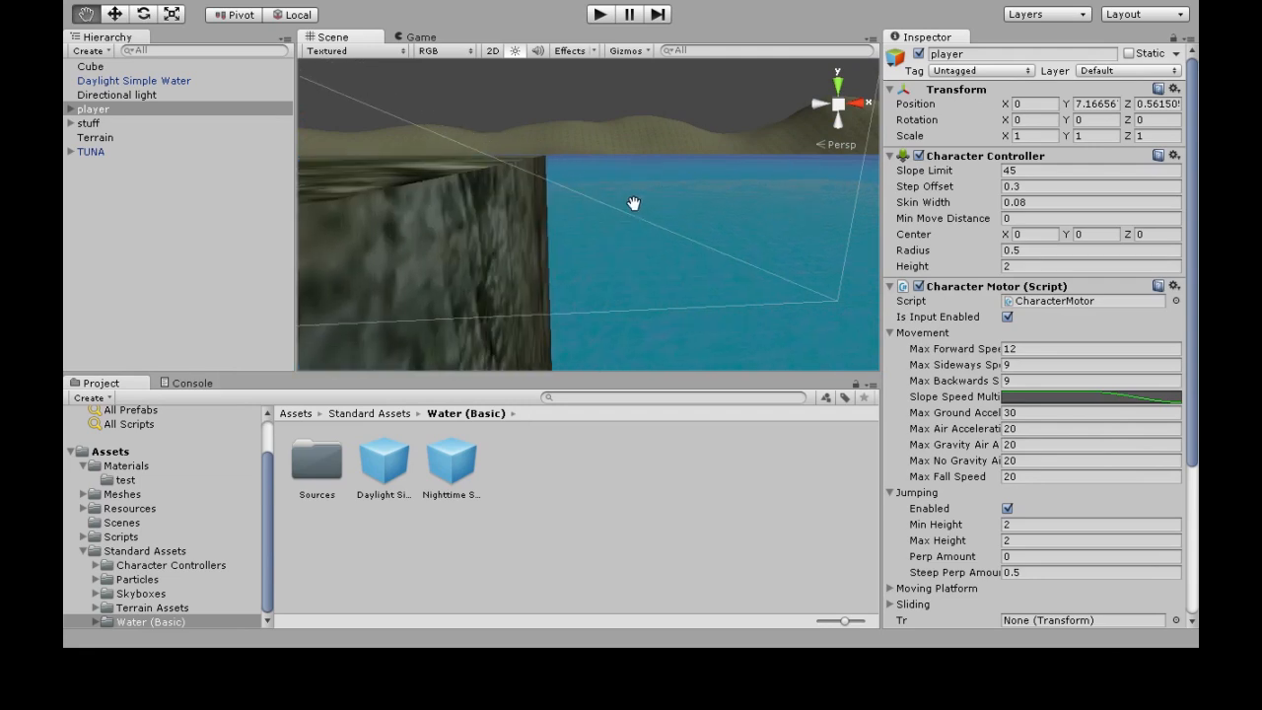
pyautogui.moveTo(635, 203); pyautogui.dragTo(609, 225)
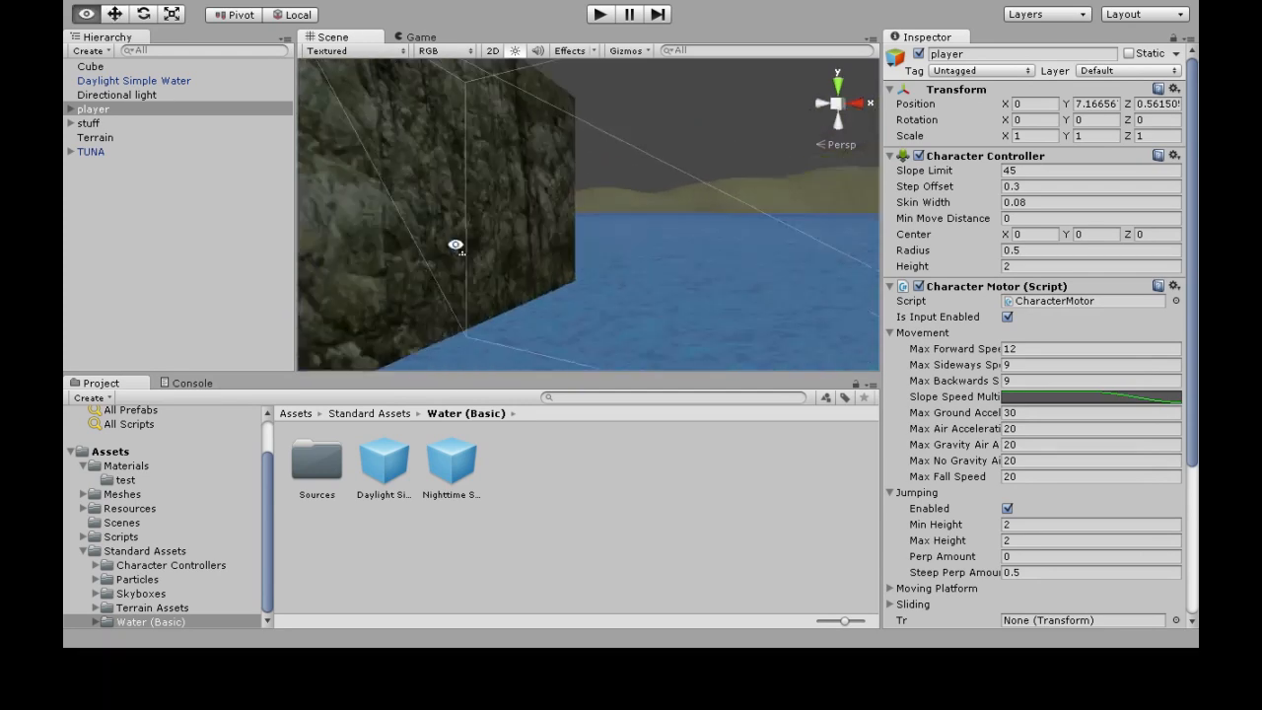
pyautogui.click(135, 78)
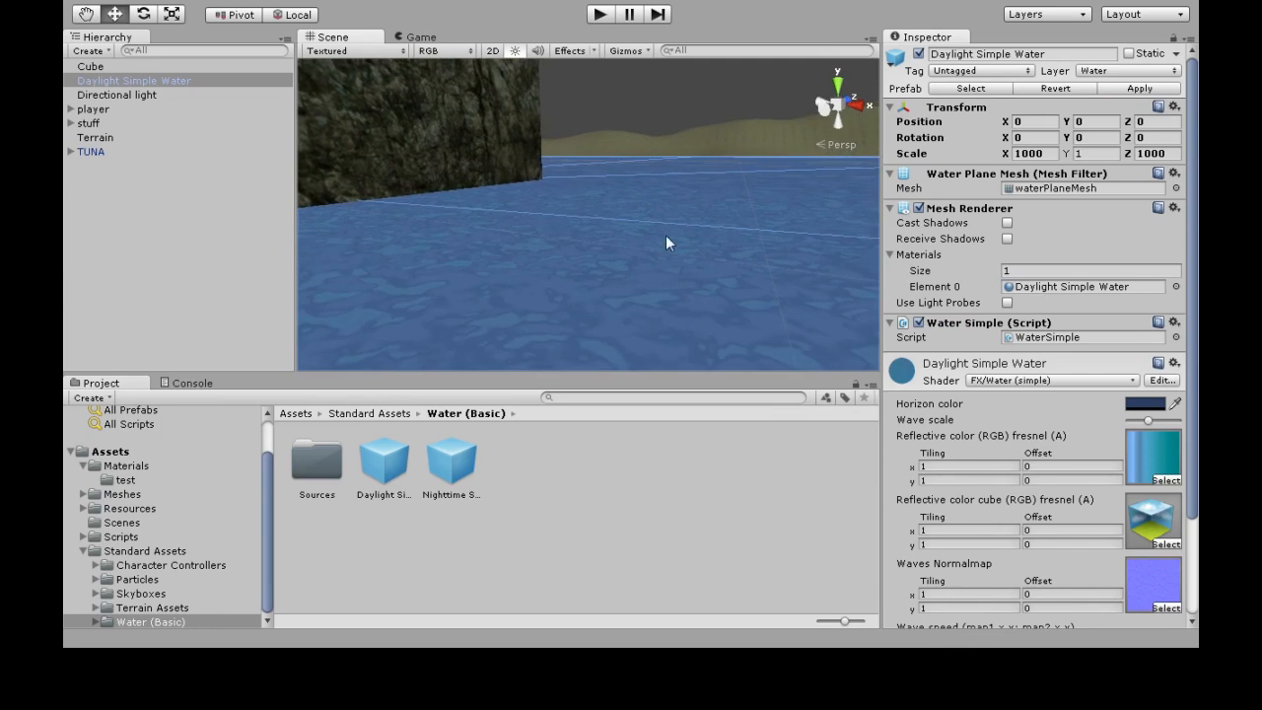
# Duplicate Daylight Simple Water and flip the copy with a Z rotation of 180 degrees
pyautogui.click(135, 79)
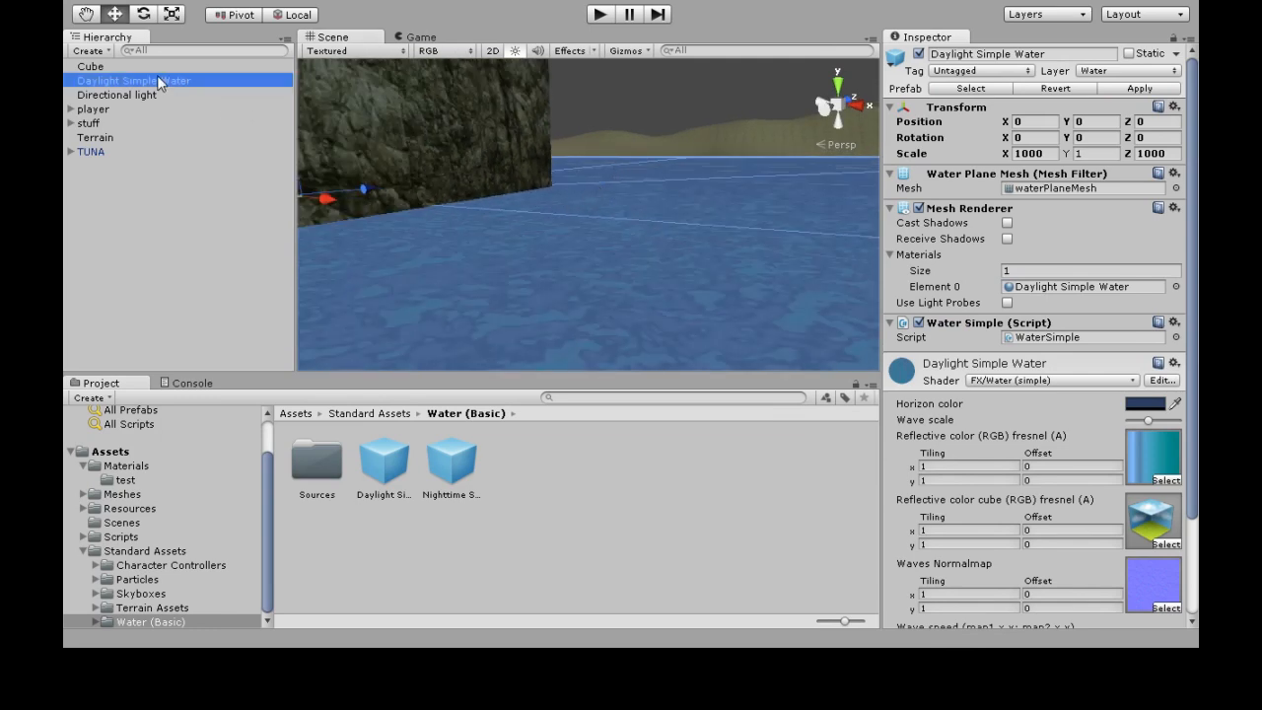
pyautogui.moveTo(188, 102)
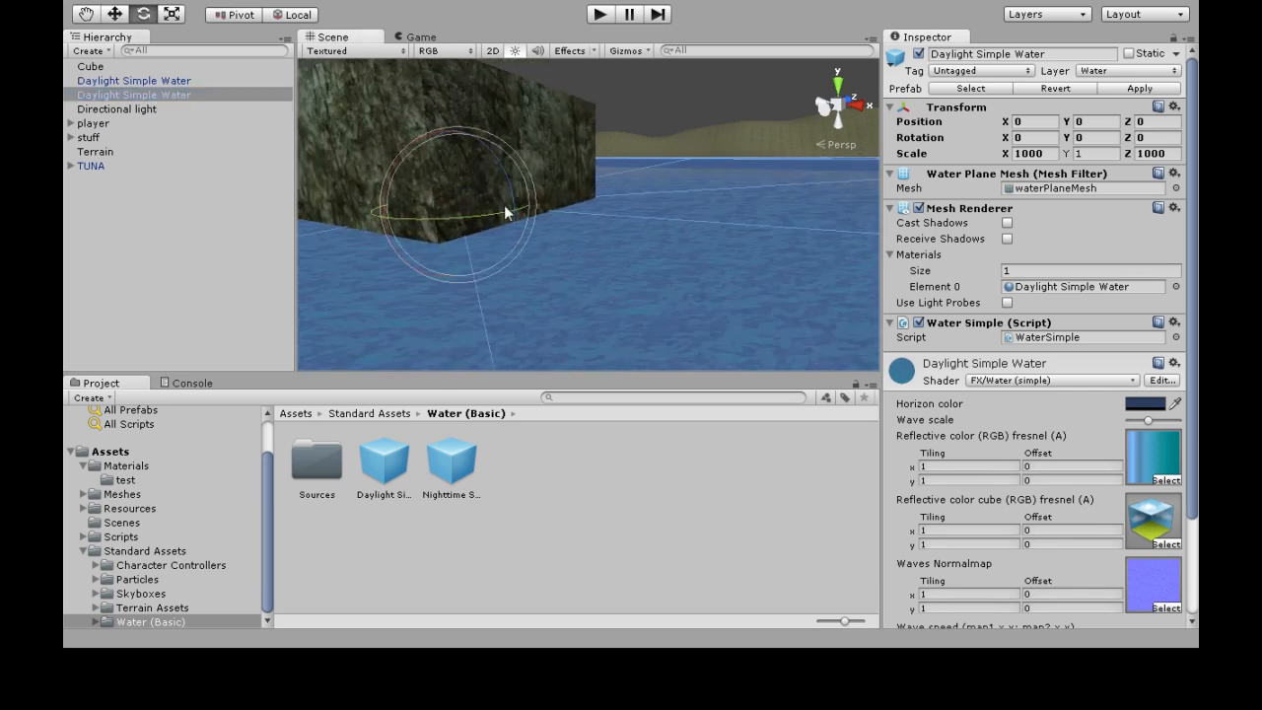
pyautogui.moveTo(503, 213); pyautogui.dragTo(537, 217)
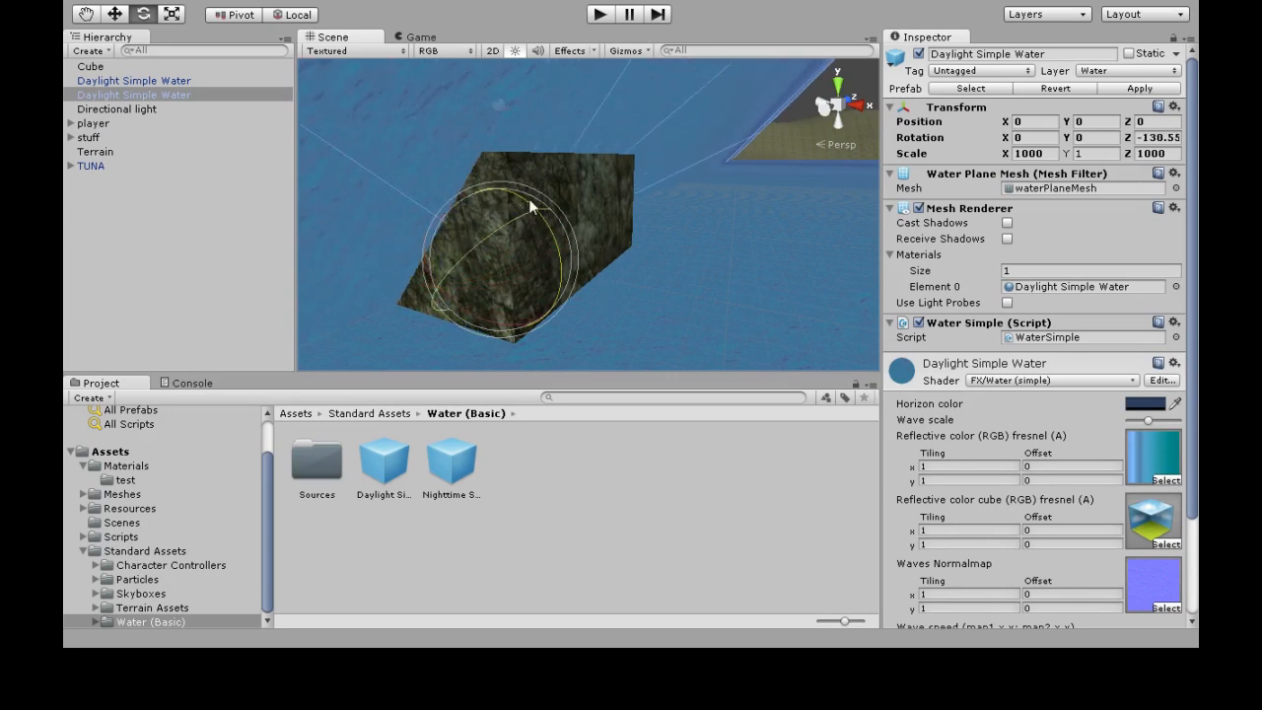
pyautogui.moveTo(529, 203); pyautogui.dragTo(552, 225)
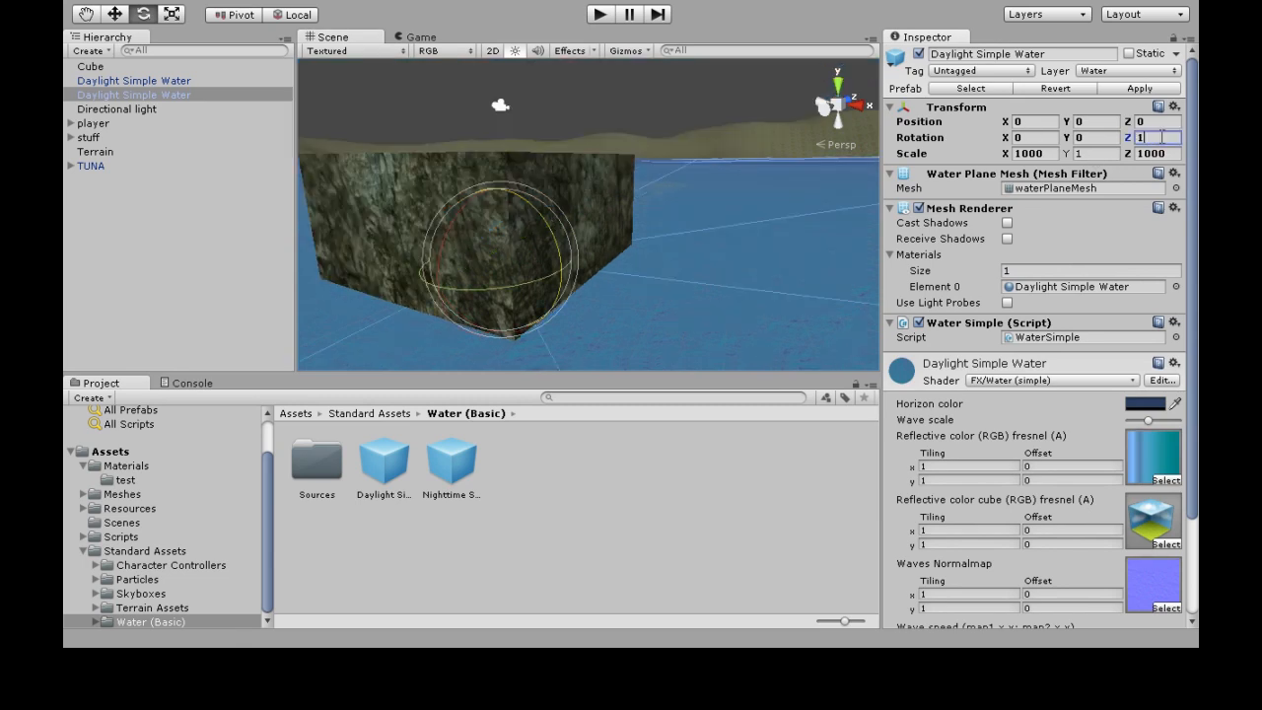
pyautogui.write('180')
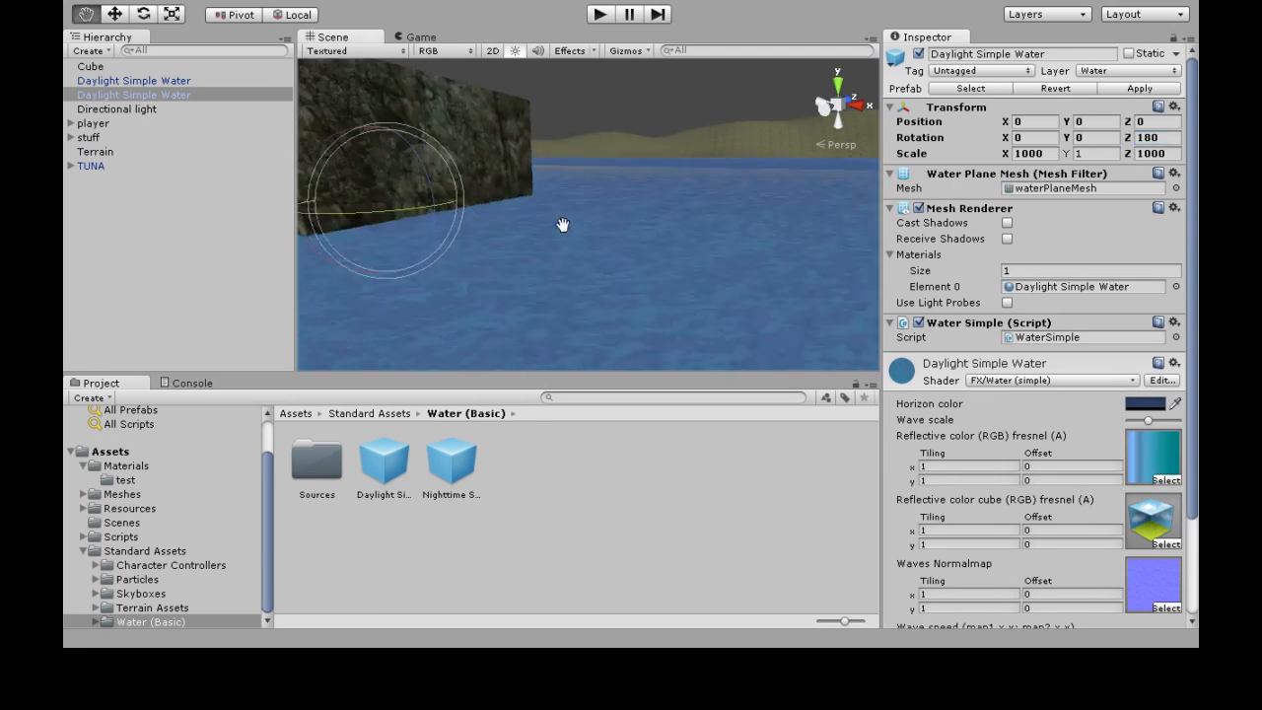
# Check the flipped water plane from below and run a play test
pyautogui.moveTo(564, 225); pyautogui.dragTo(639, 169)
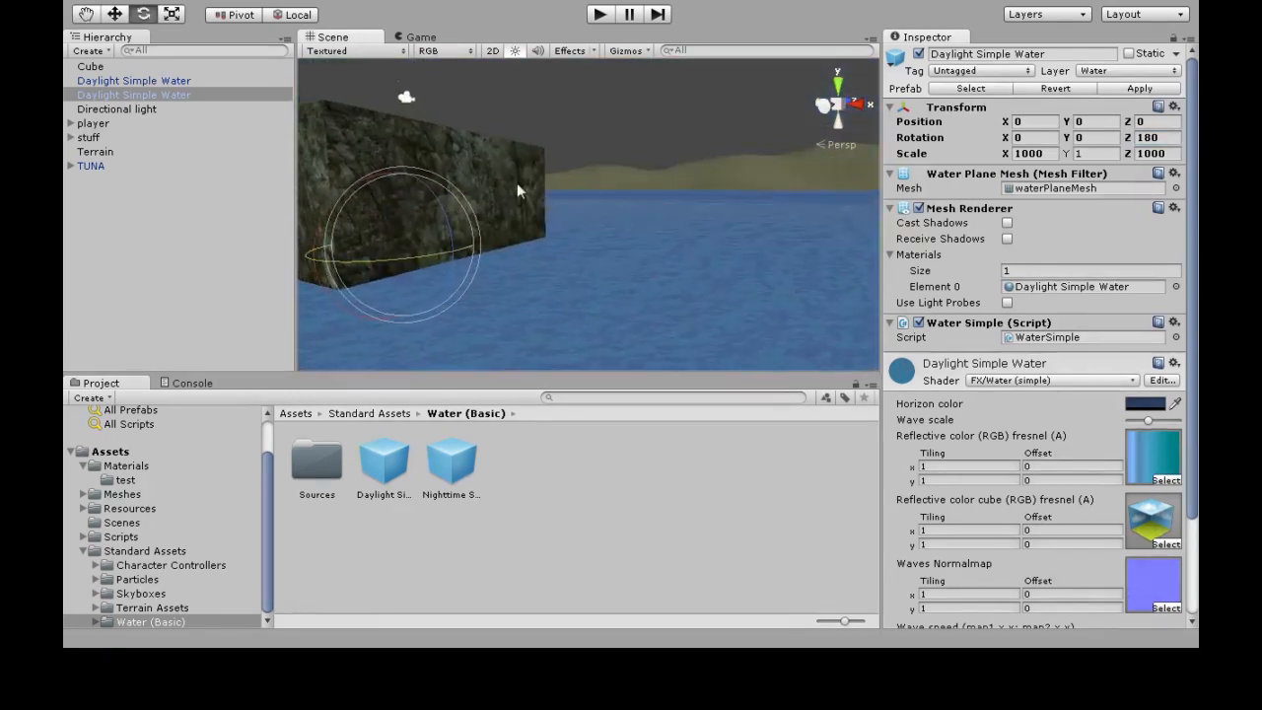
pyautogui.click(599, 14)
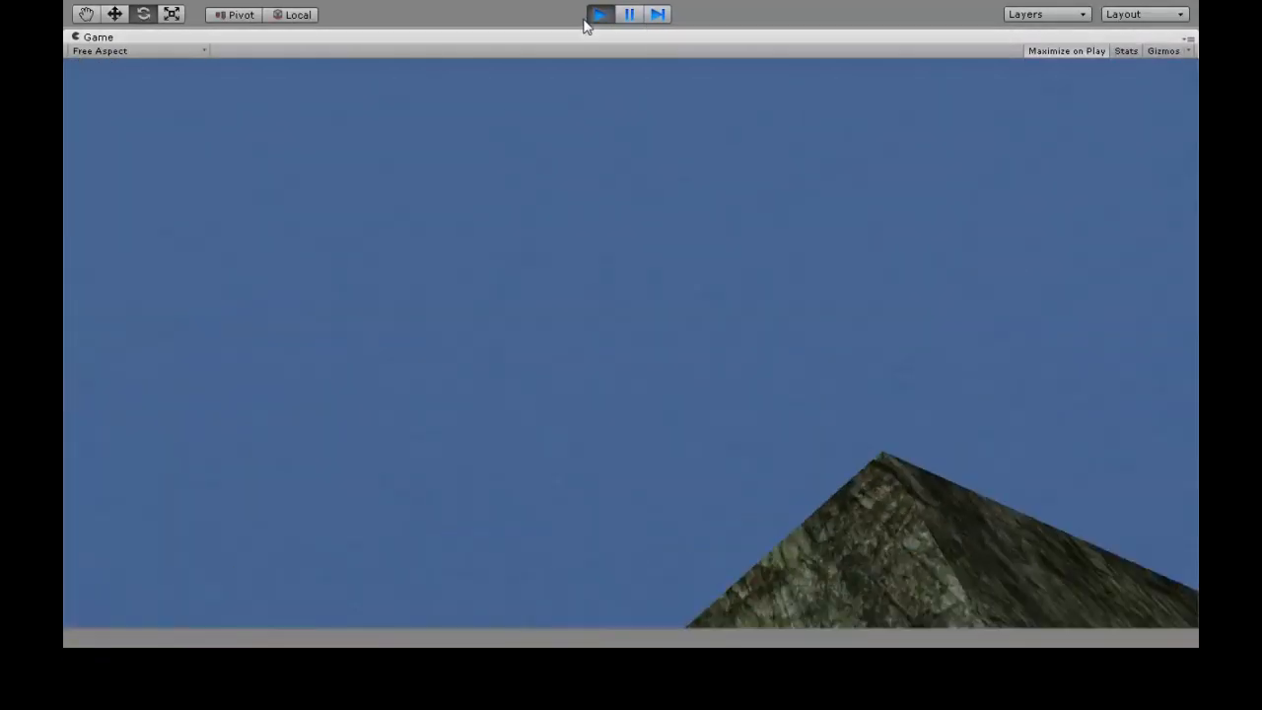
# Stop the play test and go into the Assets/Scripts/Player folder
pyautogui.click(600, 14)
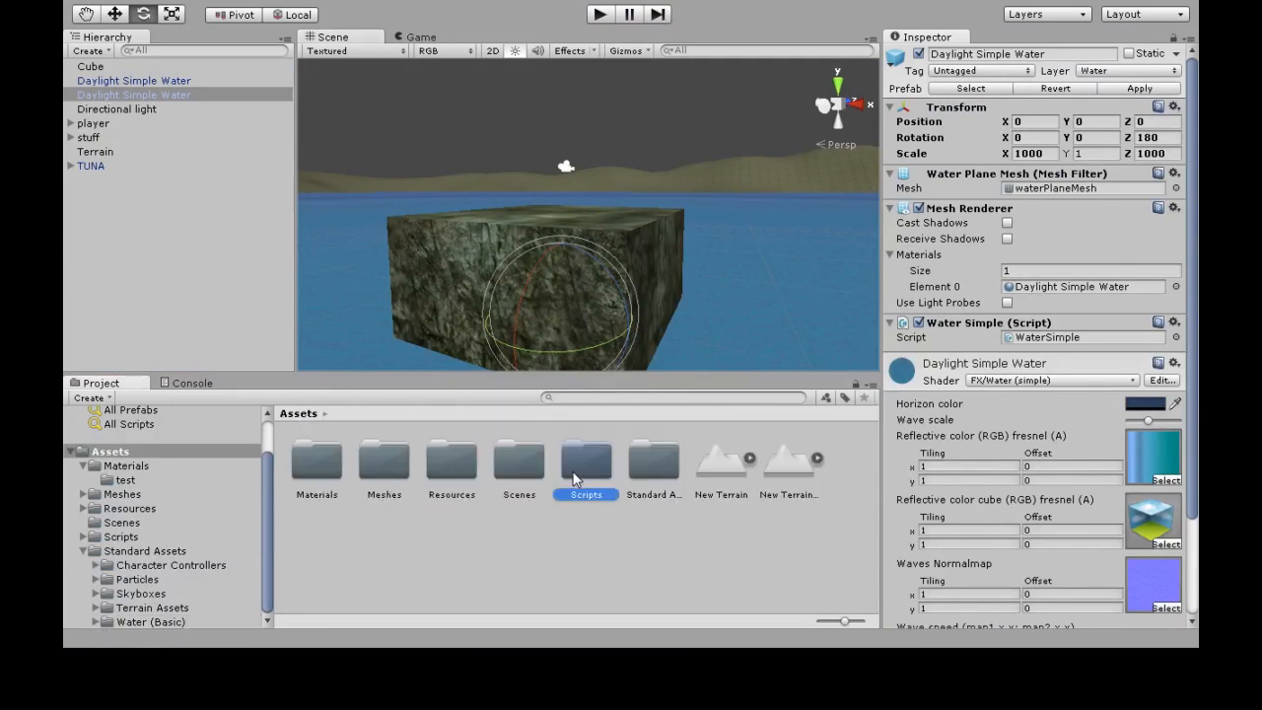
pyautogui.rightClick(586, 469)
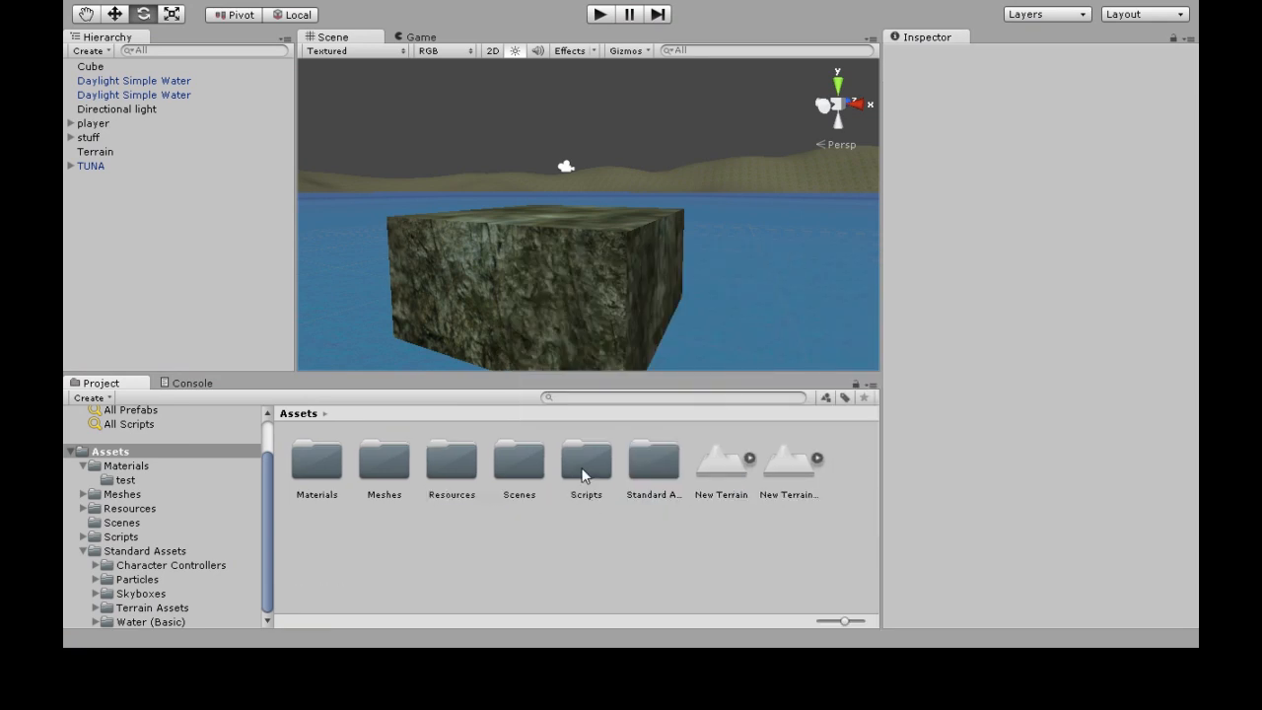
pyautogui.doubleClick(585, 463)
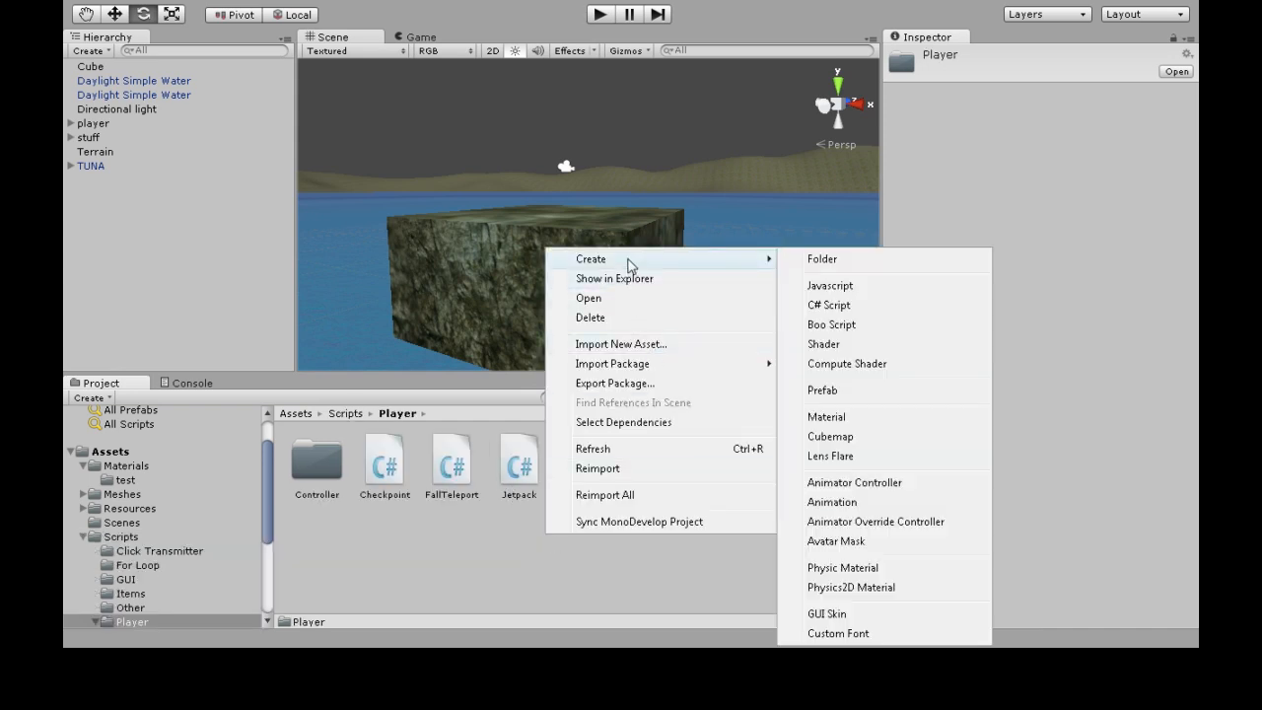
# Create a new C# script named Swimmer in that folder
pyautogui.click(829, 304)
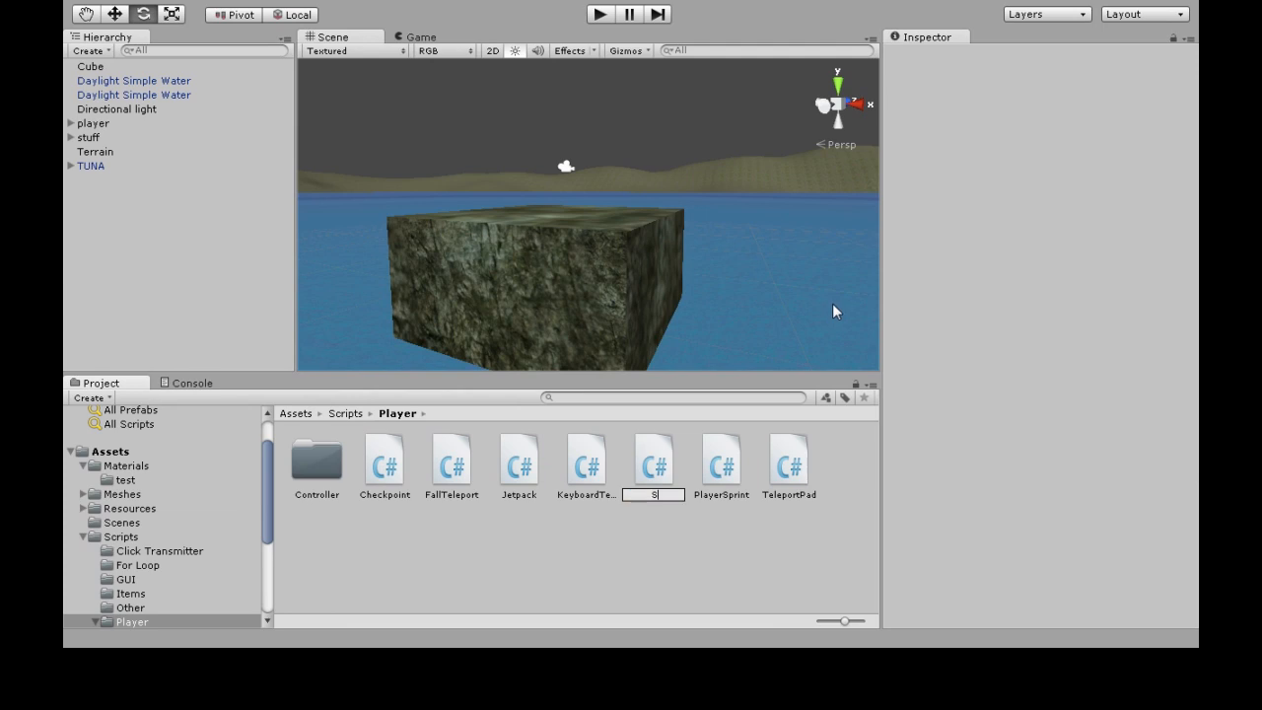
pyautogui.write('Swimmer')
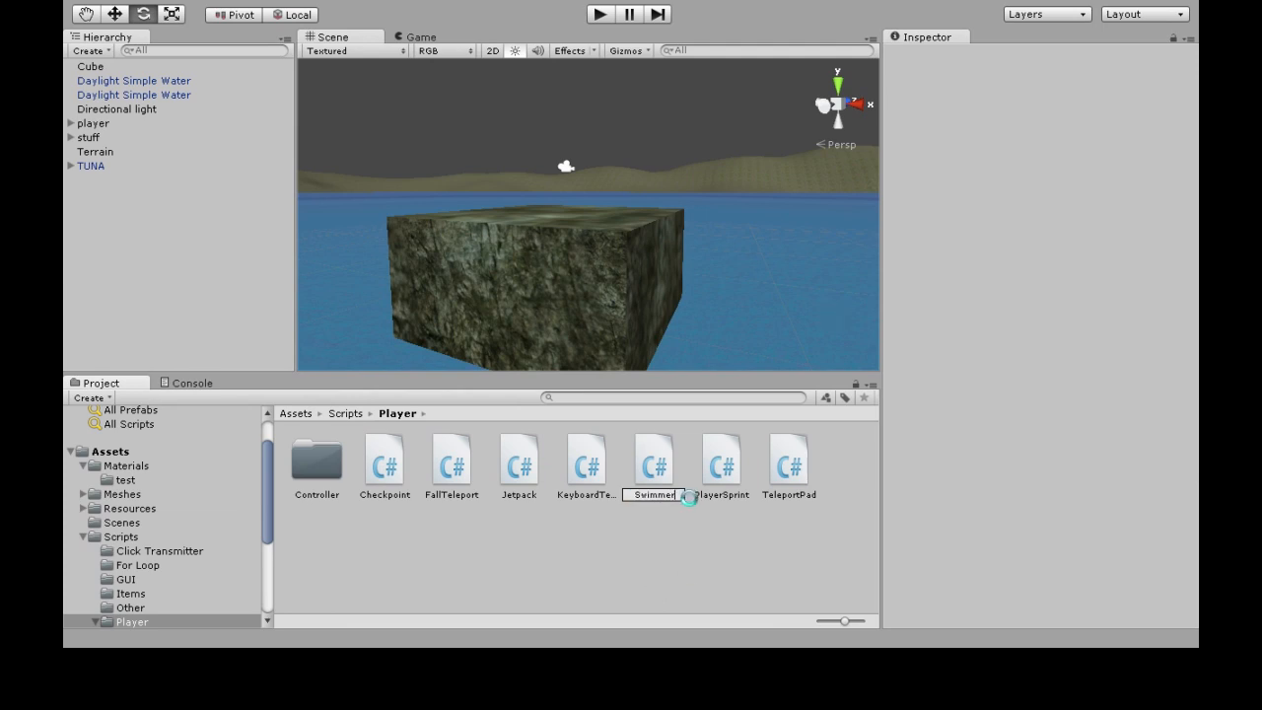
pyautogui.click(721, 464)
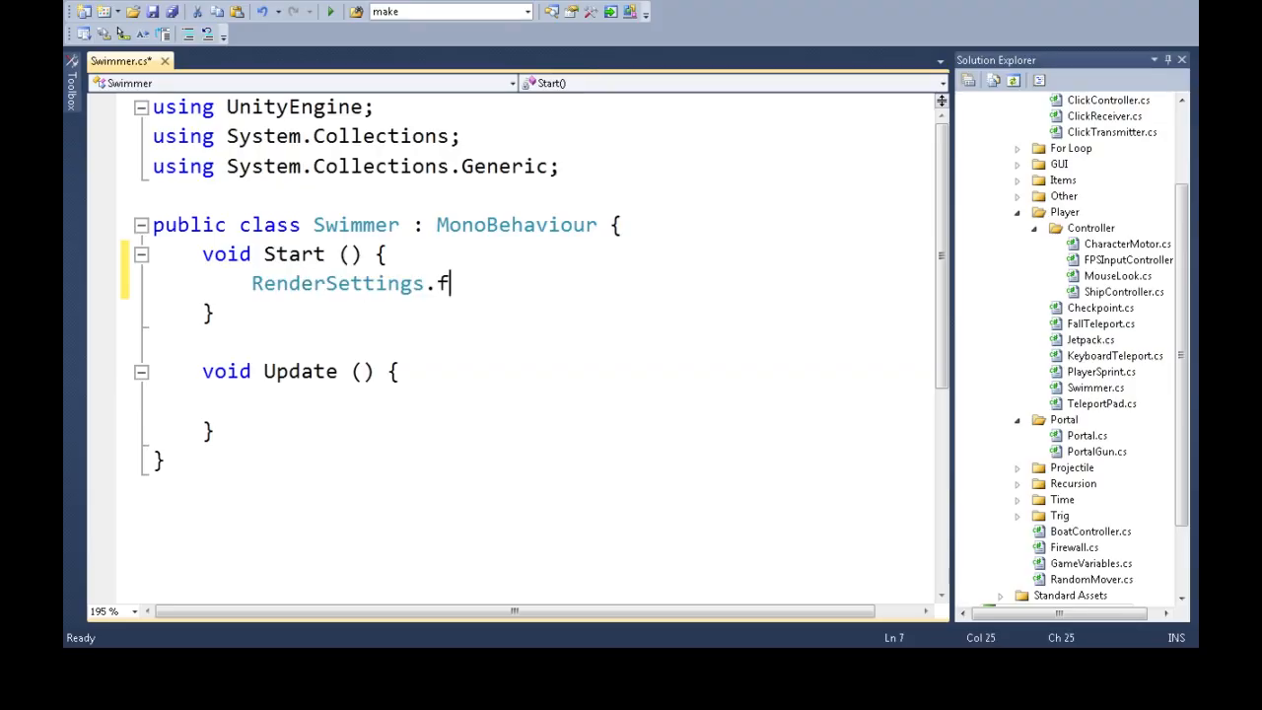
# In Start, set RenderSettings.fog to false and fogColor to new Color(0.2f, 0.4f, 0.8f, 0.5f)
pyautogui.write('og = false;')
pyautogui.write('RenderSettings.')
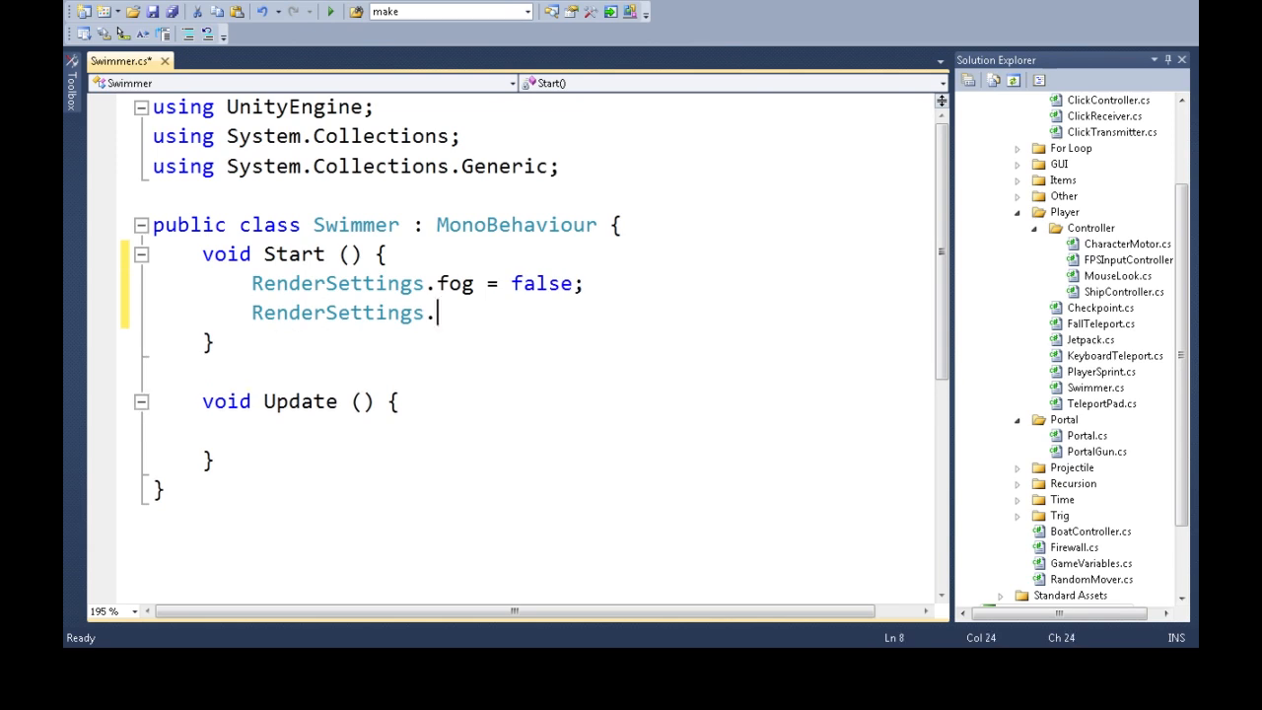
pyautogui.write('fogColor=')
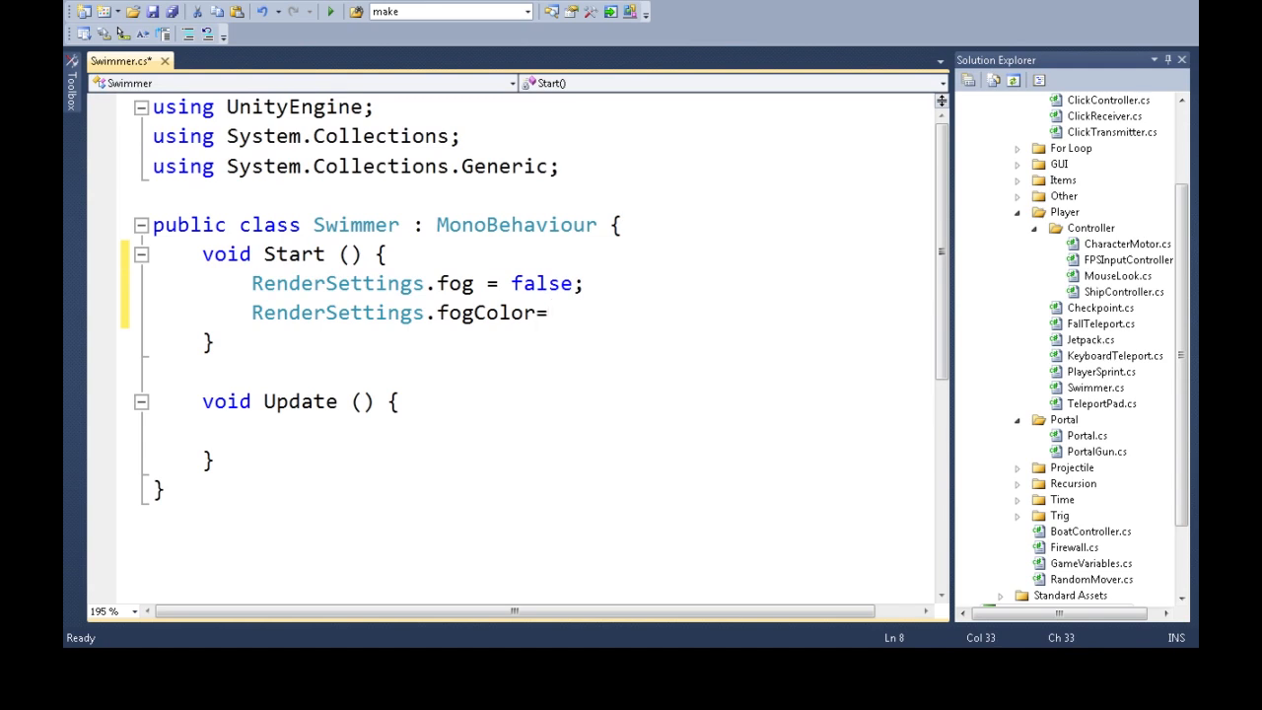
pyautogui.write('new')
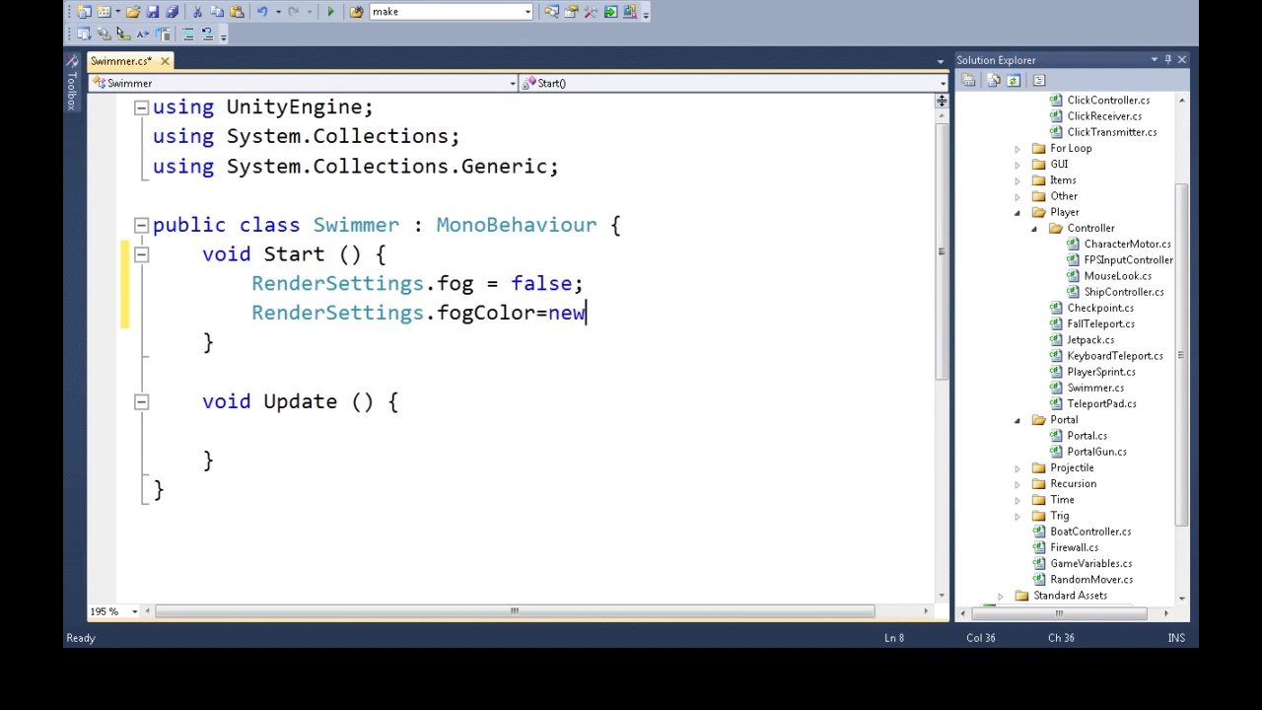
pyautogui.write('Color(')
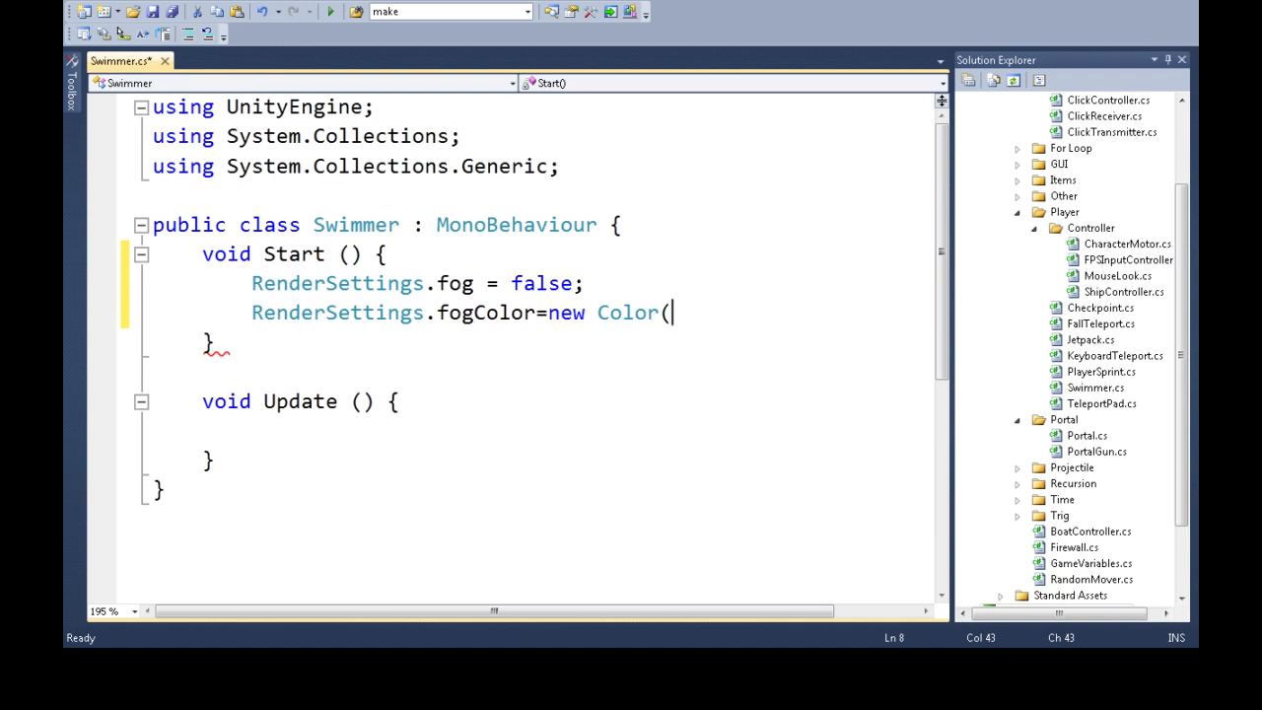
pyautogui.write('0')
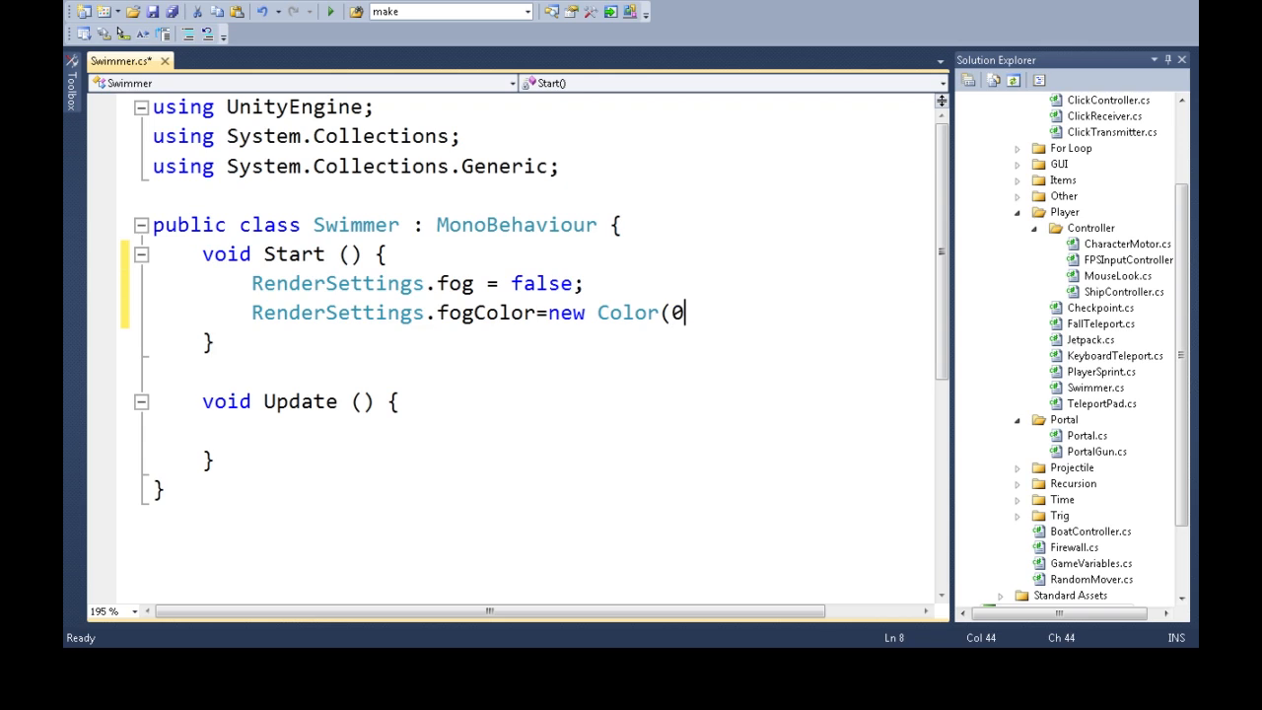
pyautogui.write('.2f,')
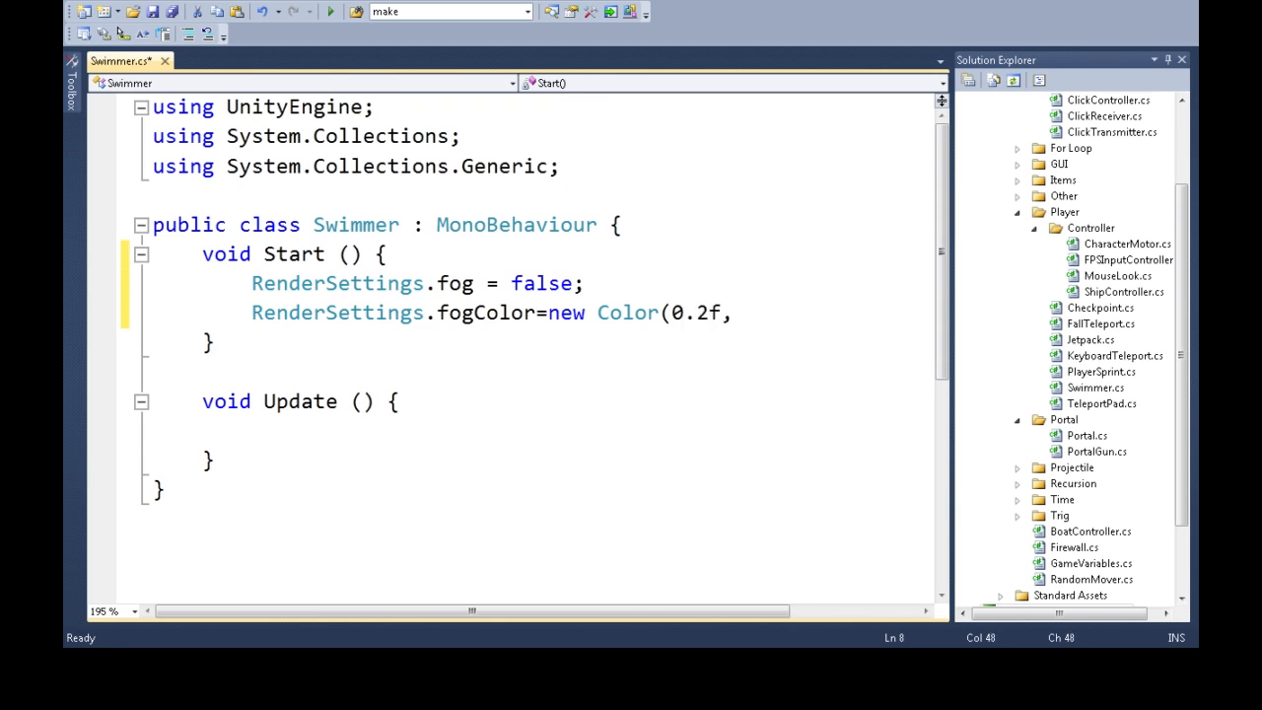
pyautogui.write('0.4f,')
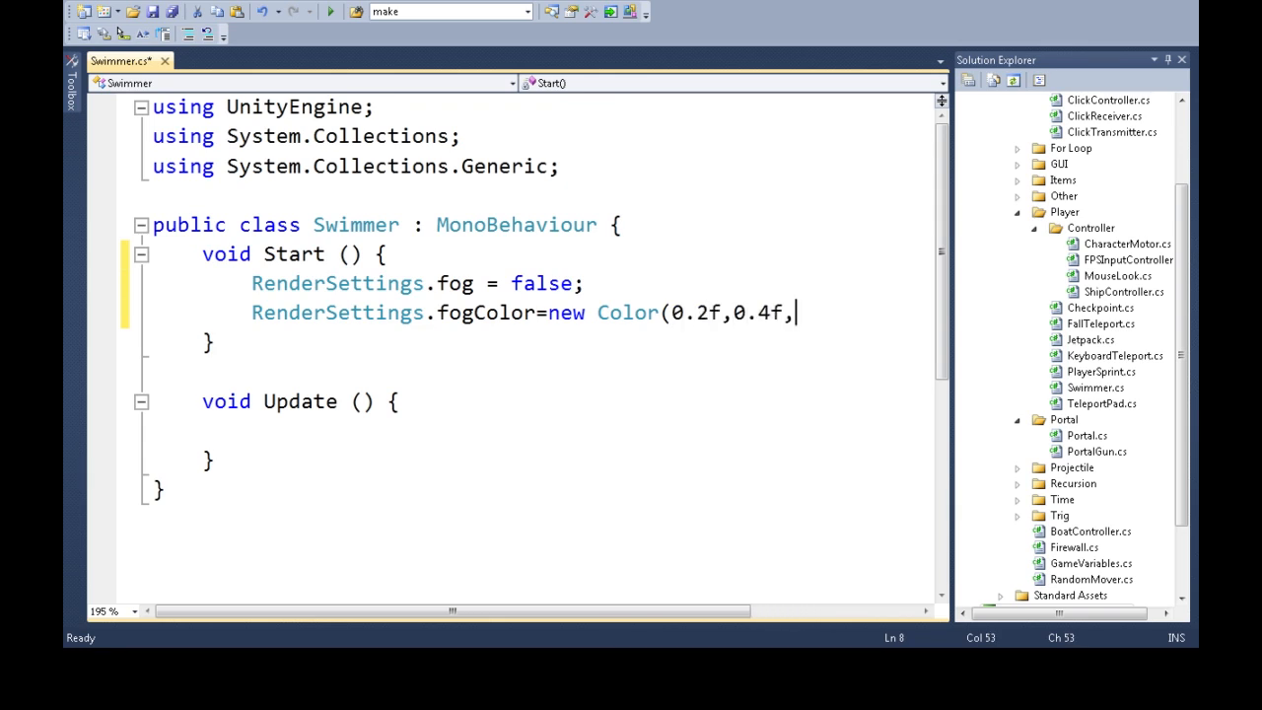
pyautogui.write('0.')
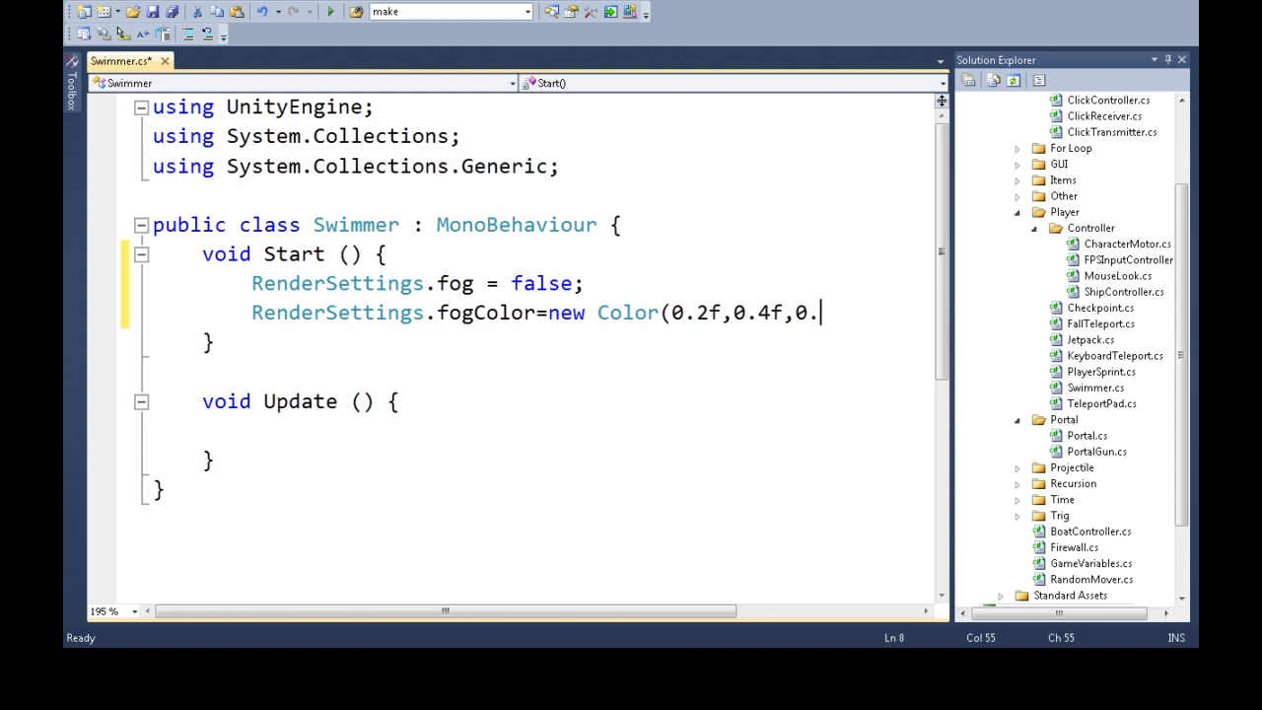
pyautogui.write('8f')
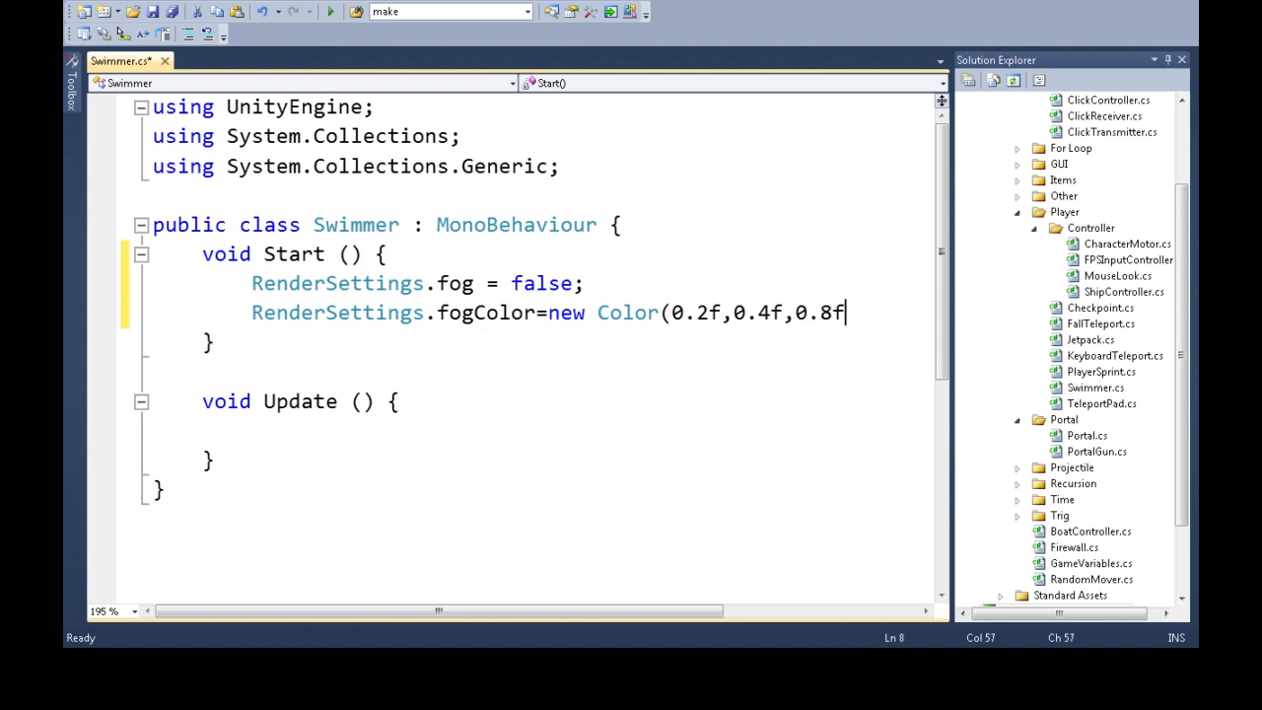
pyautogui.write(',')
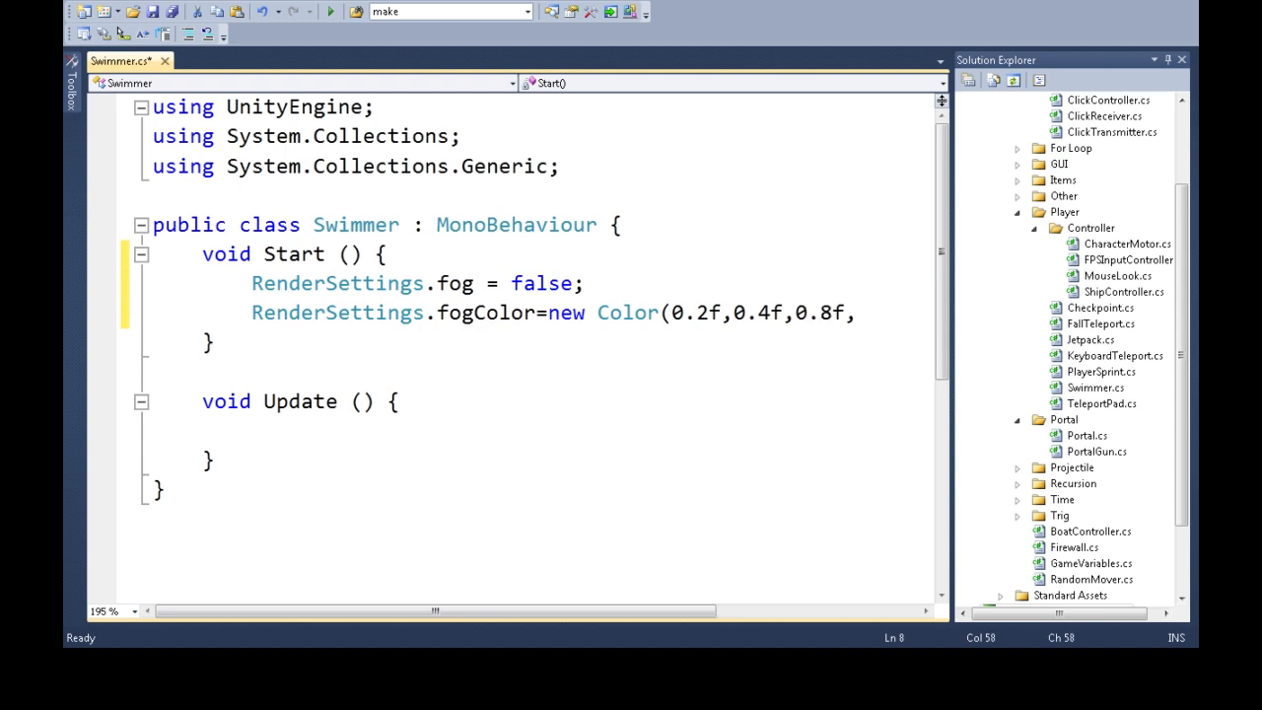
pyautogui.write('0.5f);')
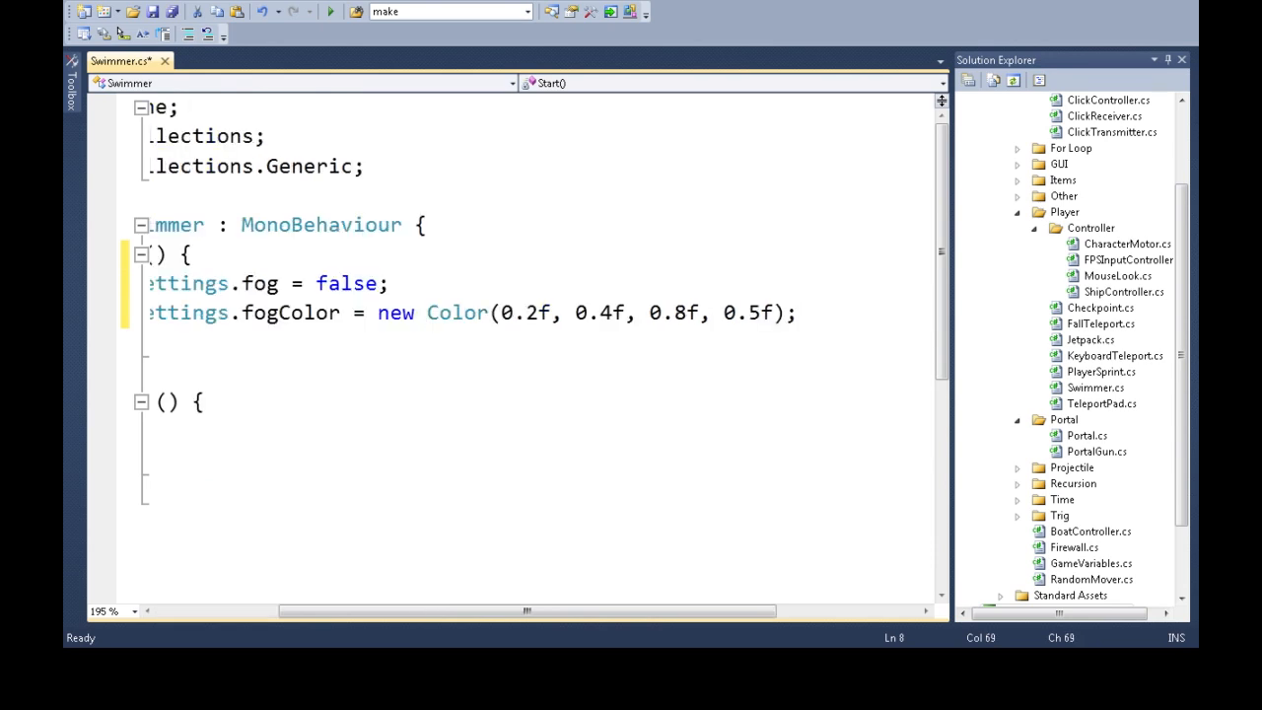
# Add RenderSettings.fogDensity = 0.04f to Start
pyautogui.write('renderset')
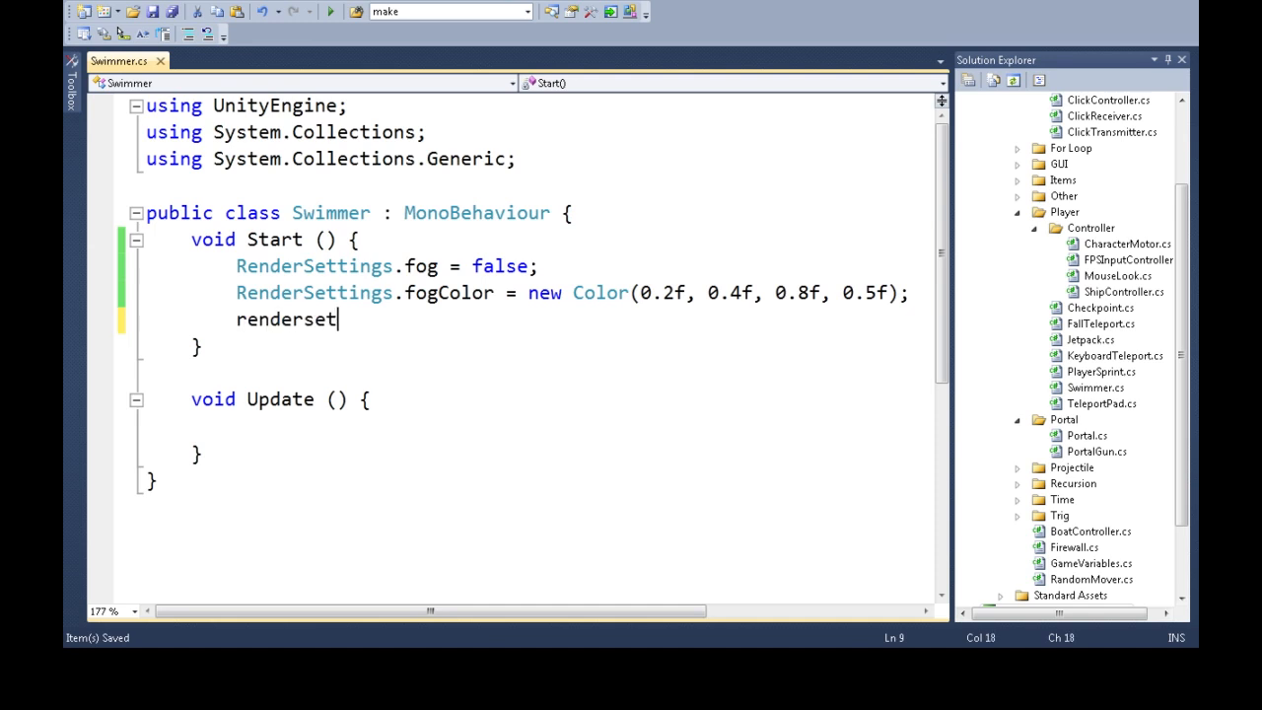
pyautogui.write('RenderSettings.')
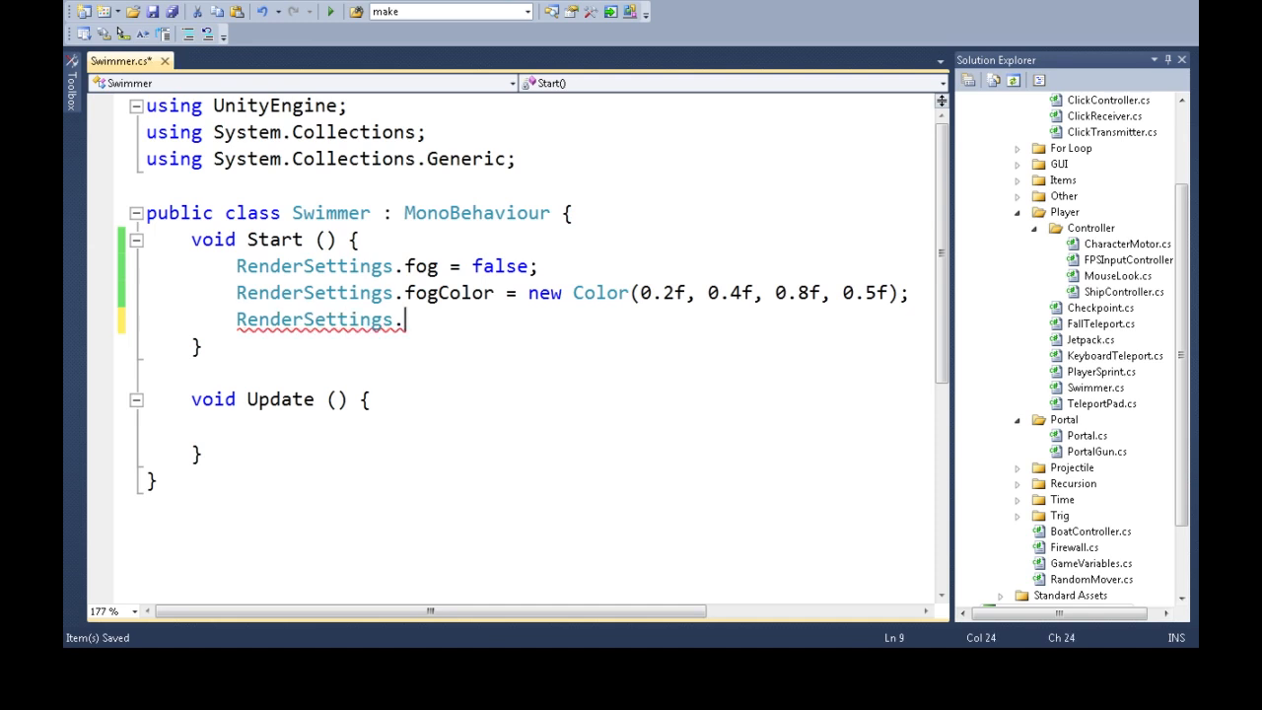
pyautogui.write('fogDensity=0.03f;')
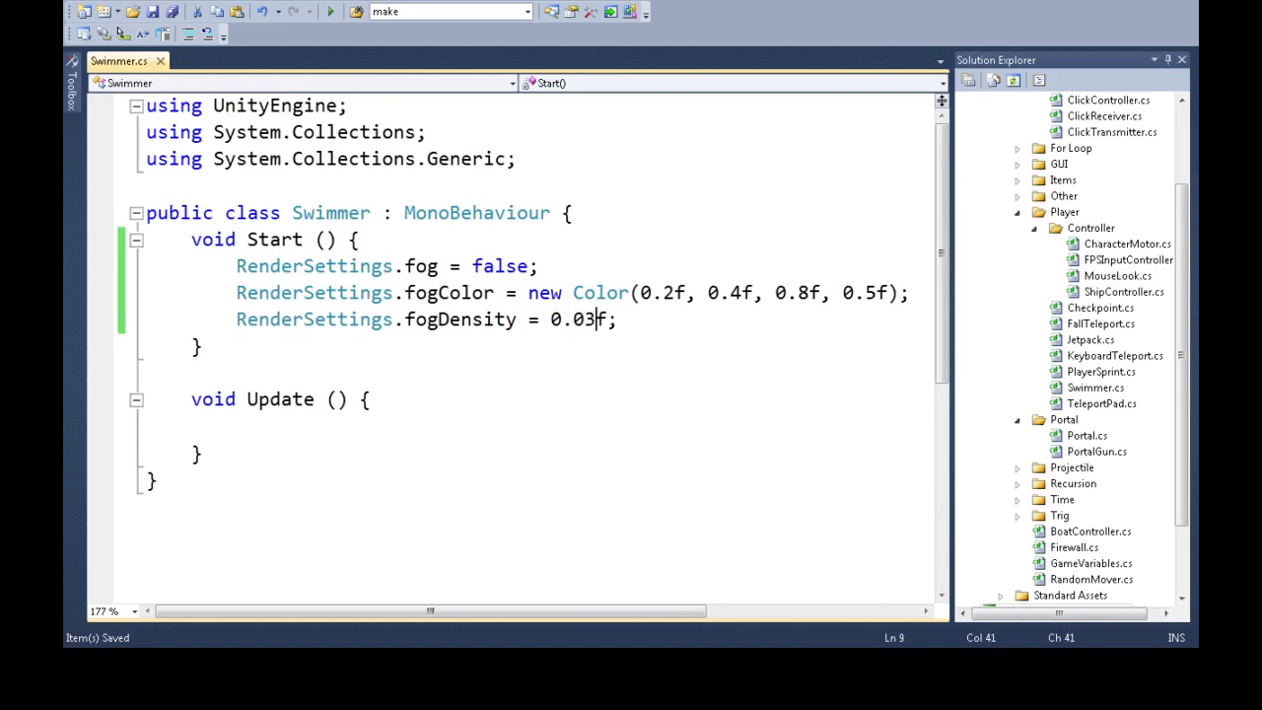
pyautogui.write('4')
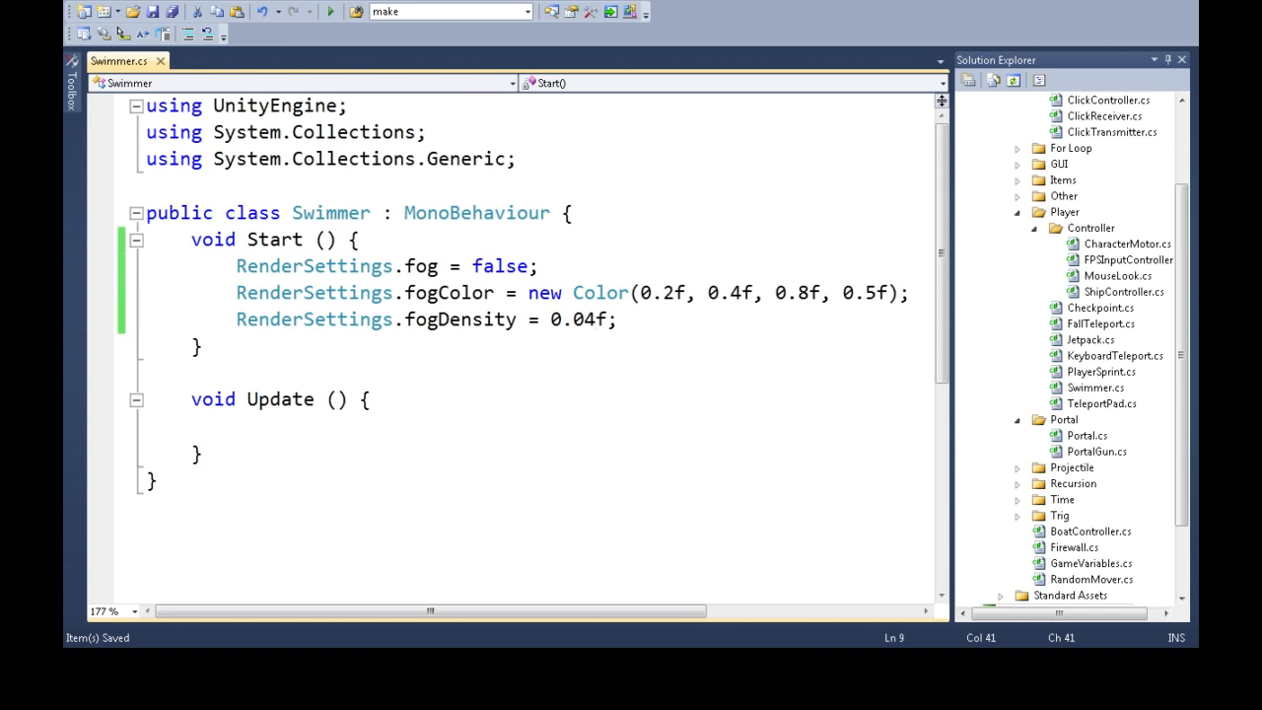
# Add a bool IsUnderwater() method returning gameObject.transform.position.y < 0
pyautogui.click(227, 426)
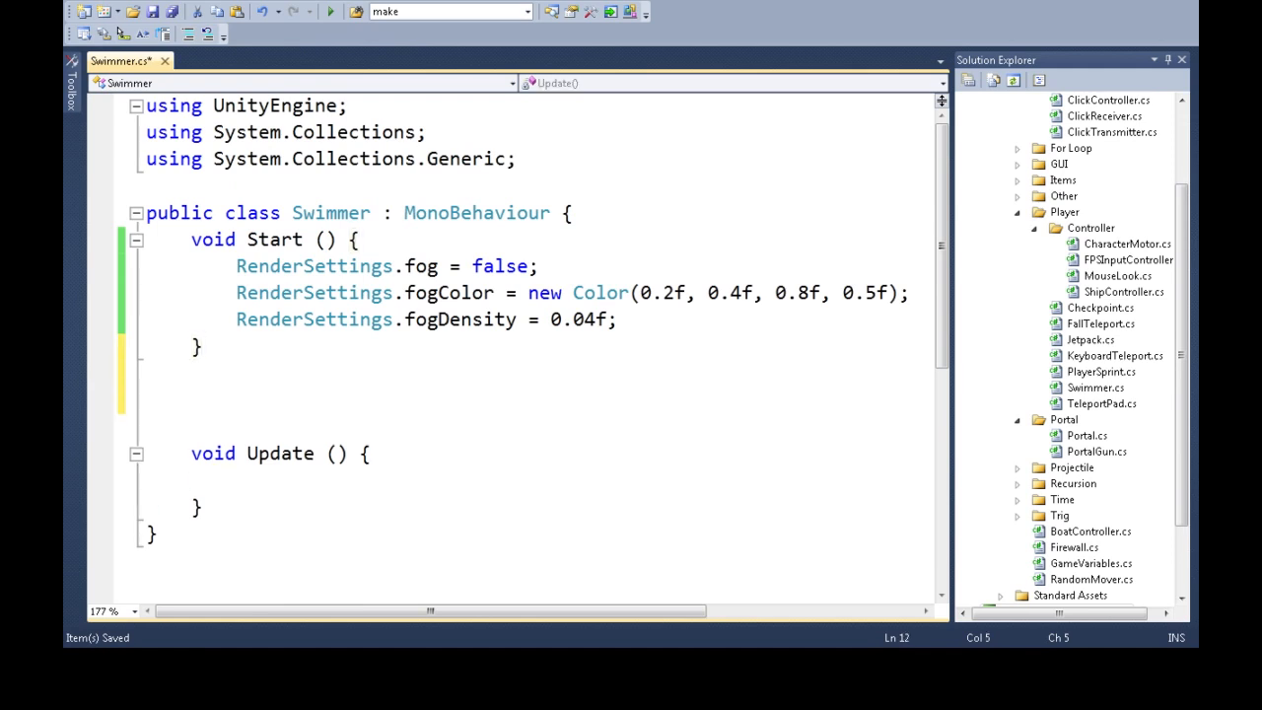
pyautogui.write('bool')
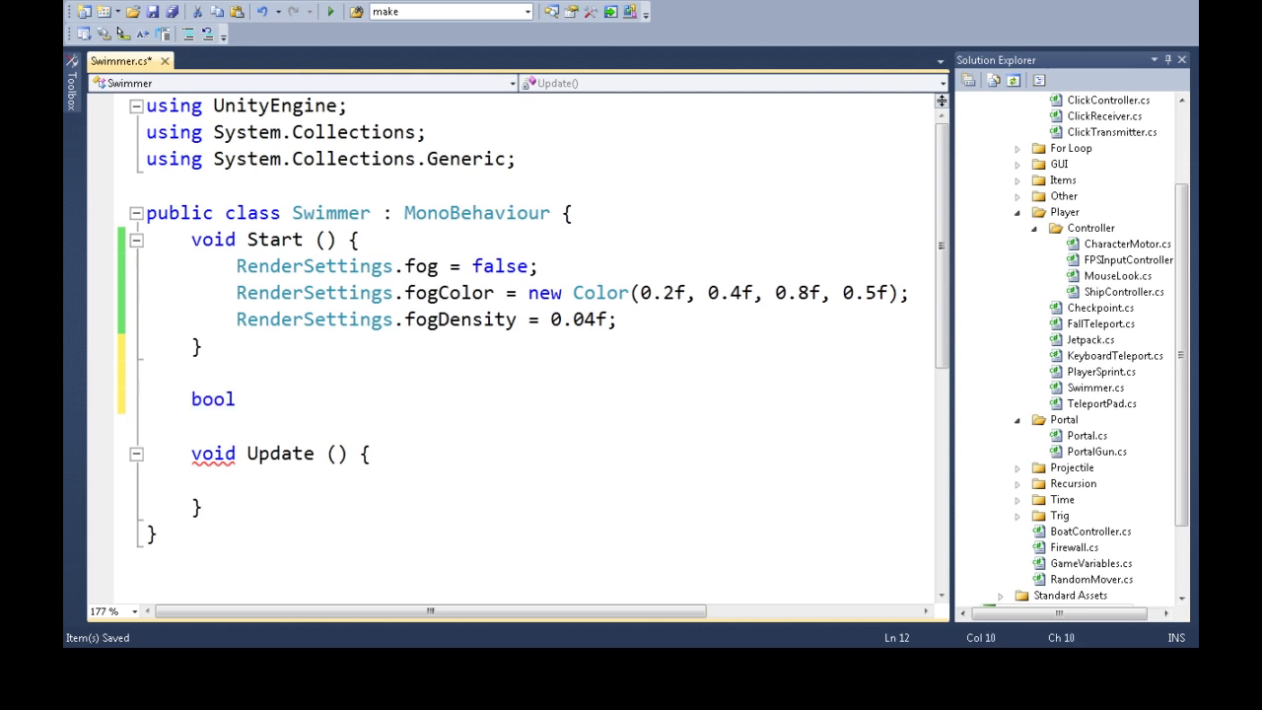
pyautogui.write('IsUnderwate')
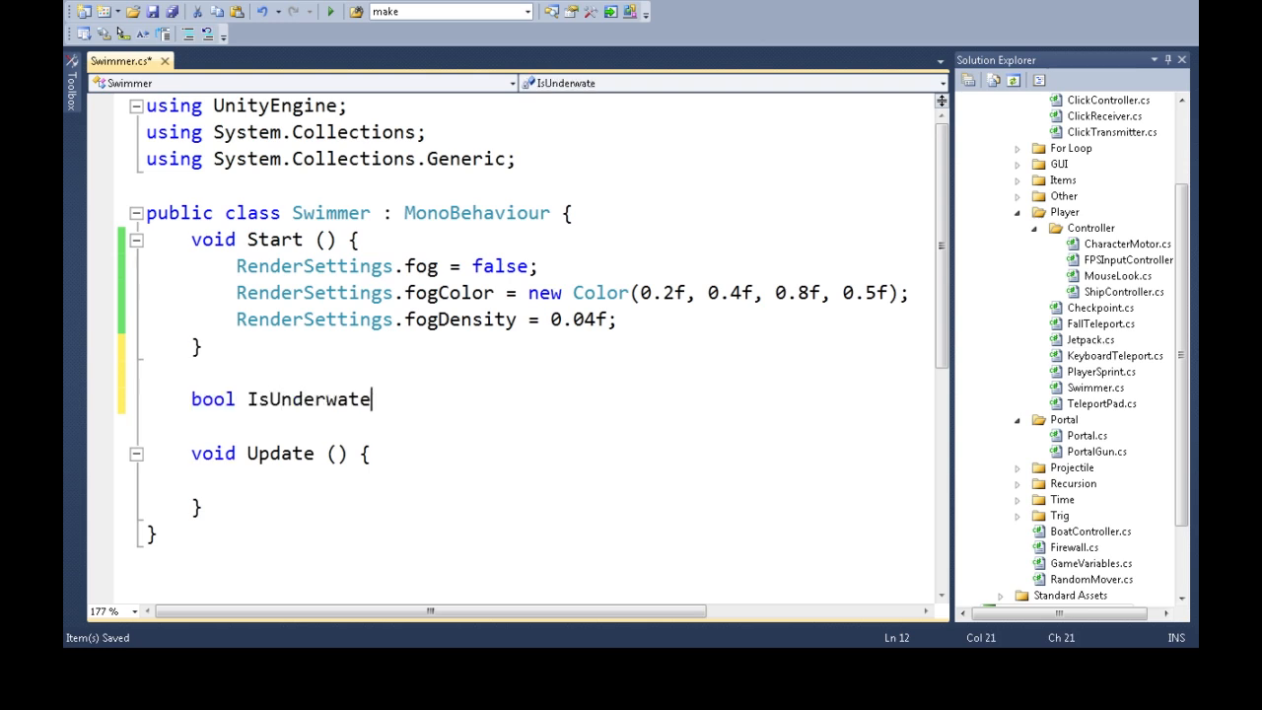
pyautogui.write('r(){')
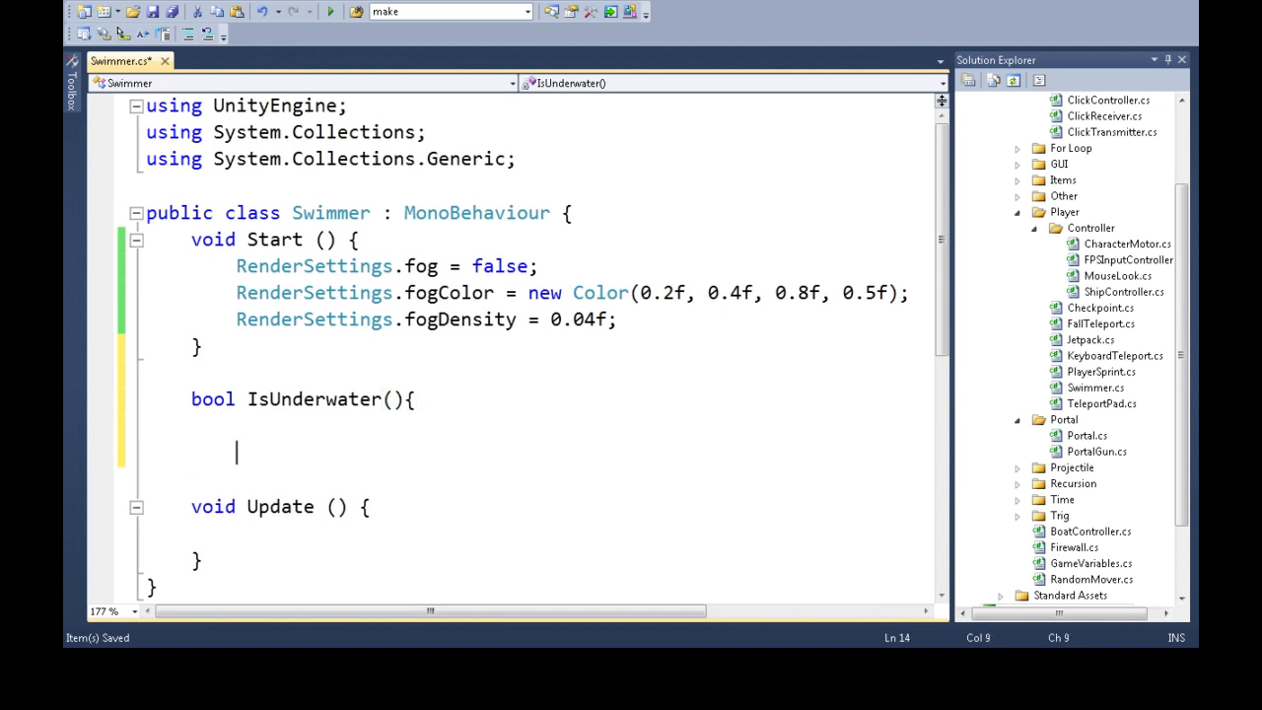
pyautogui.write('ret')
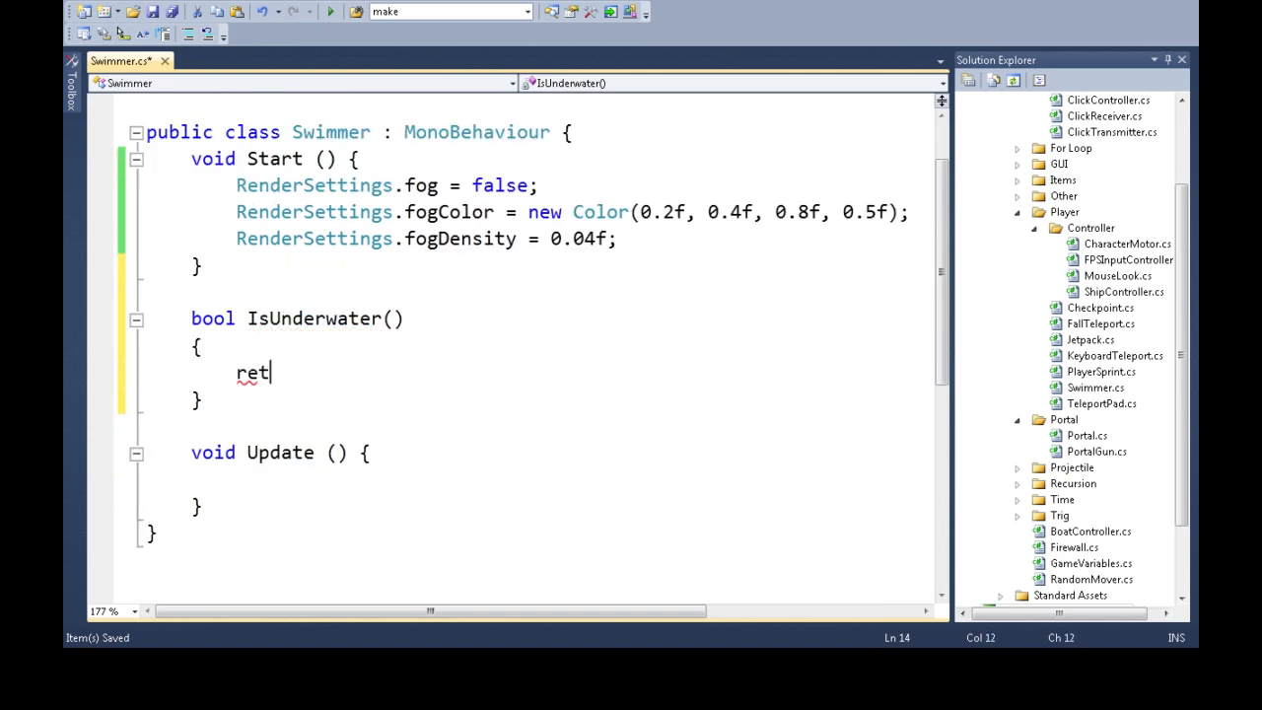
pyautogui.write('urn')
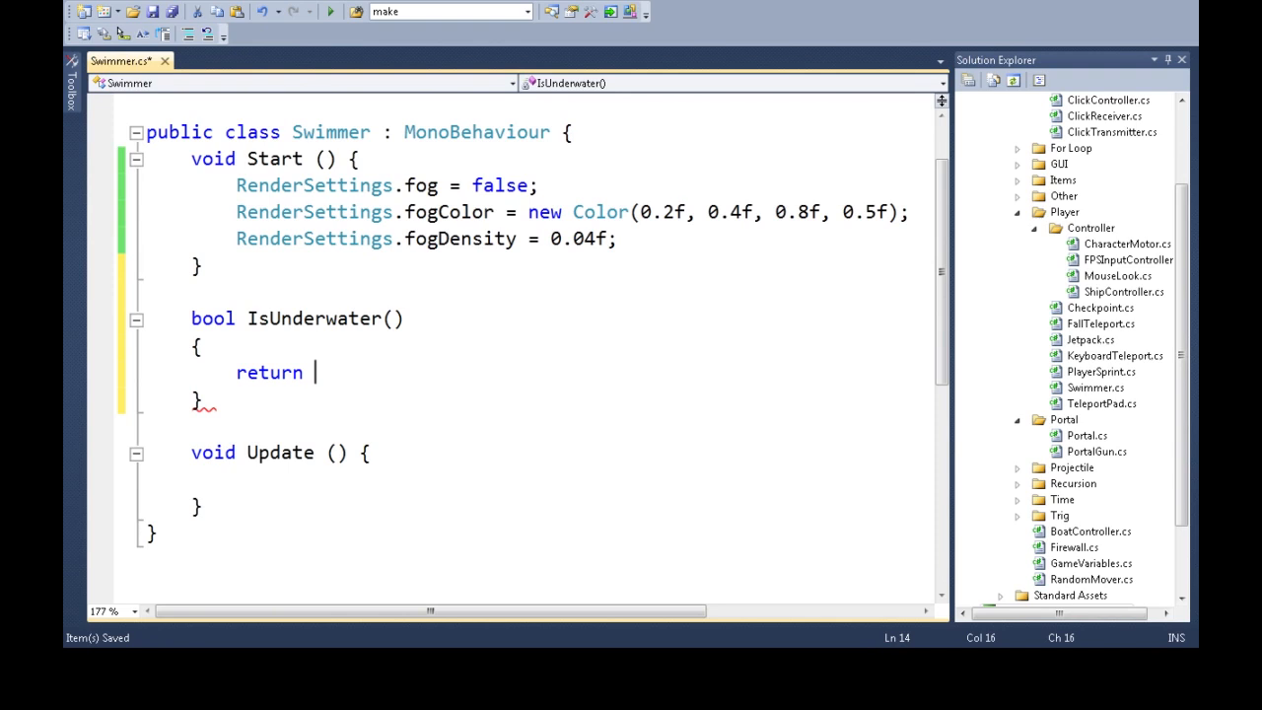
pyautogui.write('gameObject')
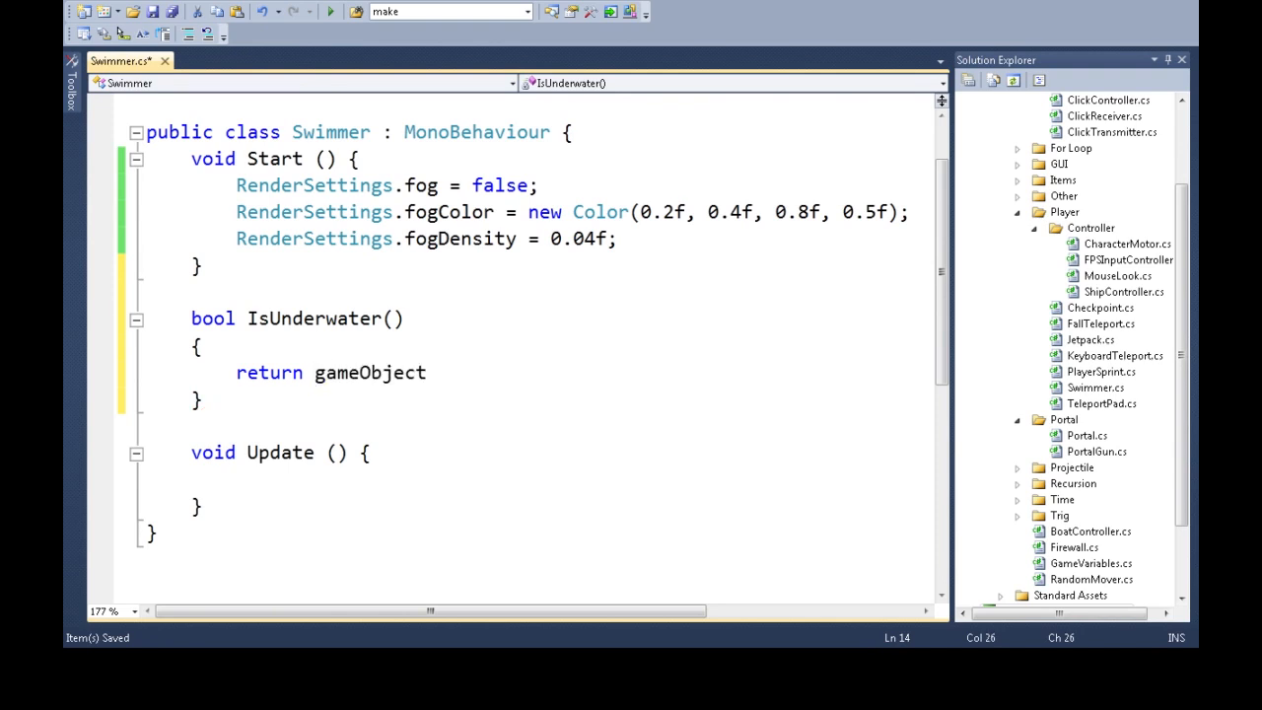
pyautogui.write('.transform.position')
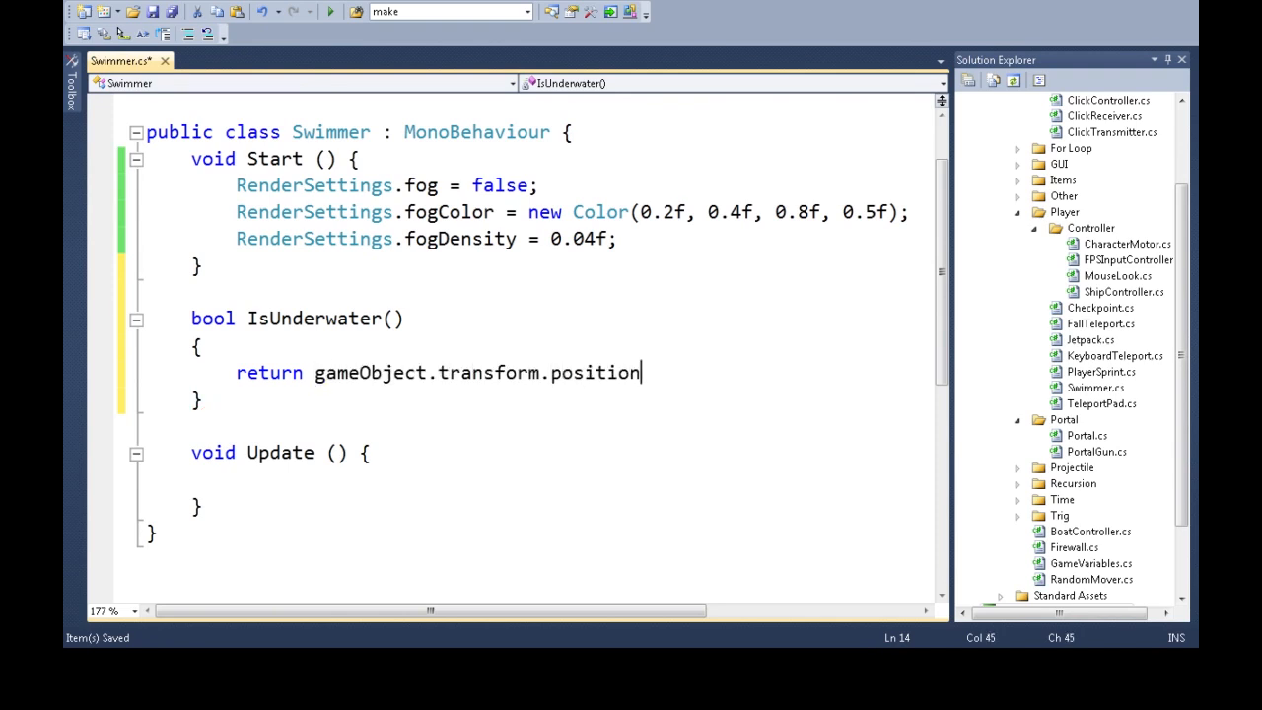
pyautogui.write('.y<0')
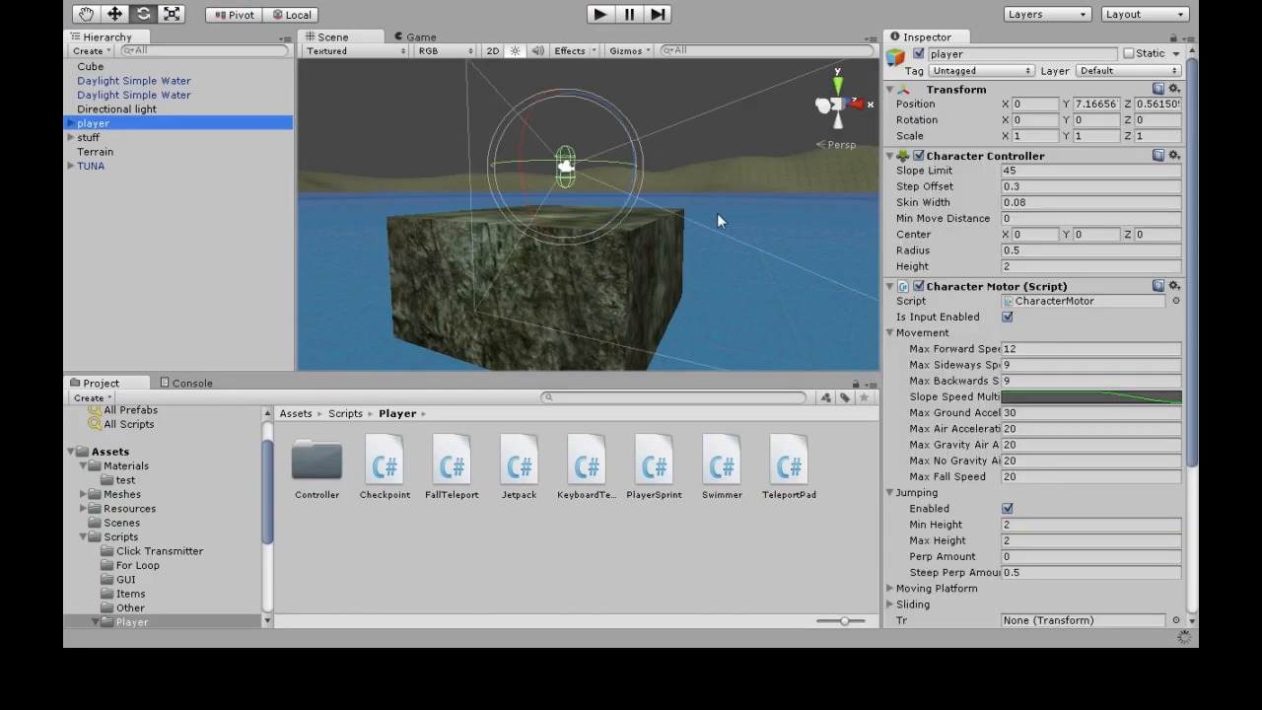
pyautogui.moveTo(668, 225)
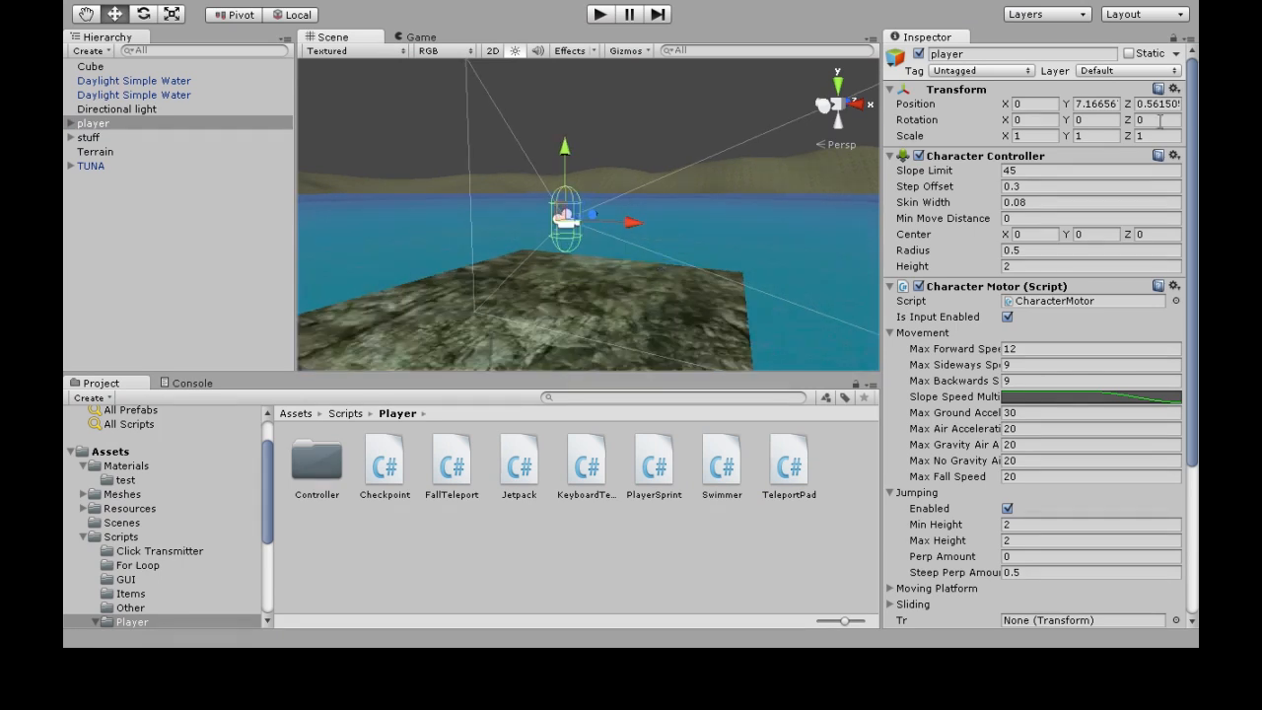
# Inspect the Player's Y position and Character Motor values in the Inspector
pyautogui.tripleClick(1094, 102)
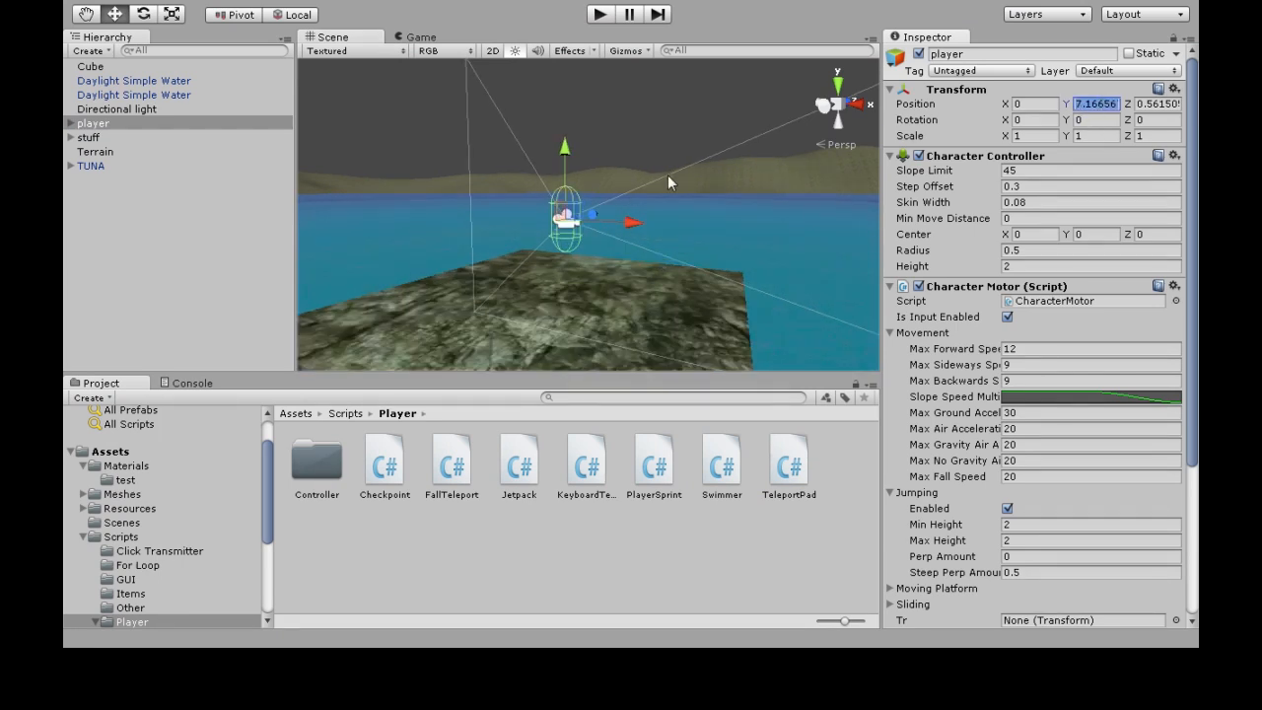
pyautogui.moveTo(564, 146); pyautogui.dragTo(564, 166)
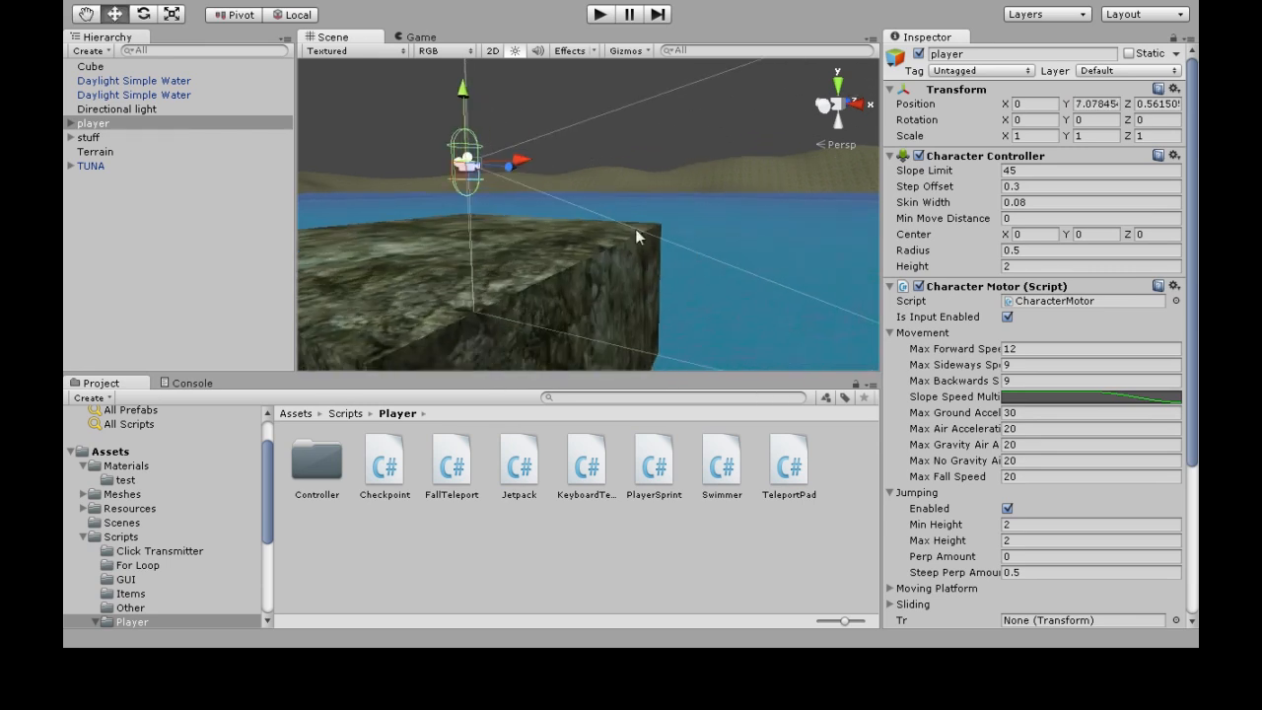
pyautogui.click(134, 79)
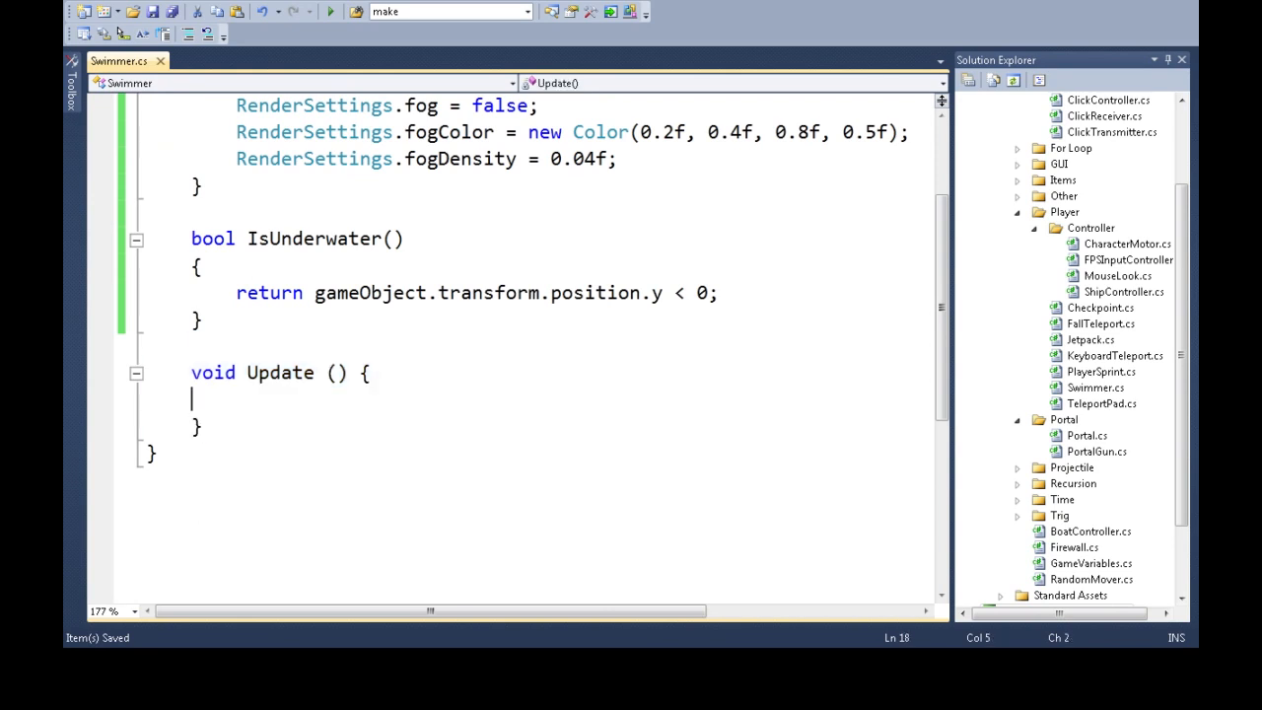
# In Update, write RenderSettings.fog = false; as a placeholder line
pyautogui.write('r')
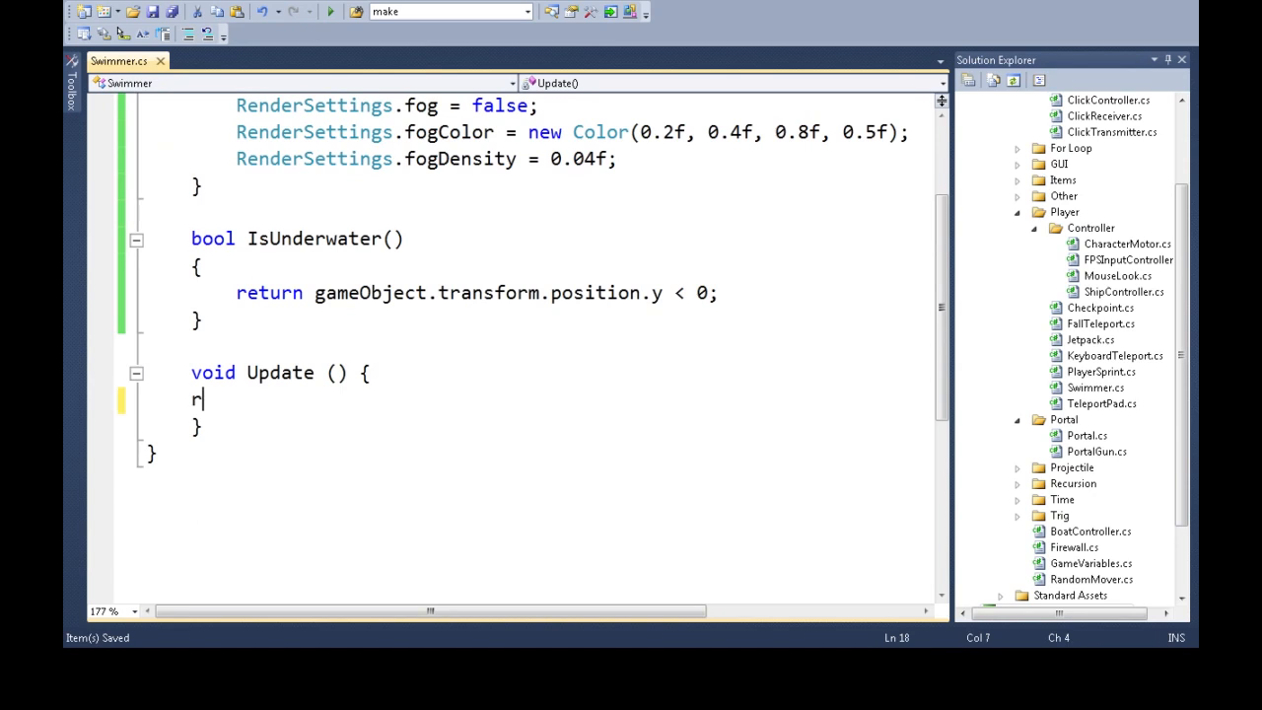
pyautogui.write('RenderSettings.')
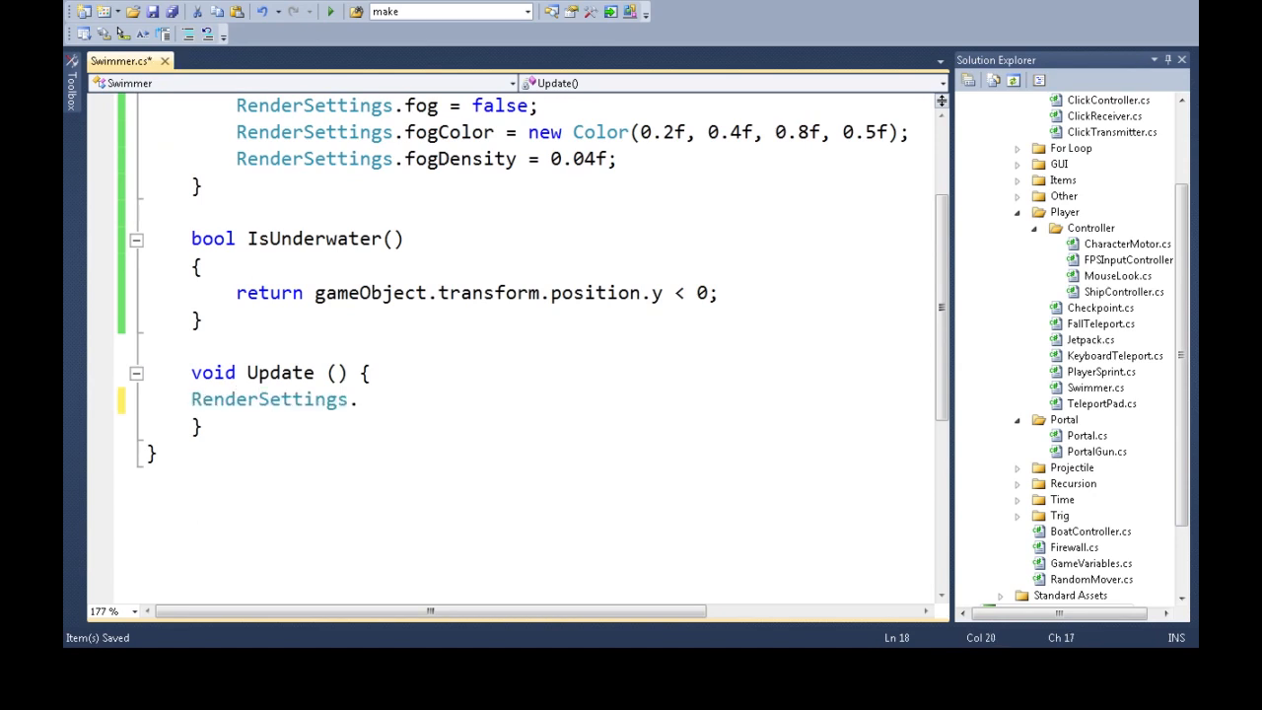
pyautogui.write('fog = true;')
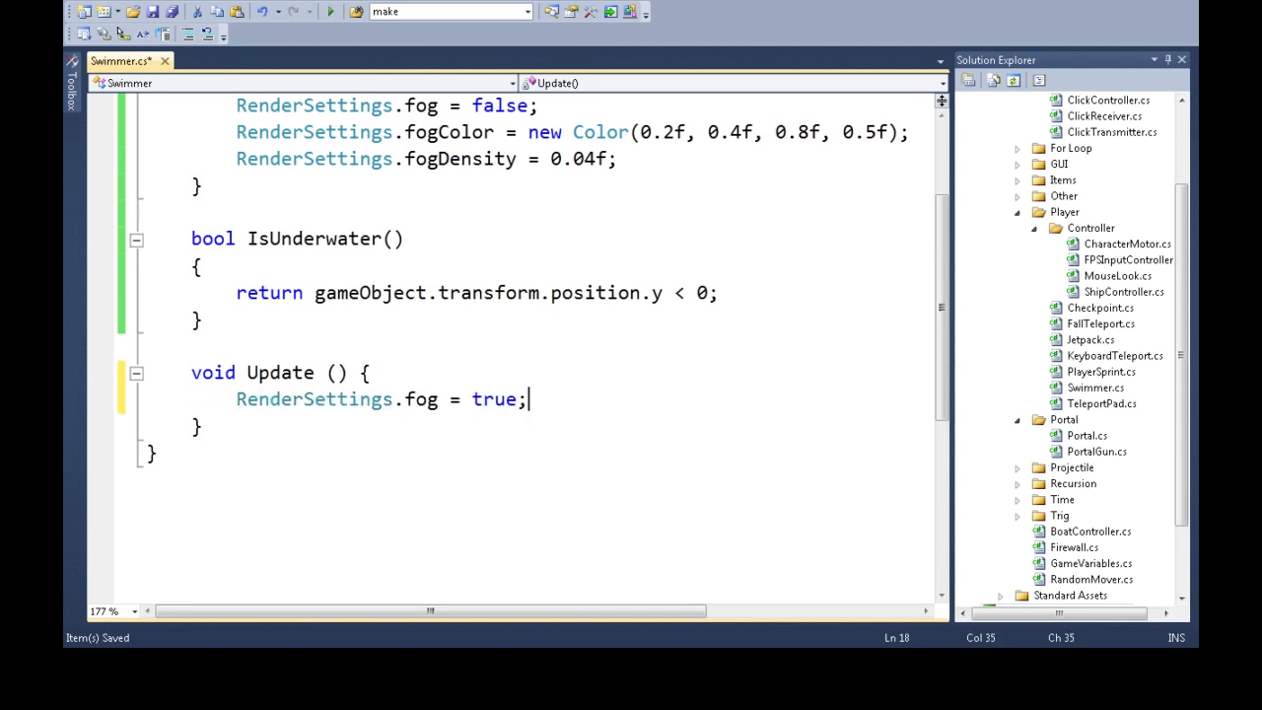
pyautogui.write('false')
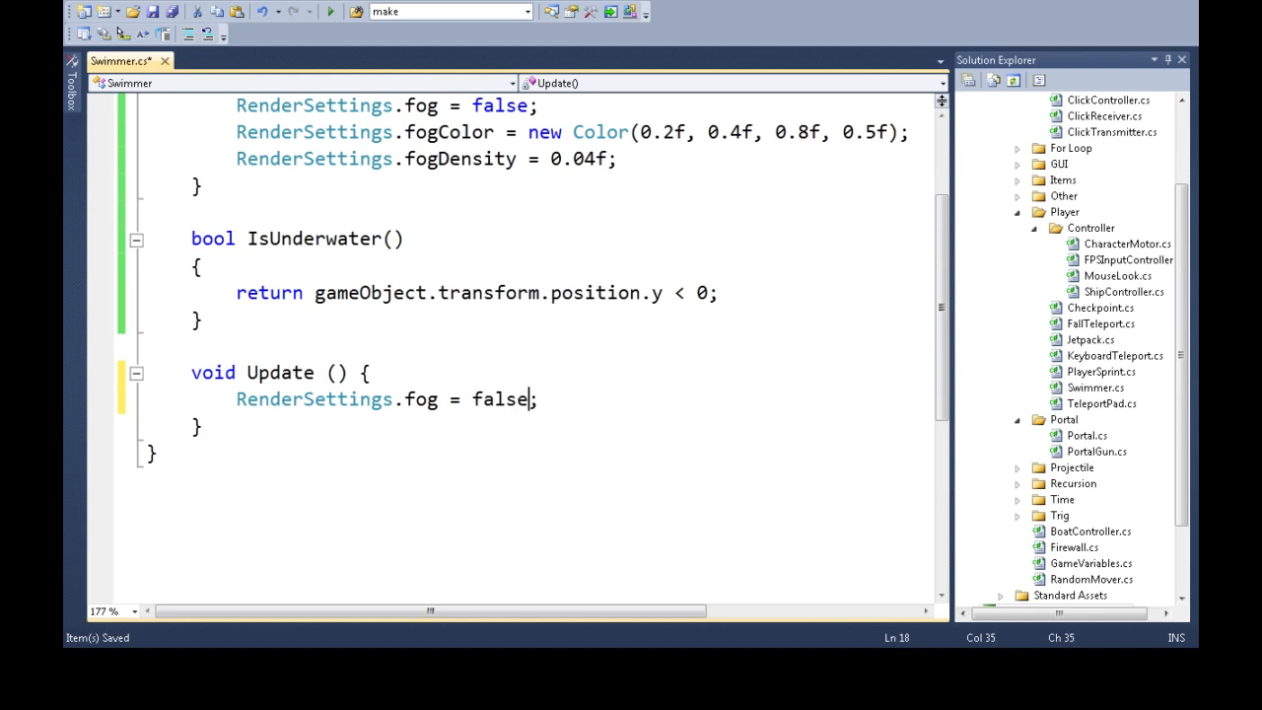
# Replace the false value so Update sets RenderSettings.fog = IsUnderwater()
pyautogui.click(505, 398)
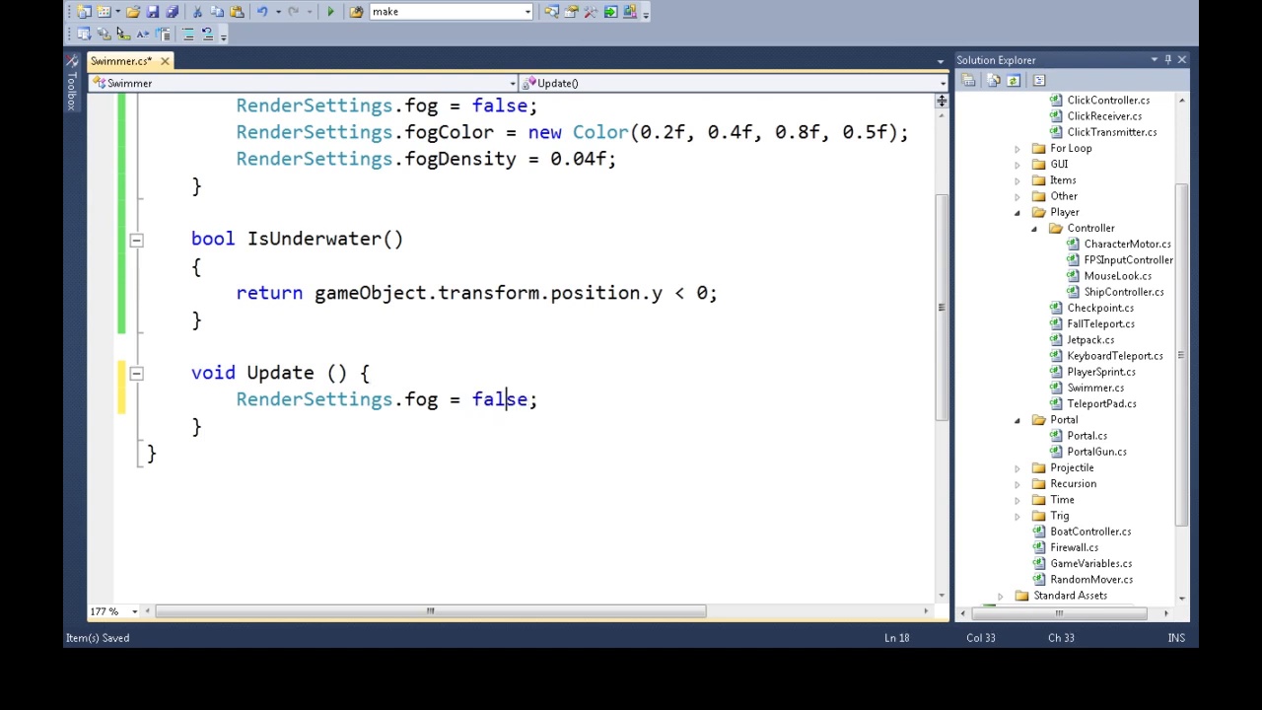
pyautogui.doubleClick(499, 399)
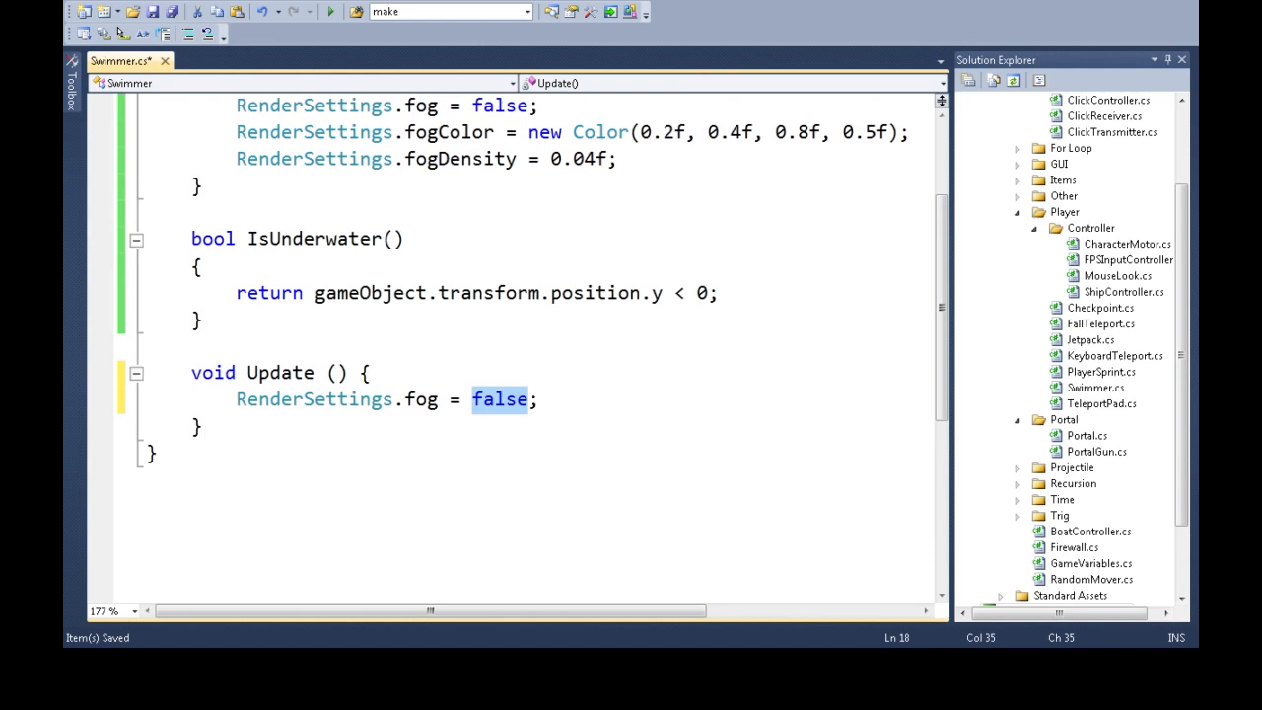
pyautogui.write('IsUnderwater()')
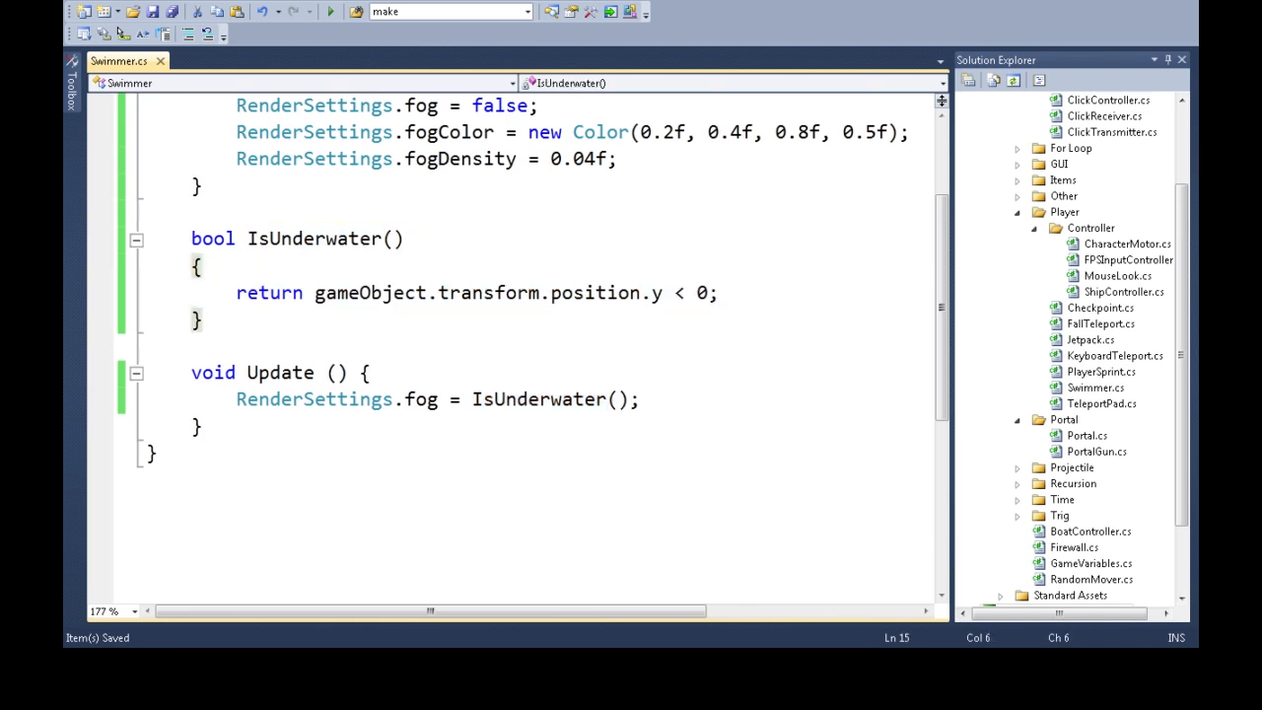
pyautogui.doubleClick(541, 398)
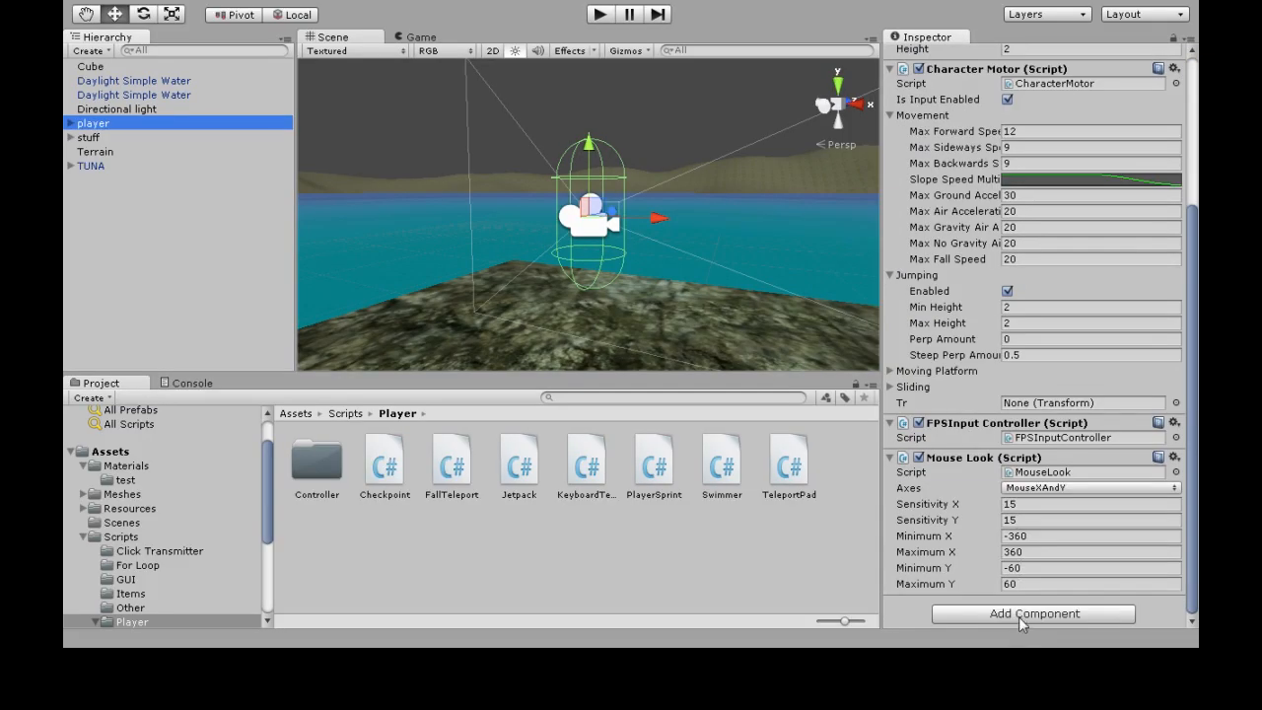
# Attach the Swimmer script to the Player and start a play test under the water
pyautogui.scroll(-3)
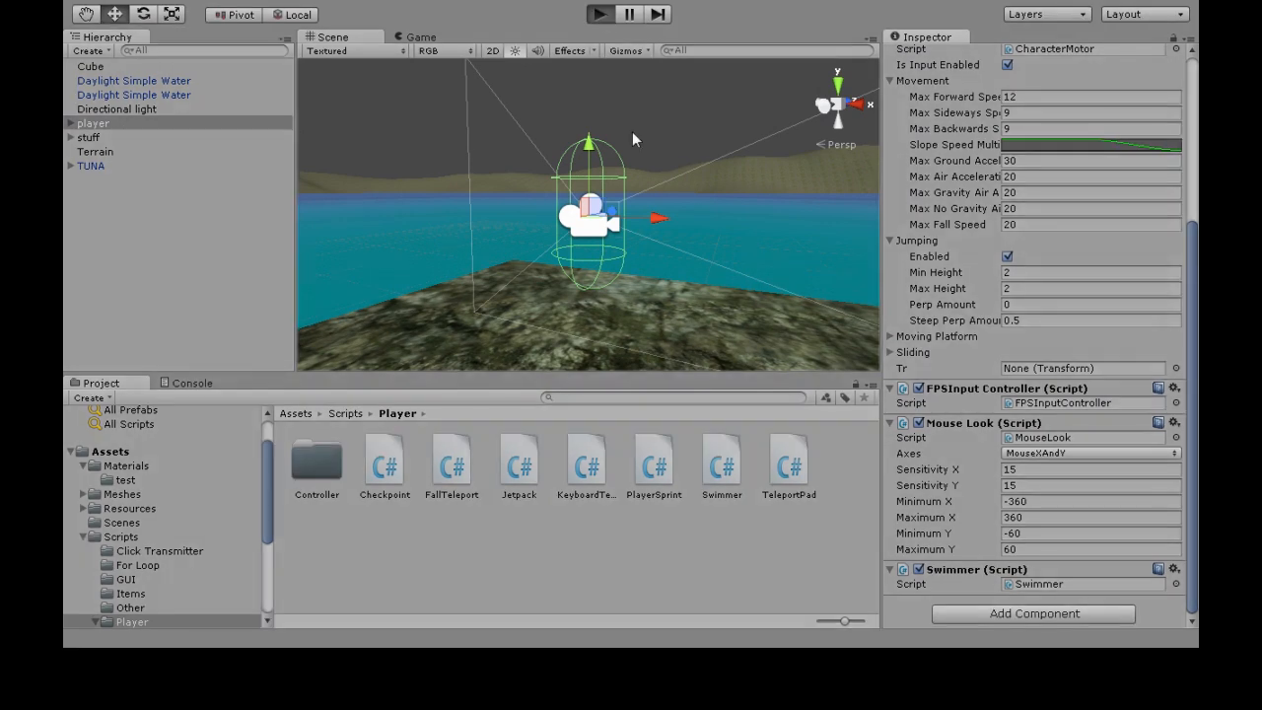
pyautogui.click(599, 14)
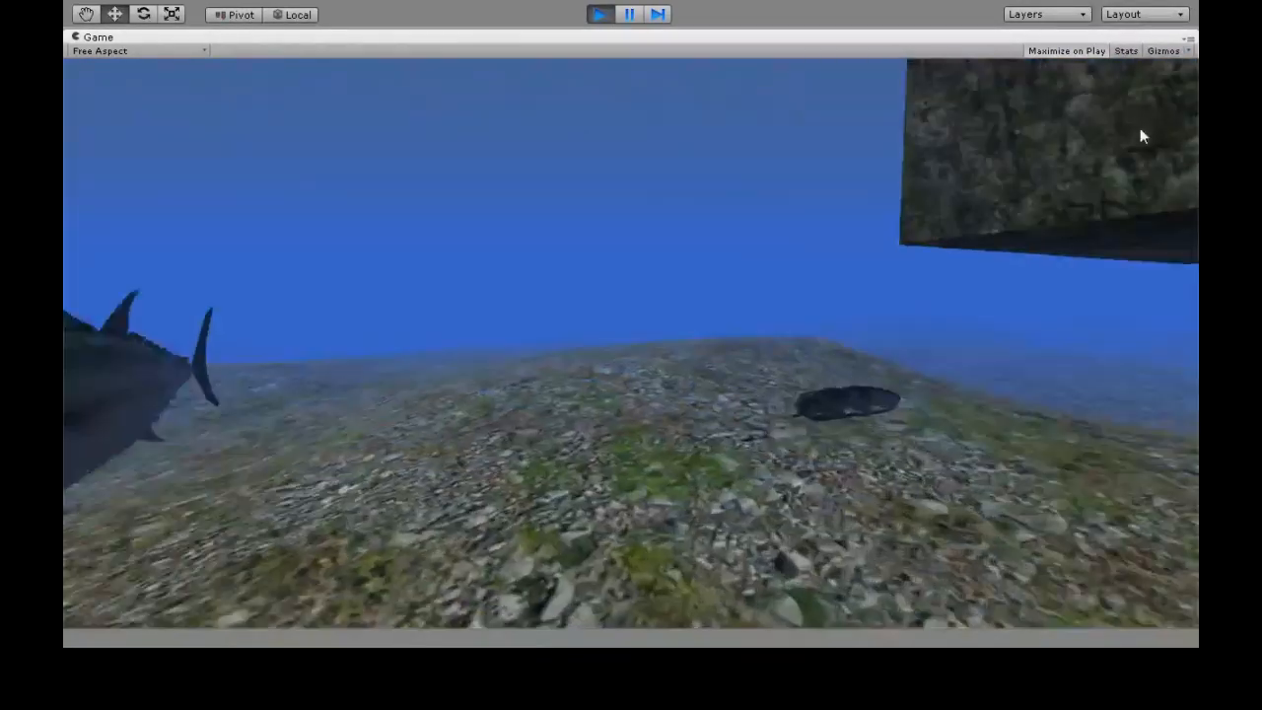
pyautogui.click(600, 14)
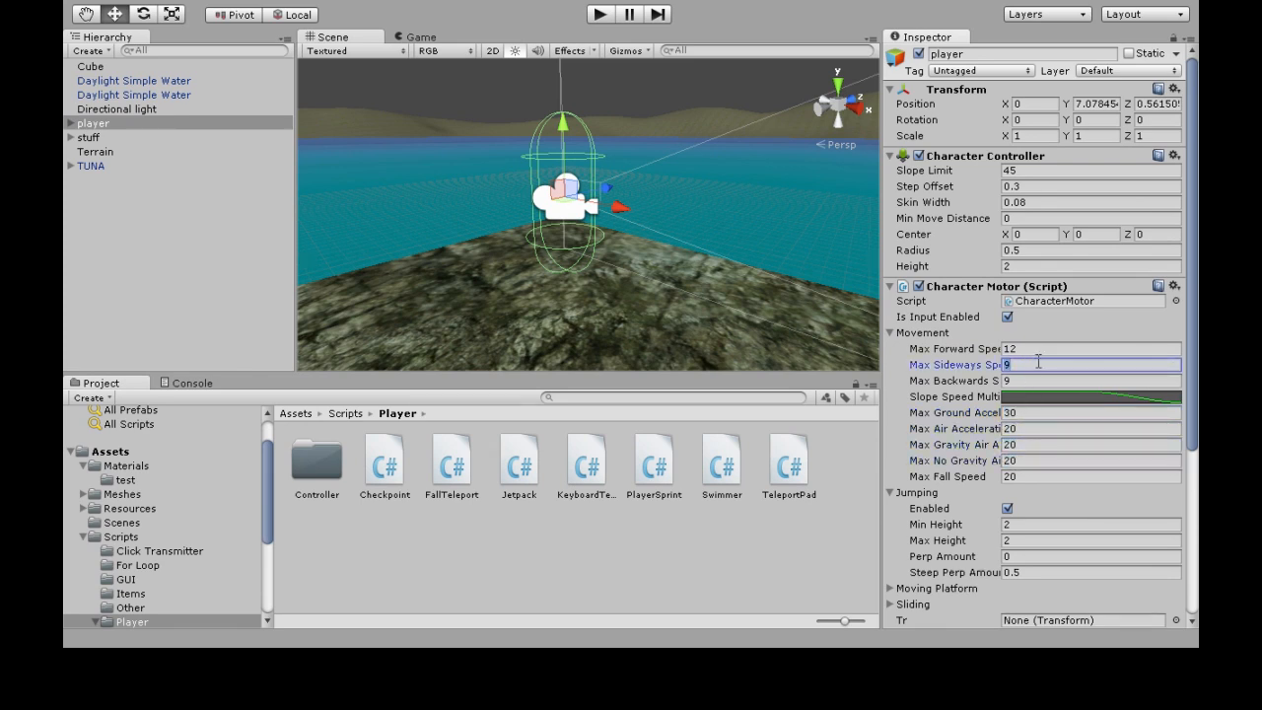
pyautogui.click(1085, 347)
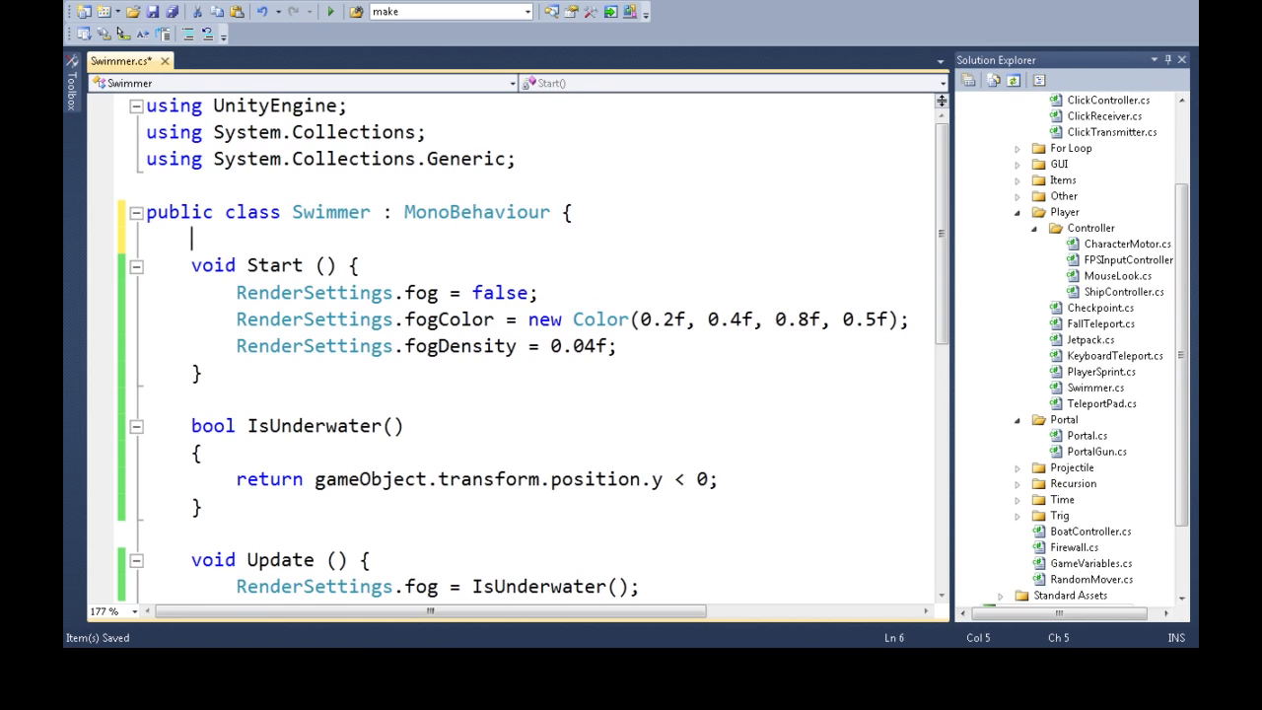
# Declare CharacterController cc and CharacterMotor cm fields at the top of the class
pyautogui.click(189, 236)
pyautogui.write('CharacterController cc')
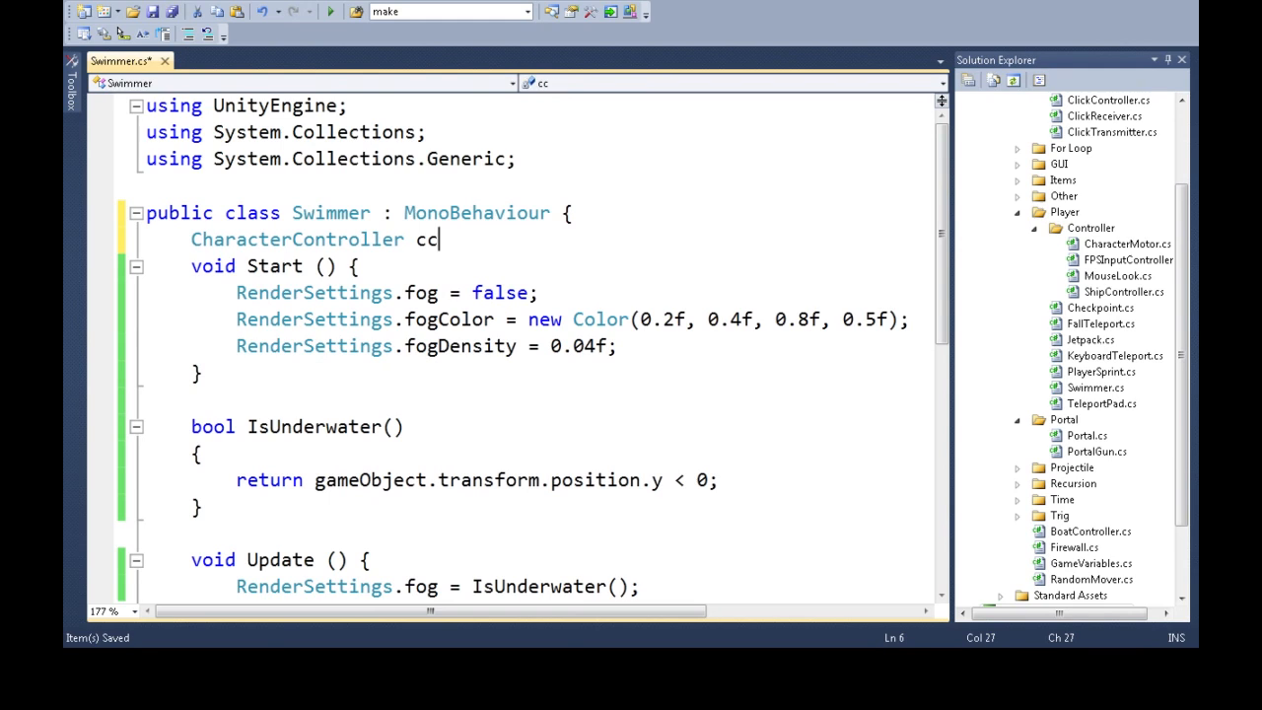
pyautogui.doubleClick(426, 241)
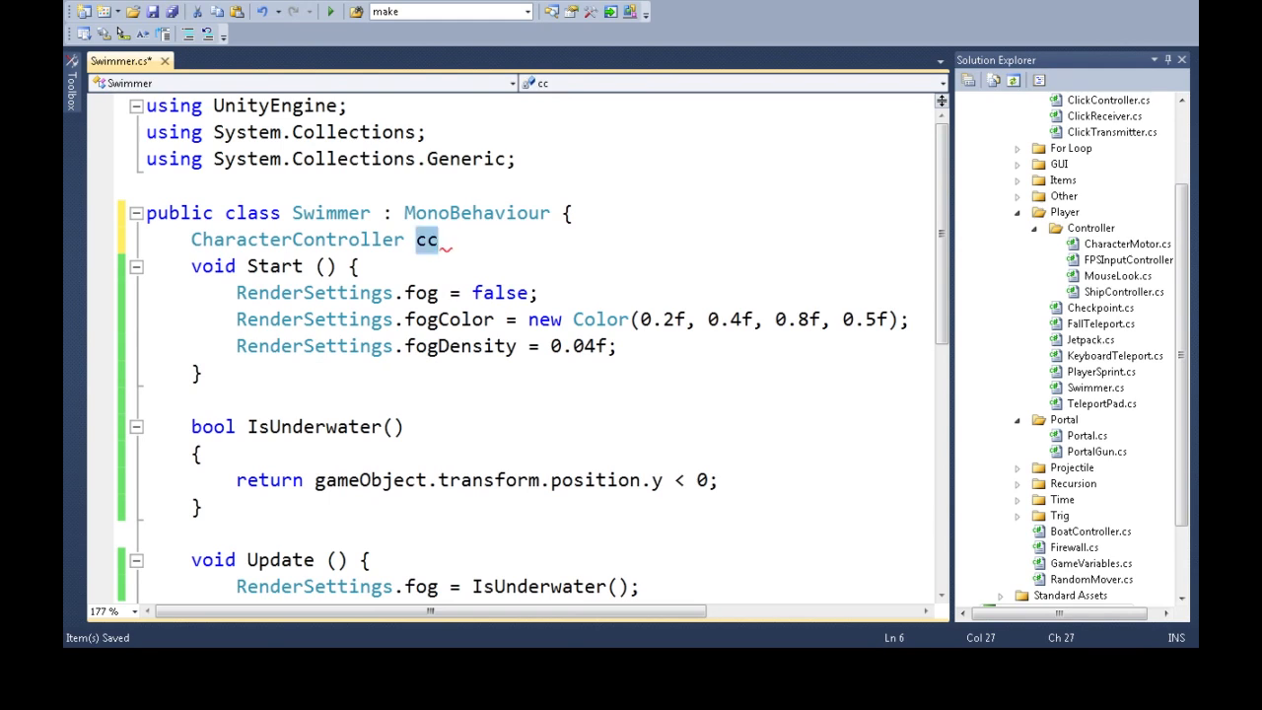
pyautogui.doubleClick(296, 241)
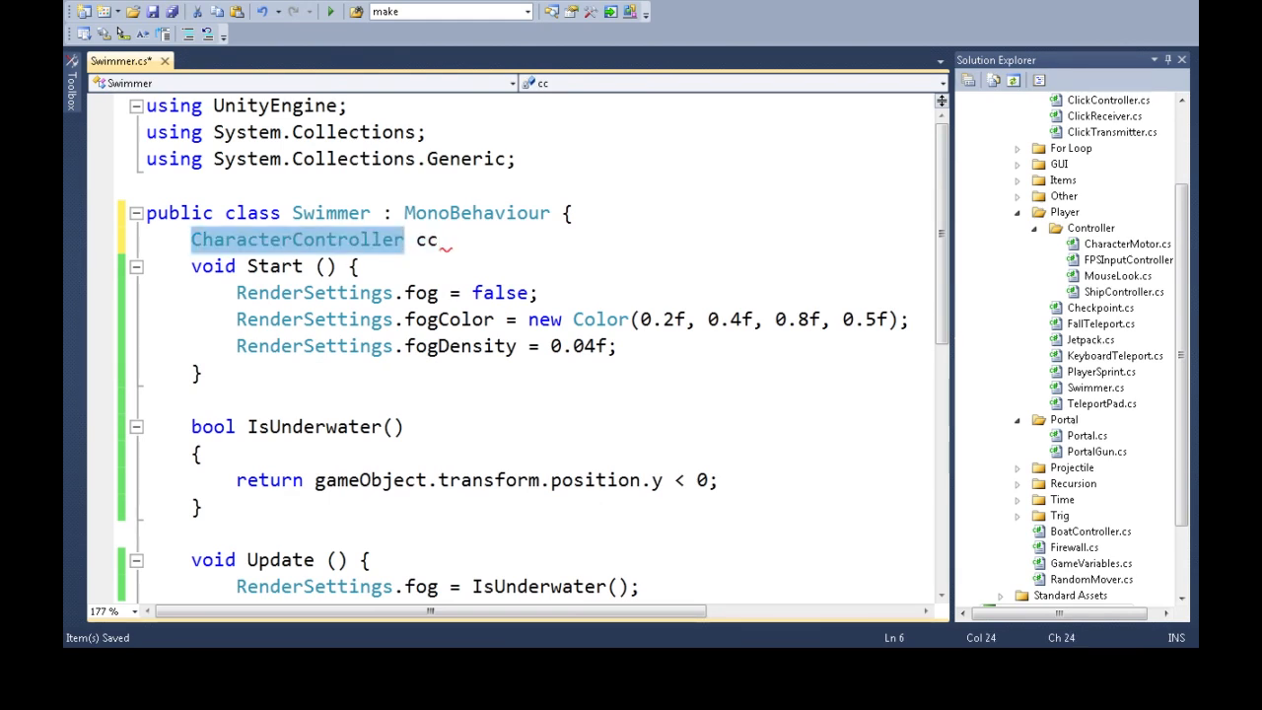
pyautogui.write('char')
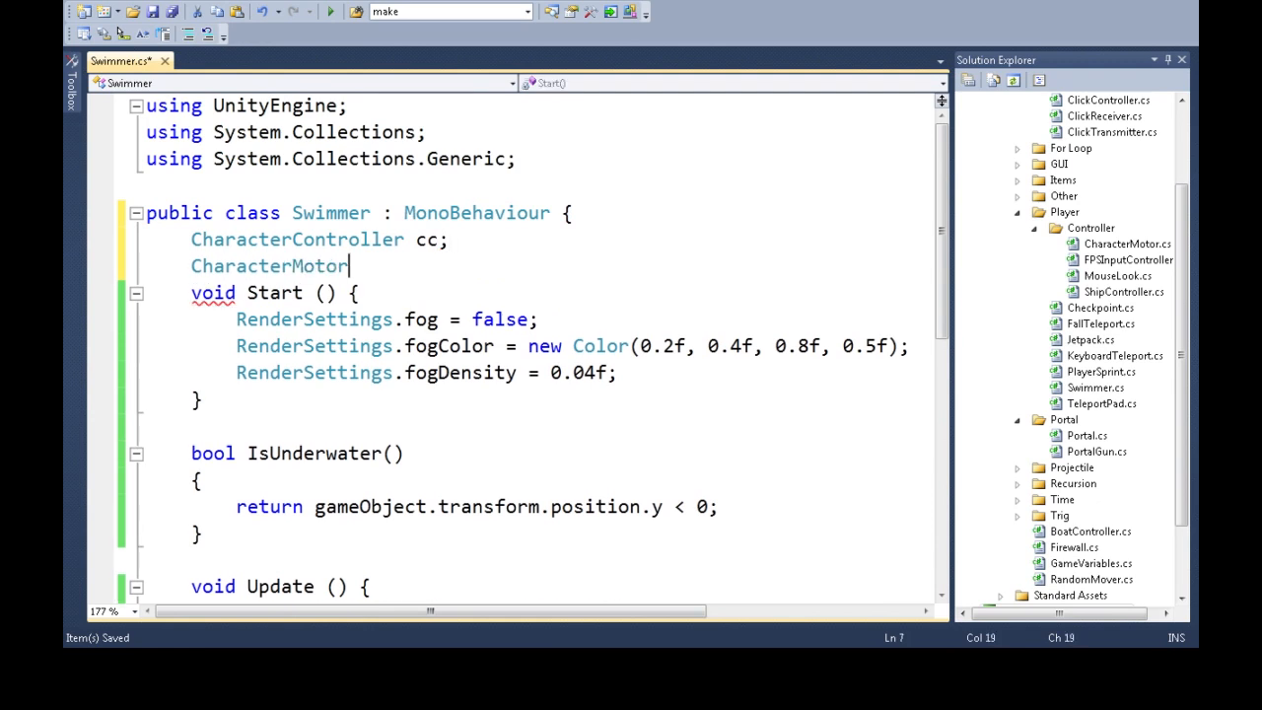
pyautogui.write('cm;')
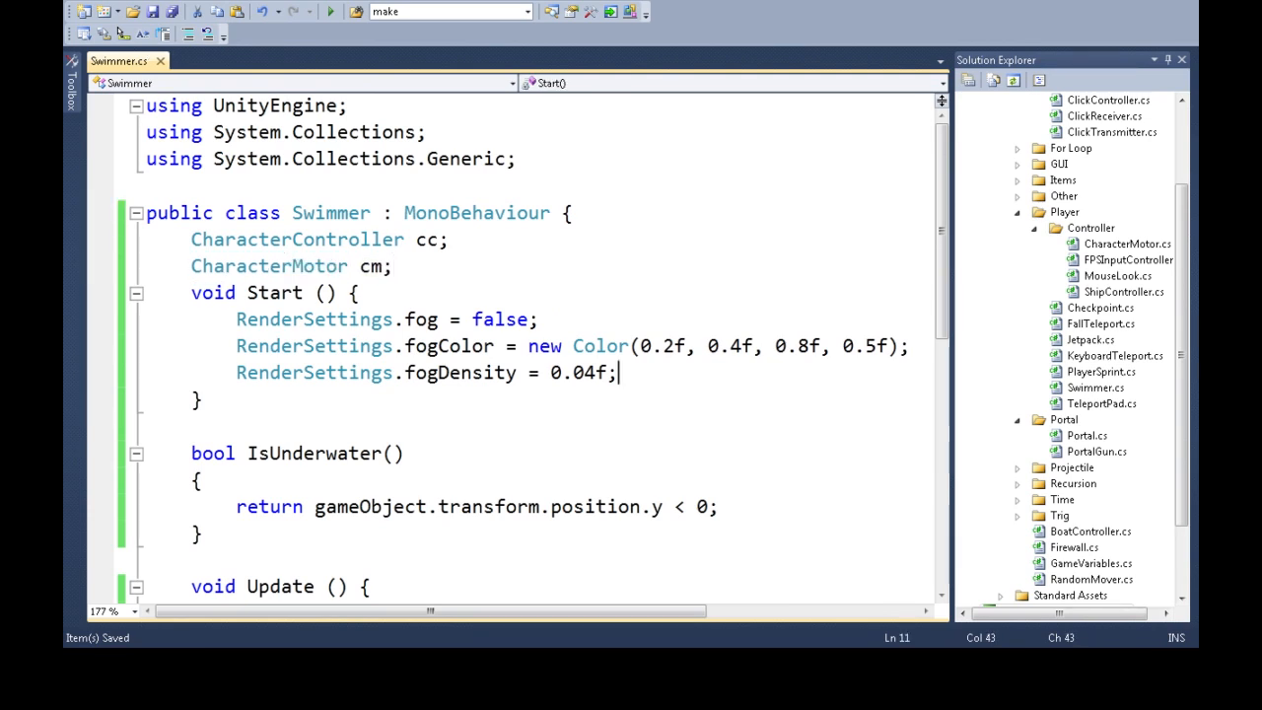
# In Start, assign cc and cm via gameObject.GetComponent<CharacterController>() and <CharacterMotor>()
pyautogui.write('cc')
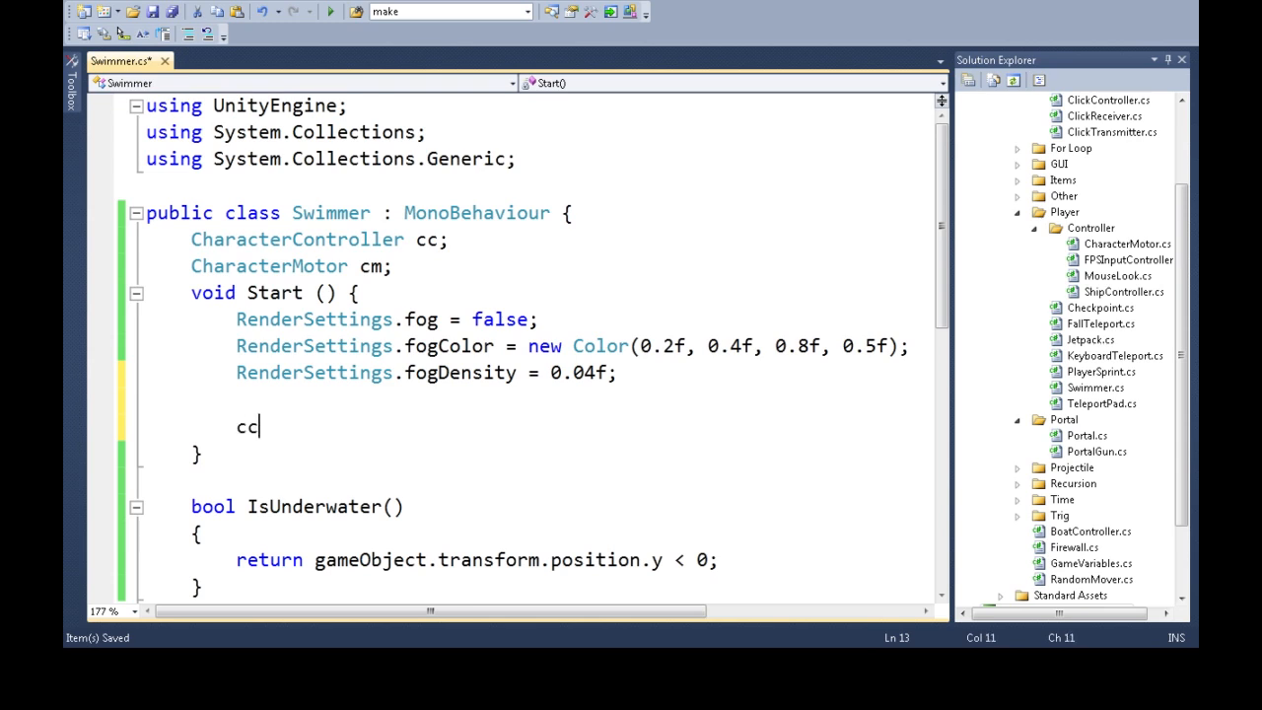
pyautogui.write('=game')
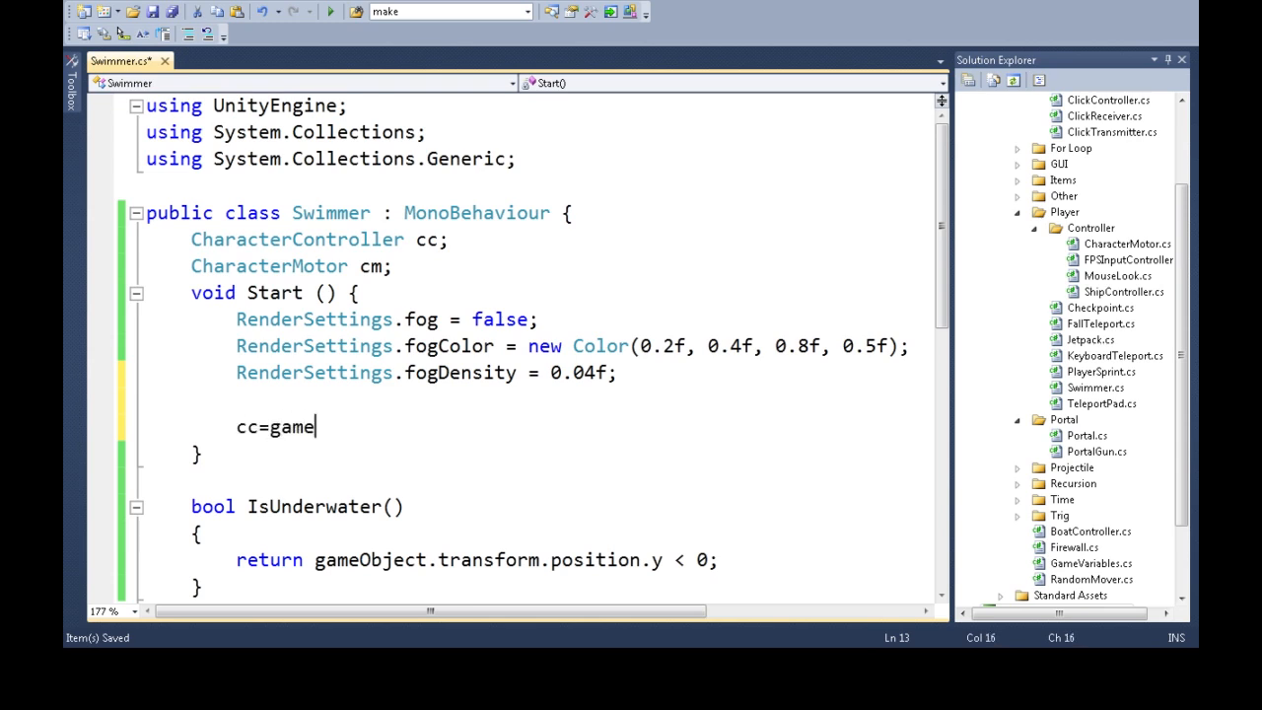
pyautogui.write('Object.GetComponent<')
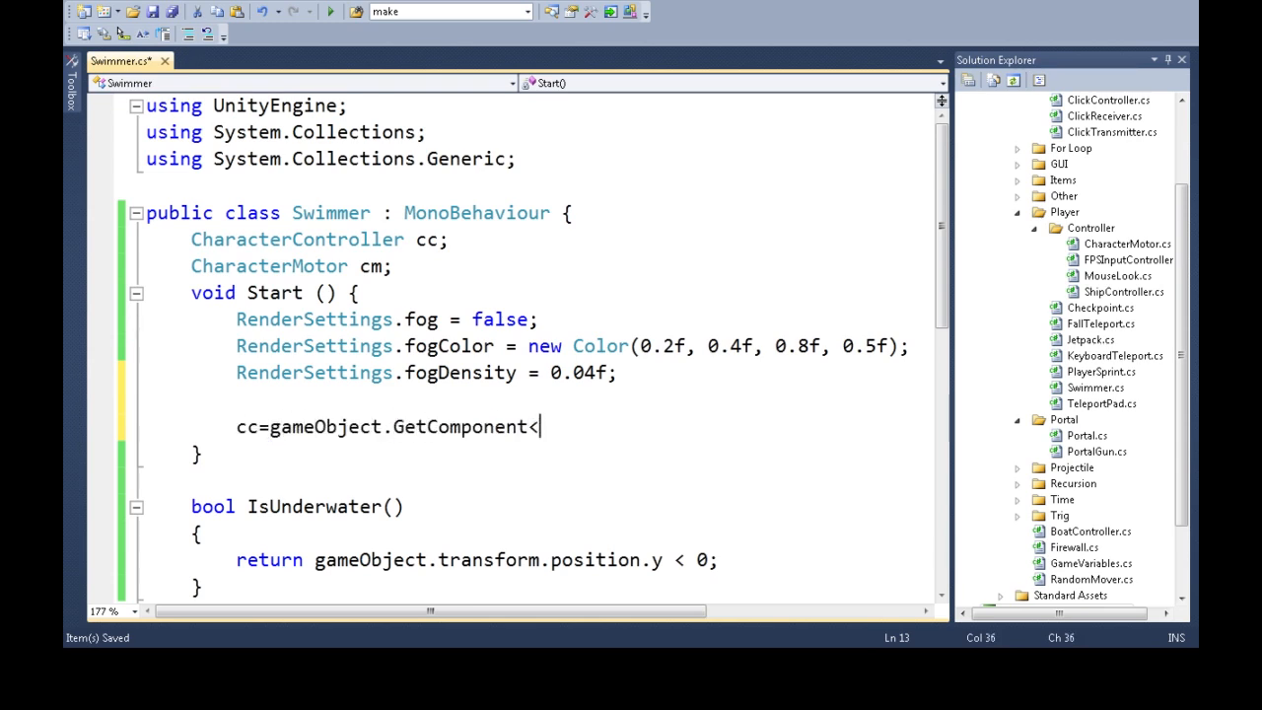
pyautogui.write('chara')
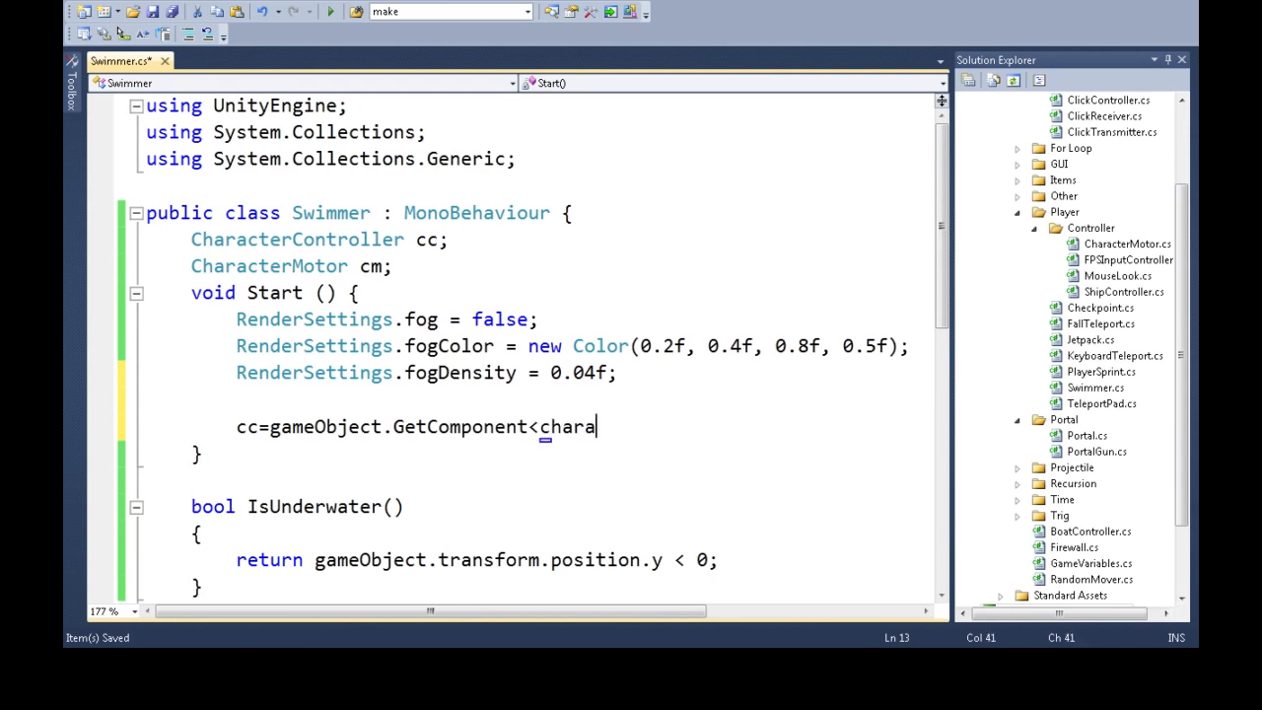
pyautogui.write('CharacterController>();')
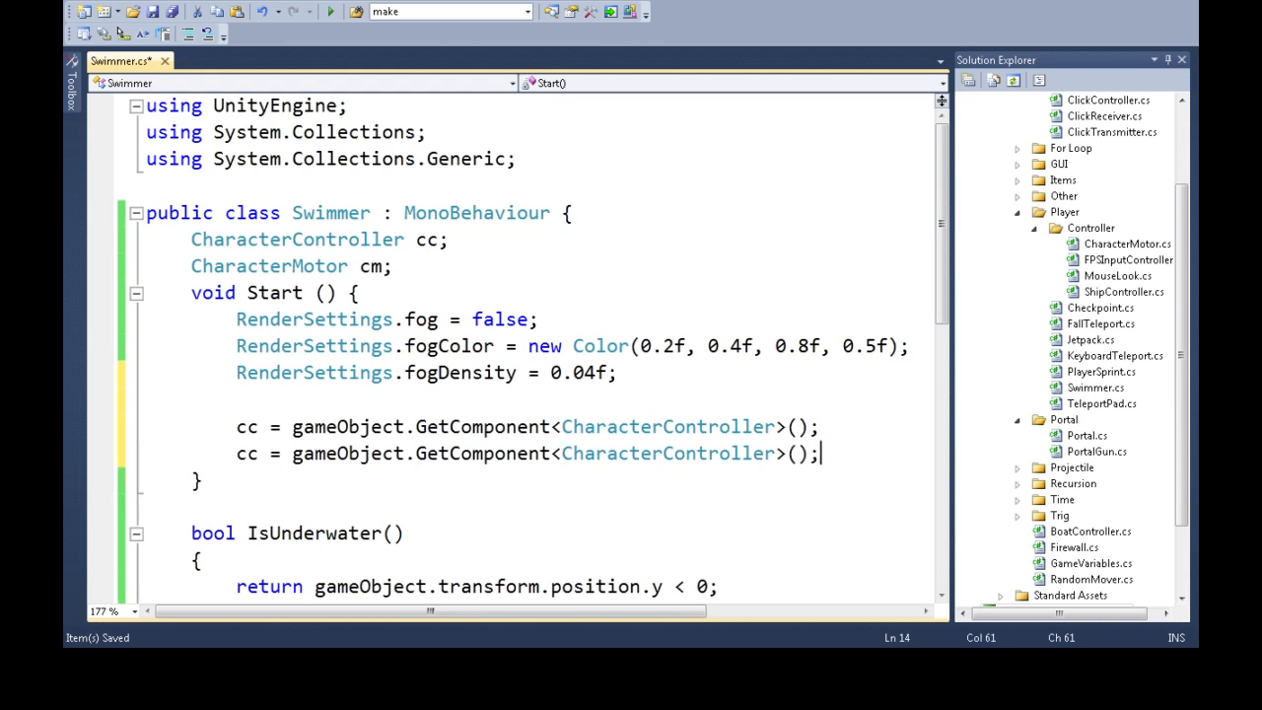
pyautogui.write('cm')
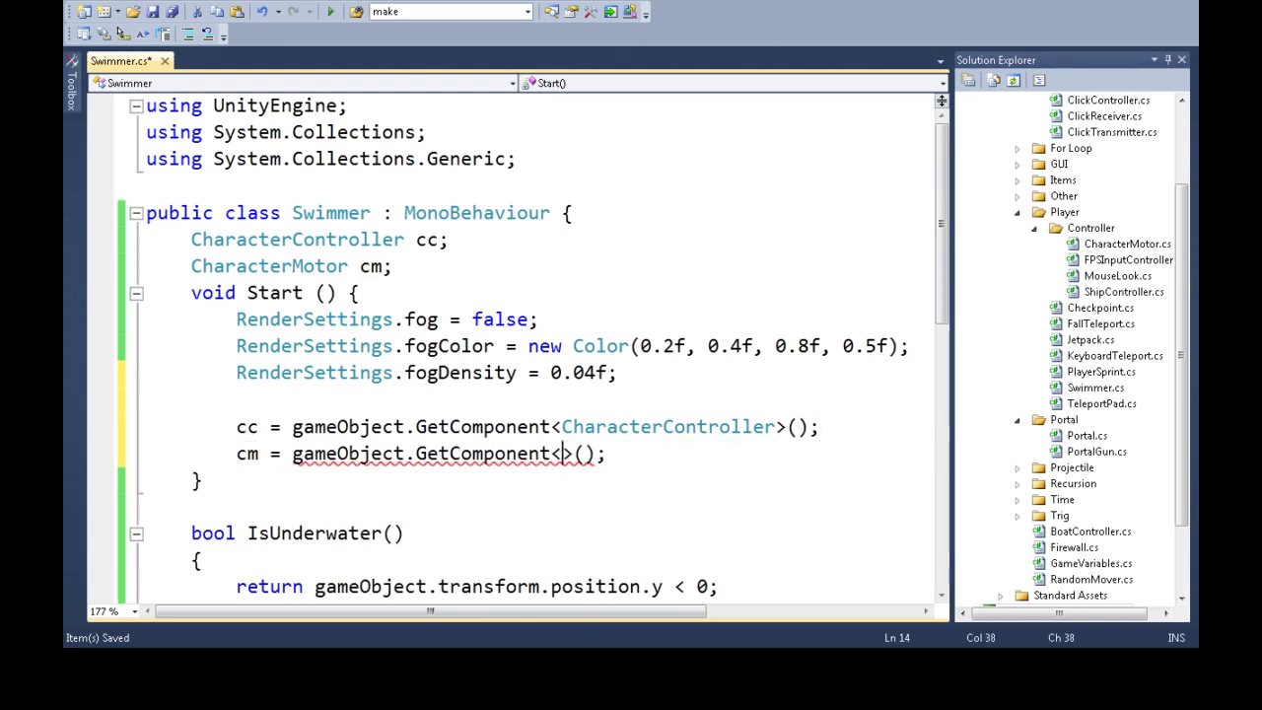
pyautogui.write('characterMotor')
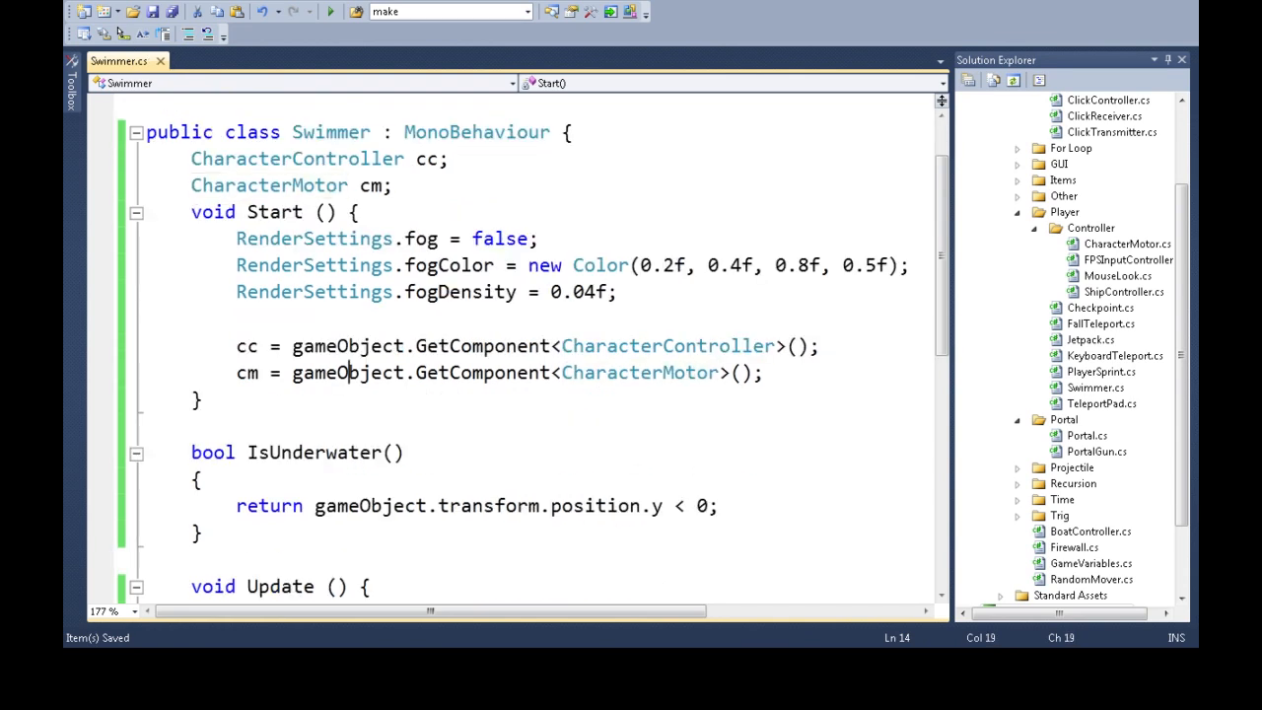
pyautogui.doubleClick(247, 347)
pyautogui.write('if')
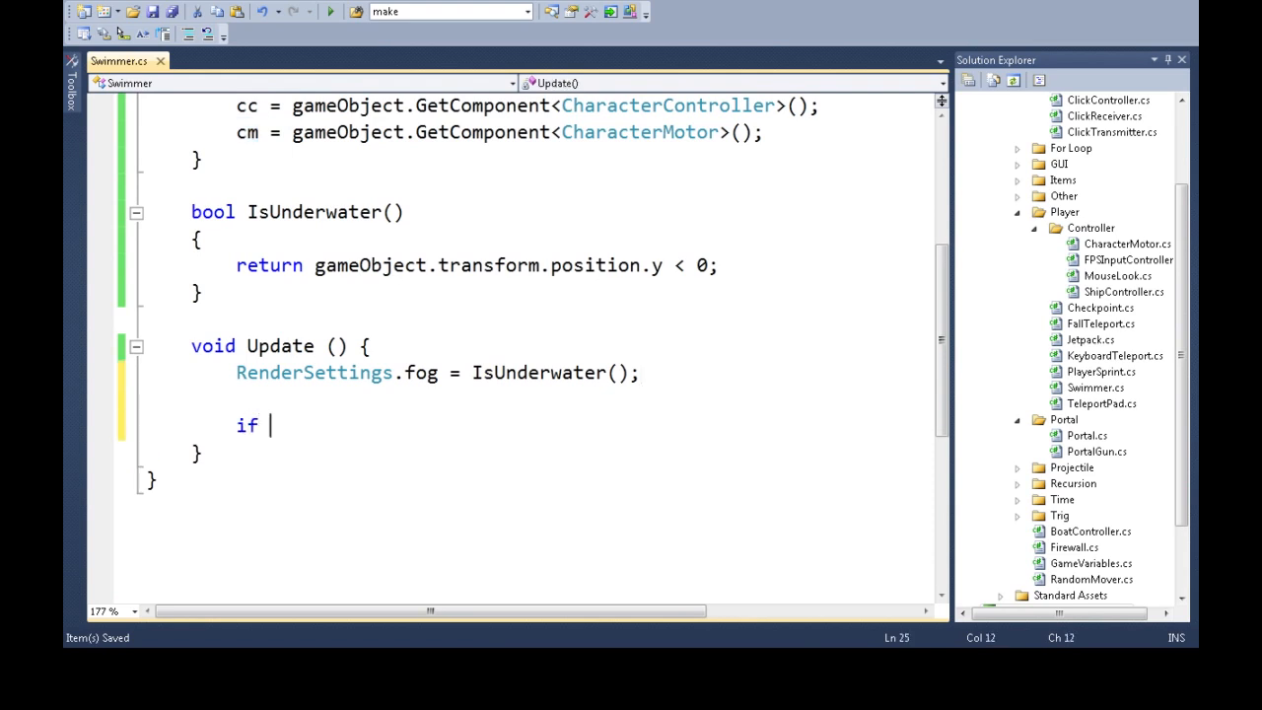
# Add an if (IsUnderwater()) { } else { } block in Update
pyautogui.write('(IsUnderwater())')
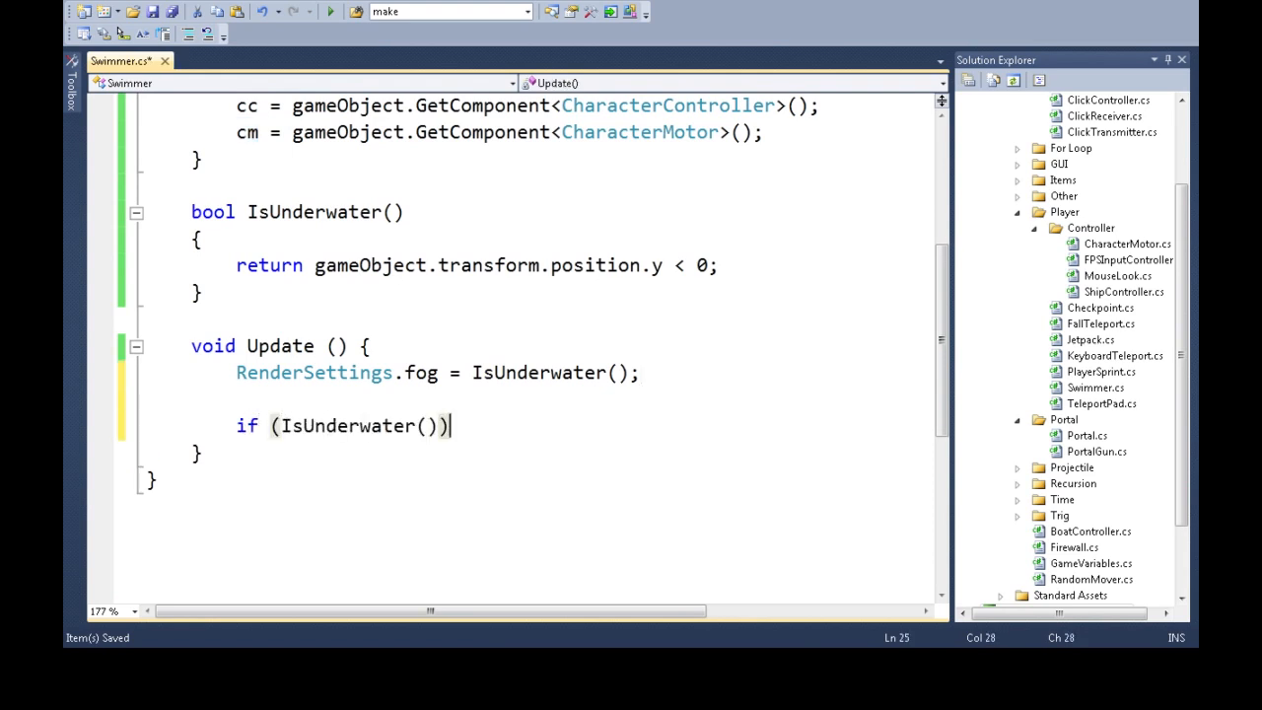
pyautogui.write('{')
pyautogui.write('else')
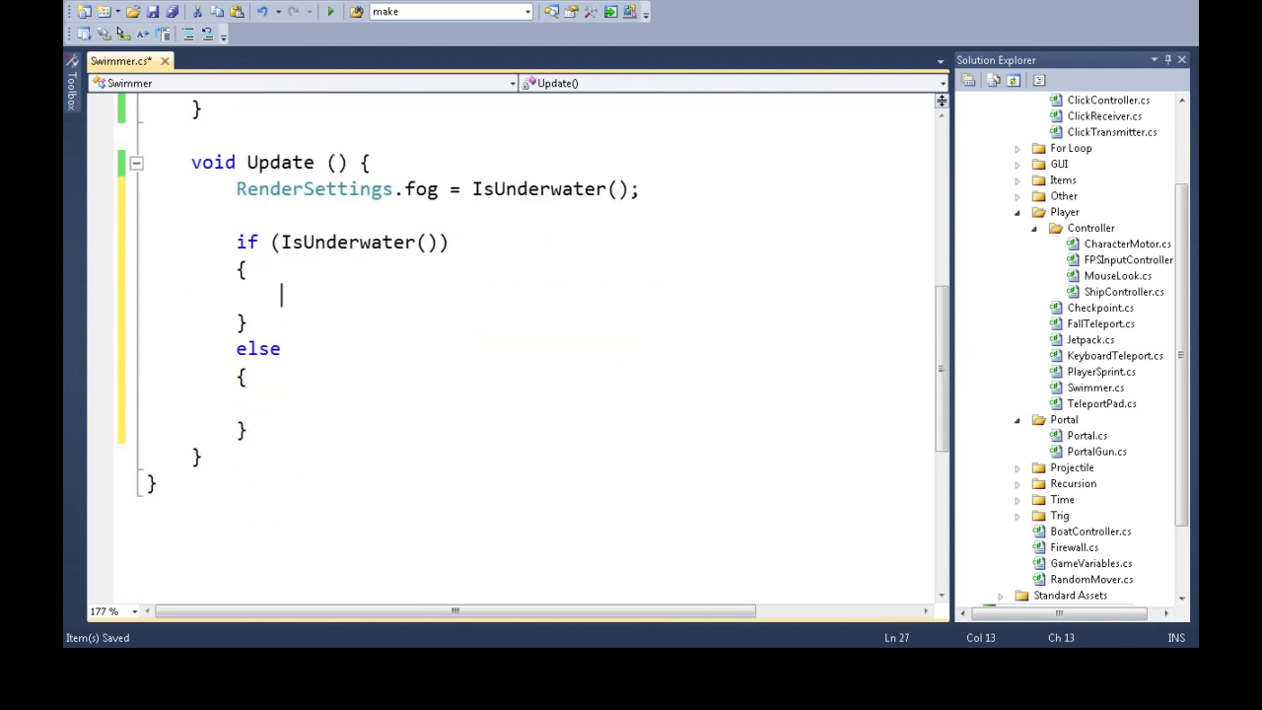
pyautogui.doubleClick(345, 240)
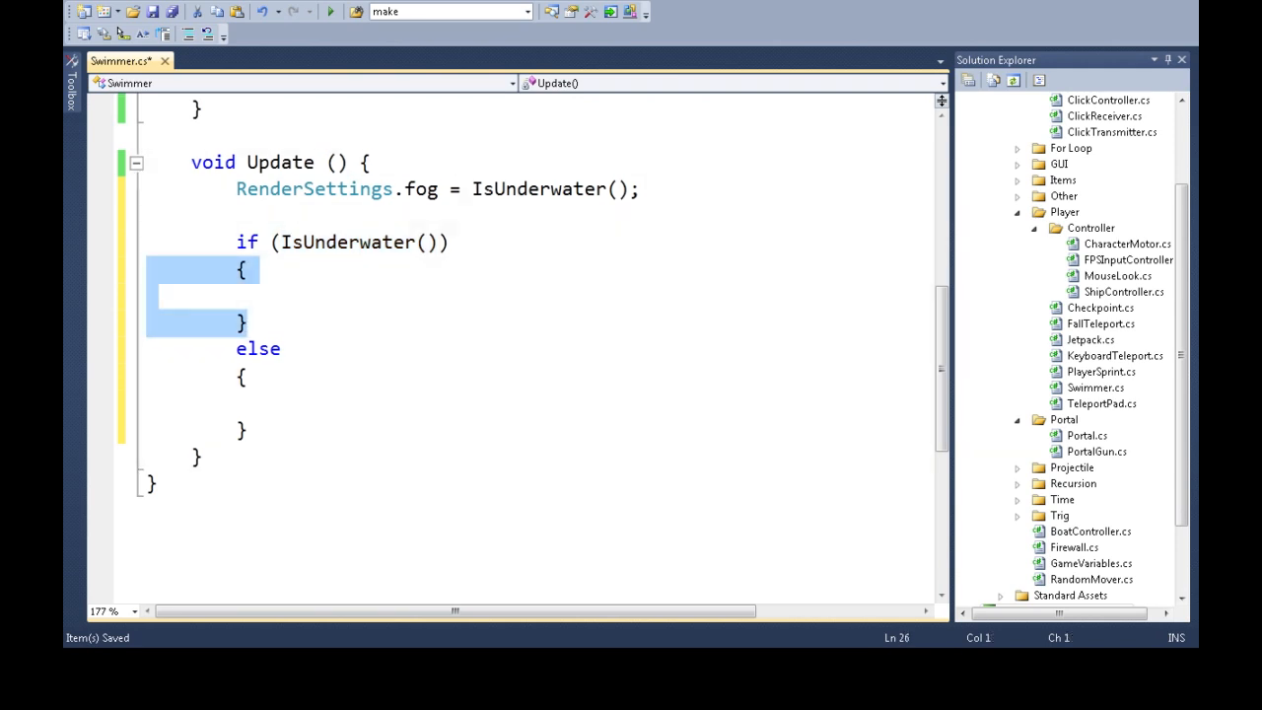
pyautogui.click(280, 296)
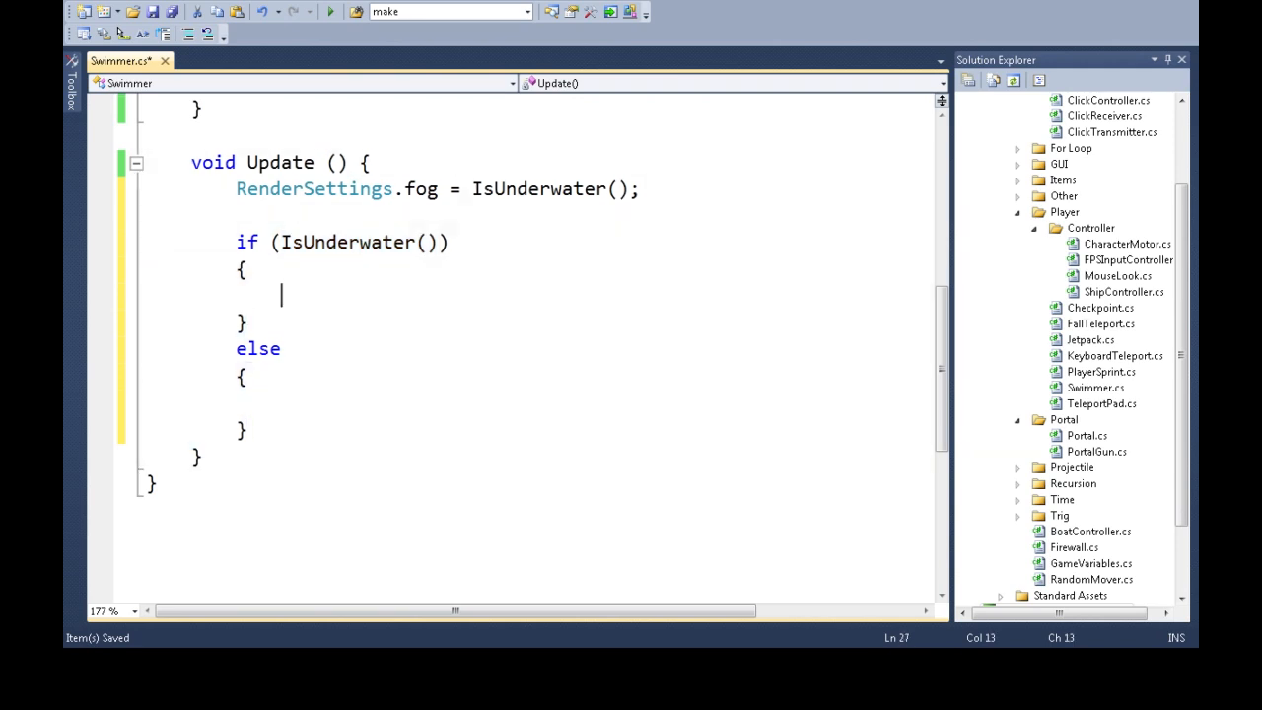
pyautogui.scroll(3)
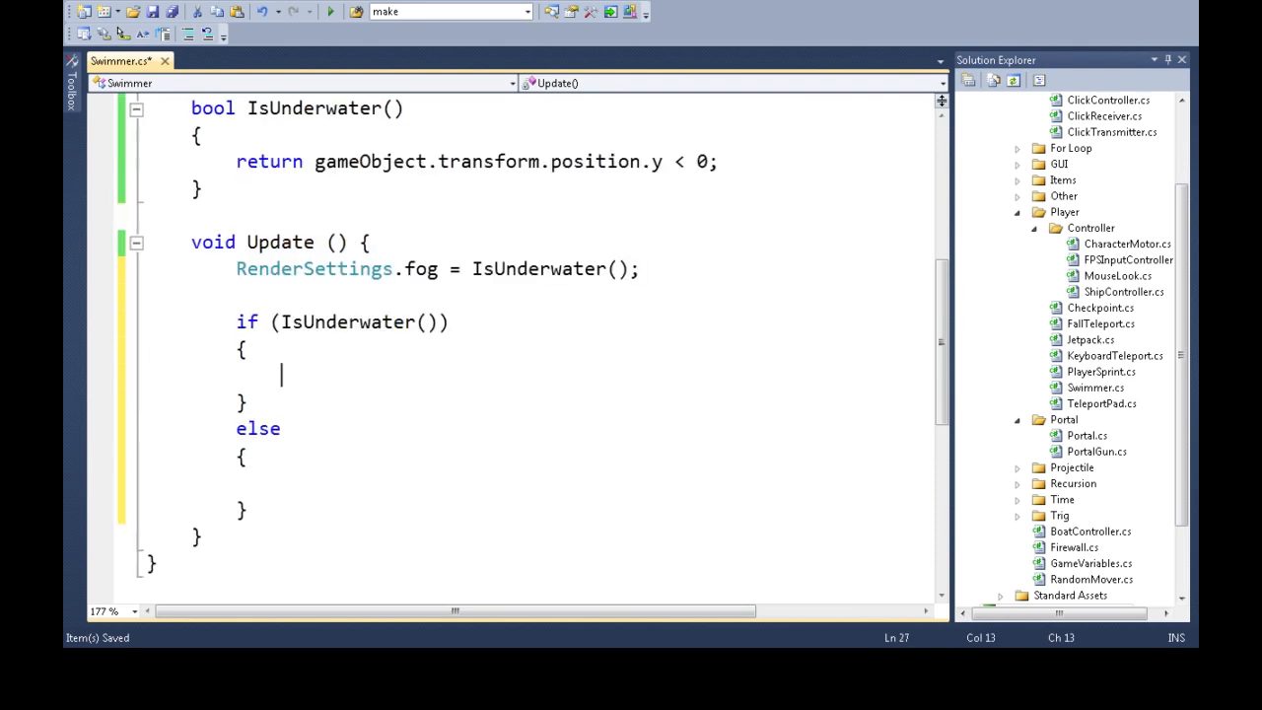
pyautogui.scroll(-3)
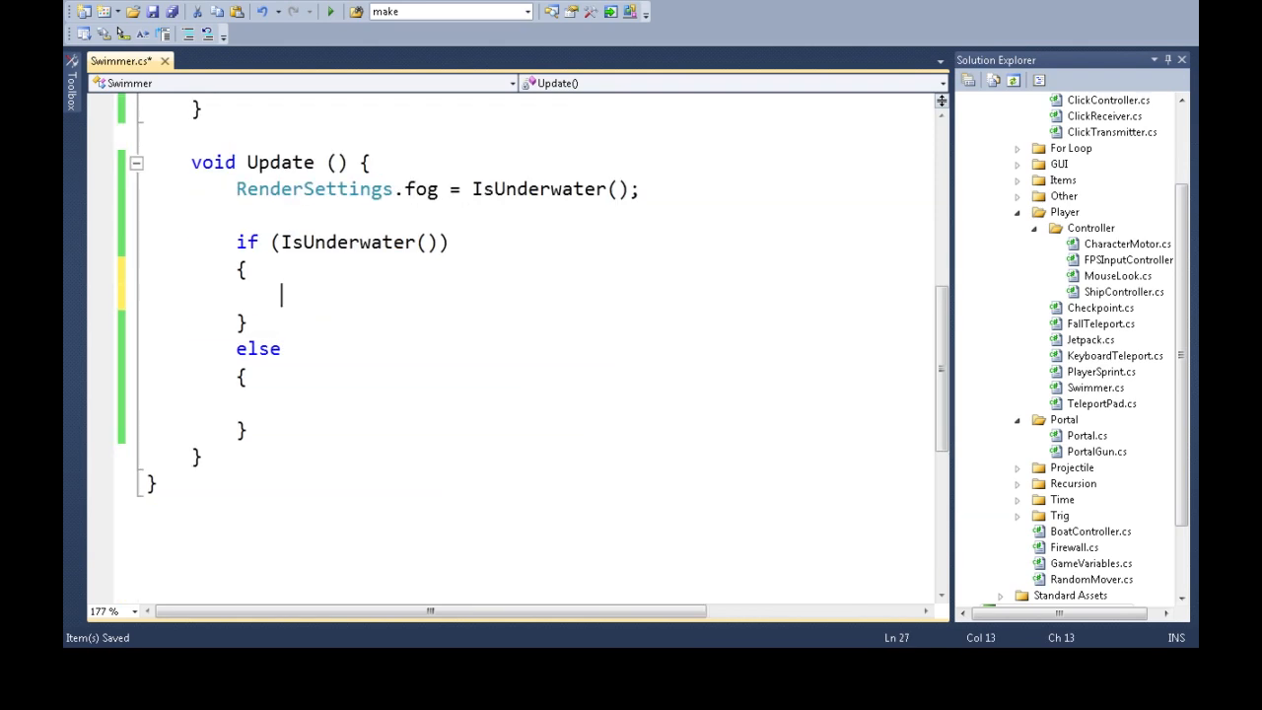
# Set cm.movement max Forward, Sideways, Backwards and Fall speeds to 2 when underwater, and save
pyautogui.write('cm.movement.')
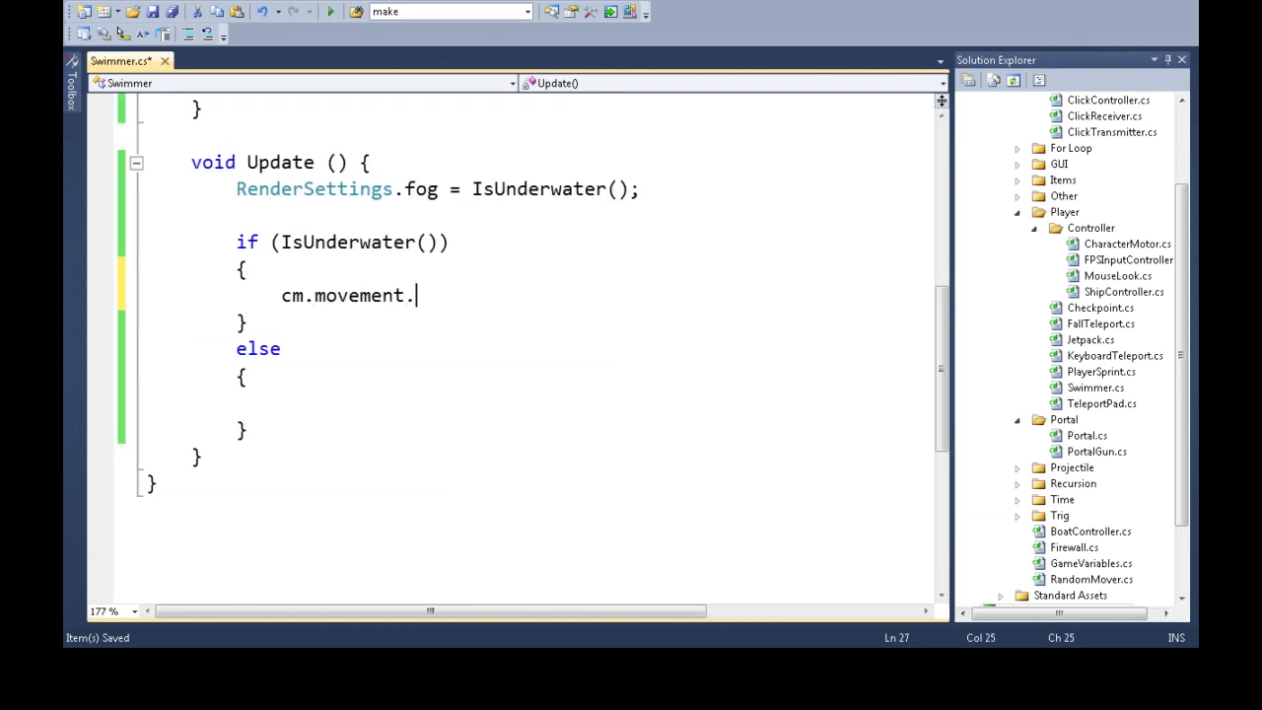
pyautogui.write('maxForwardSpeed = 2;')
pyautogui.write('c')
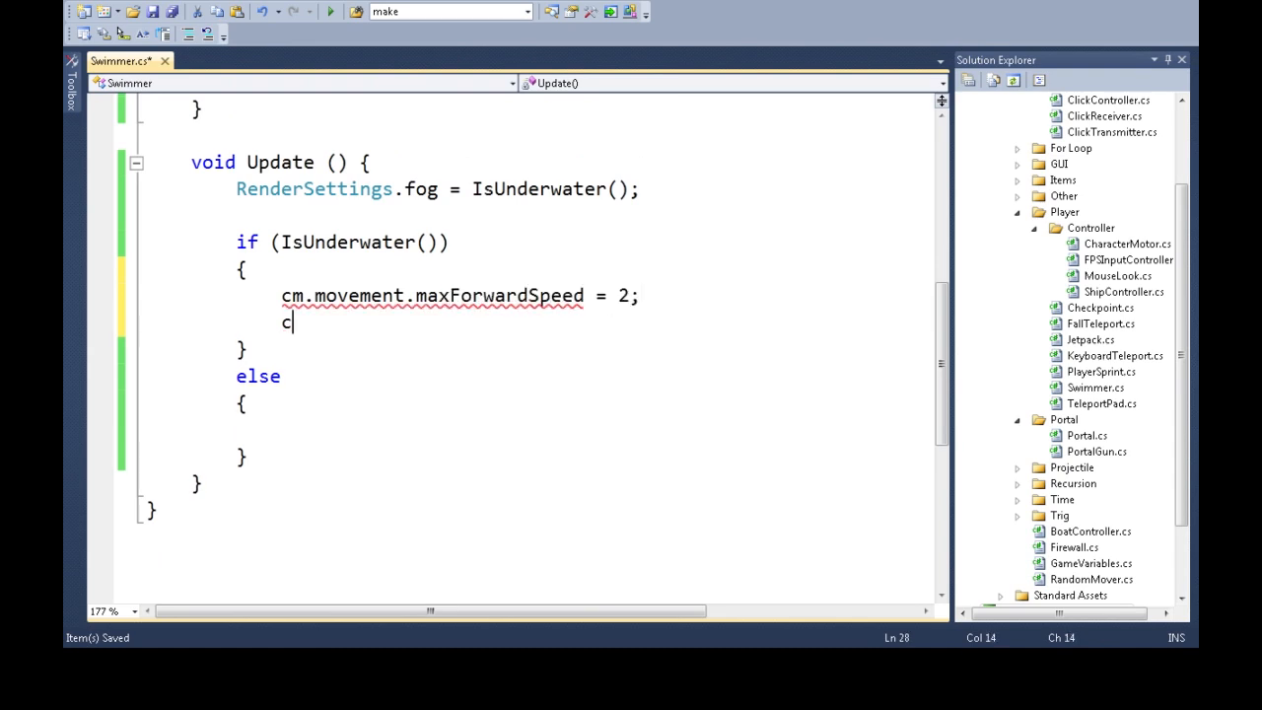
pyautogui.write('m.movement.max')
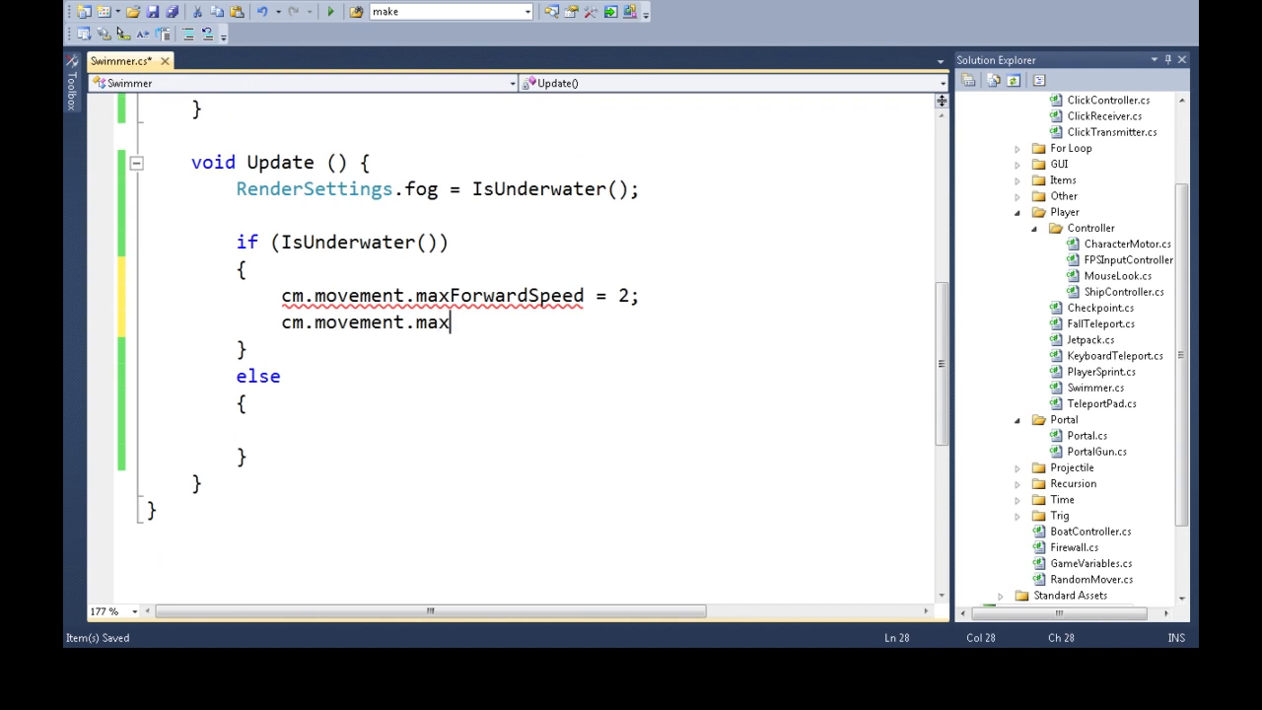
pyautogui.write('SidewaysSpeed = 2;')
pyautogui.write('cm.move')
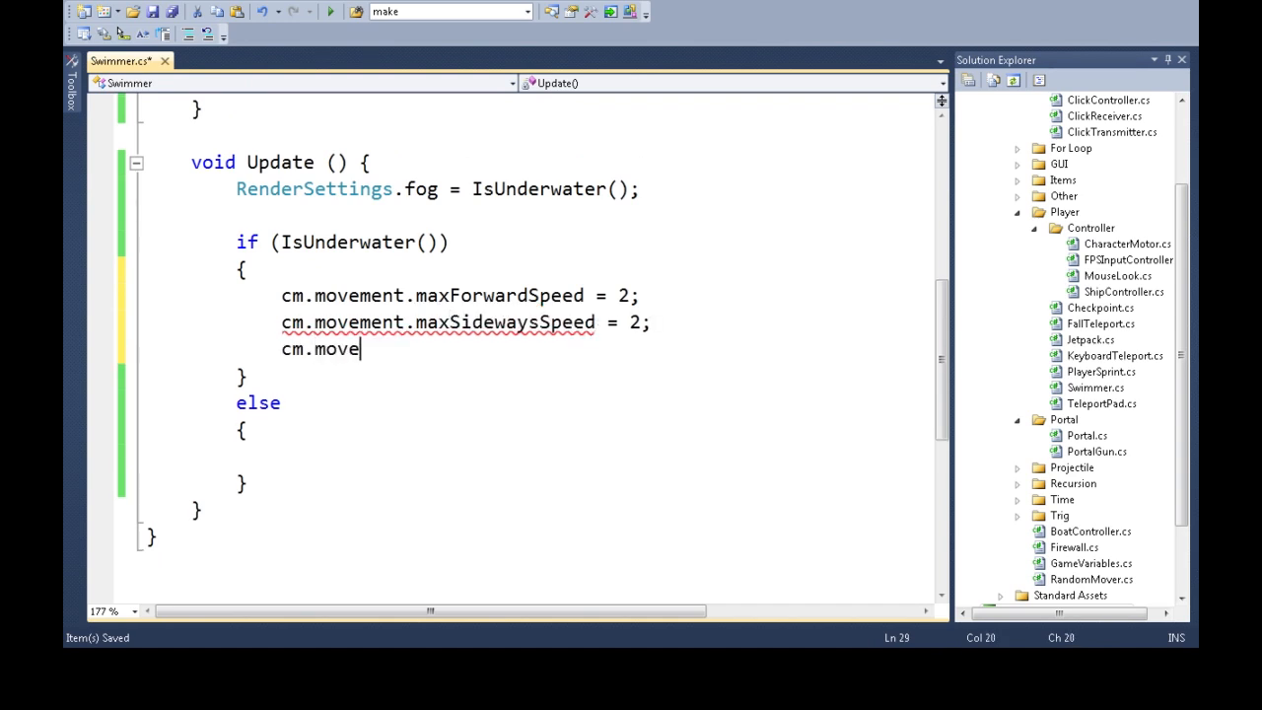
pyautogui.write('ment.max')
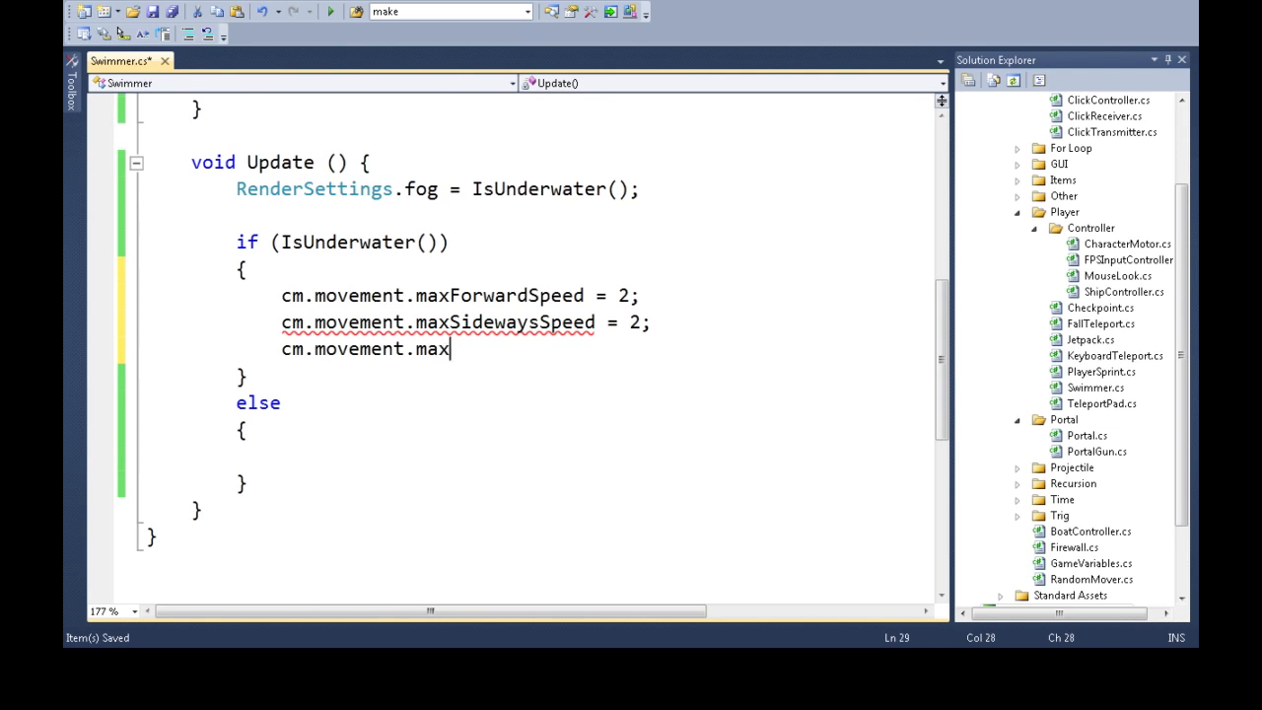
pyautogui.write('BackwardsSpeed = 2;')
pyautogui.write('cm.move')
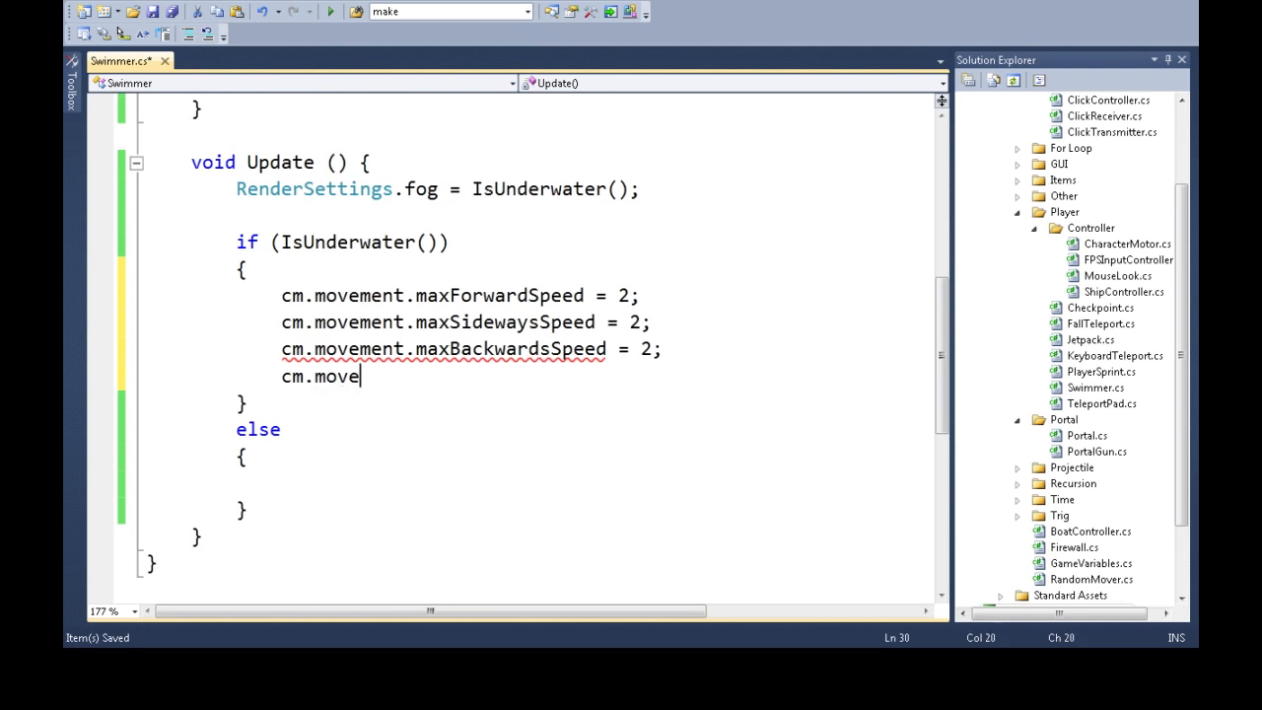
pyautogui.write('ment.maxFallSpeed')
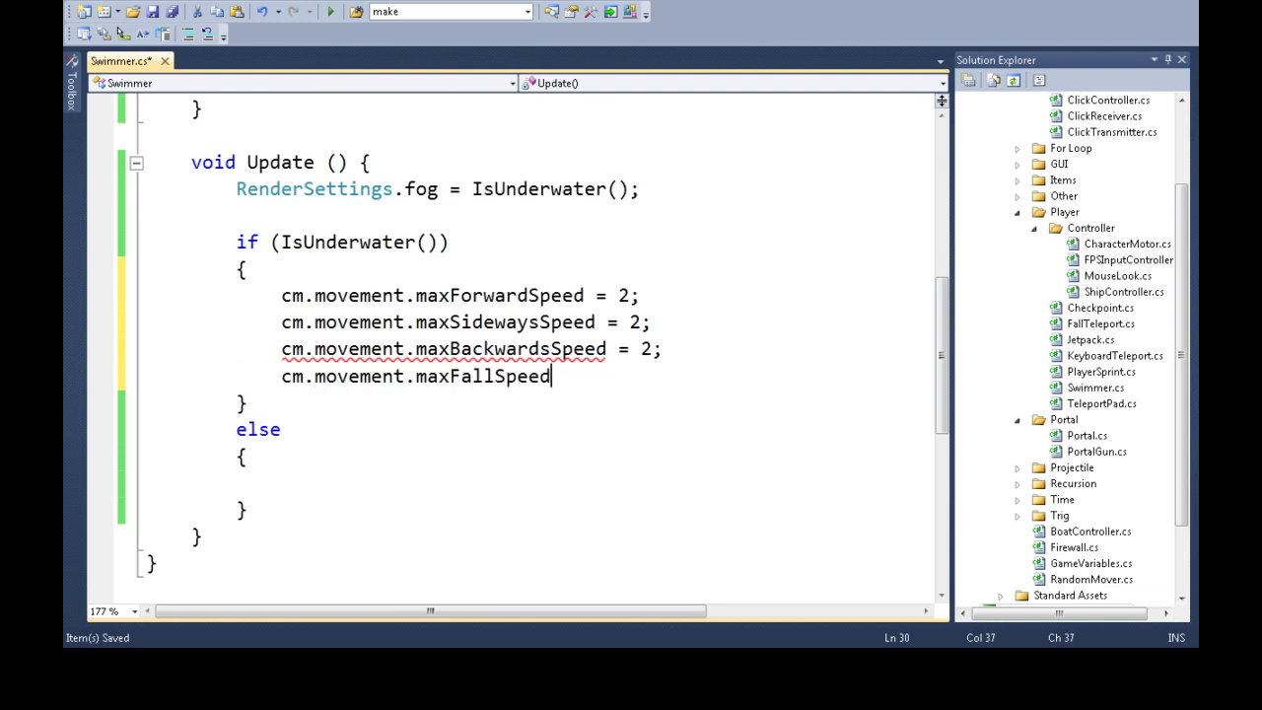
pyautogui.write('= 2;')
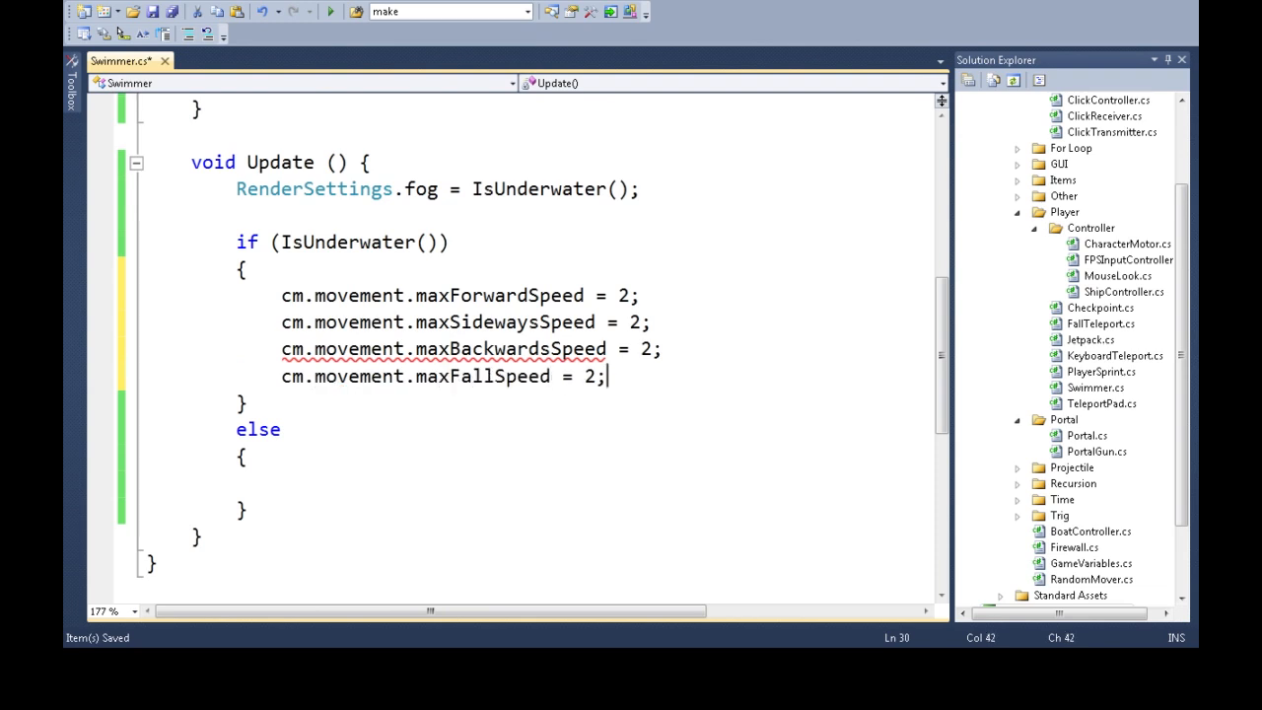
pyautogui.press('ctrl+s')
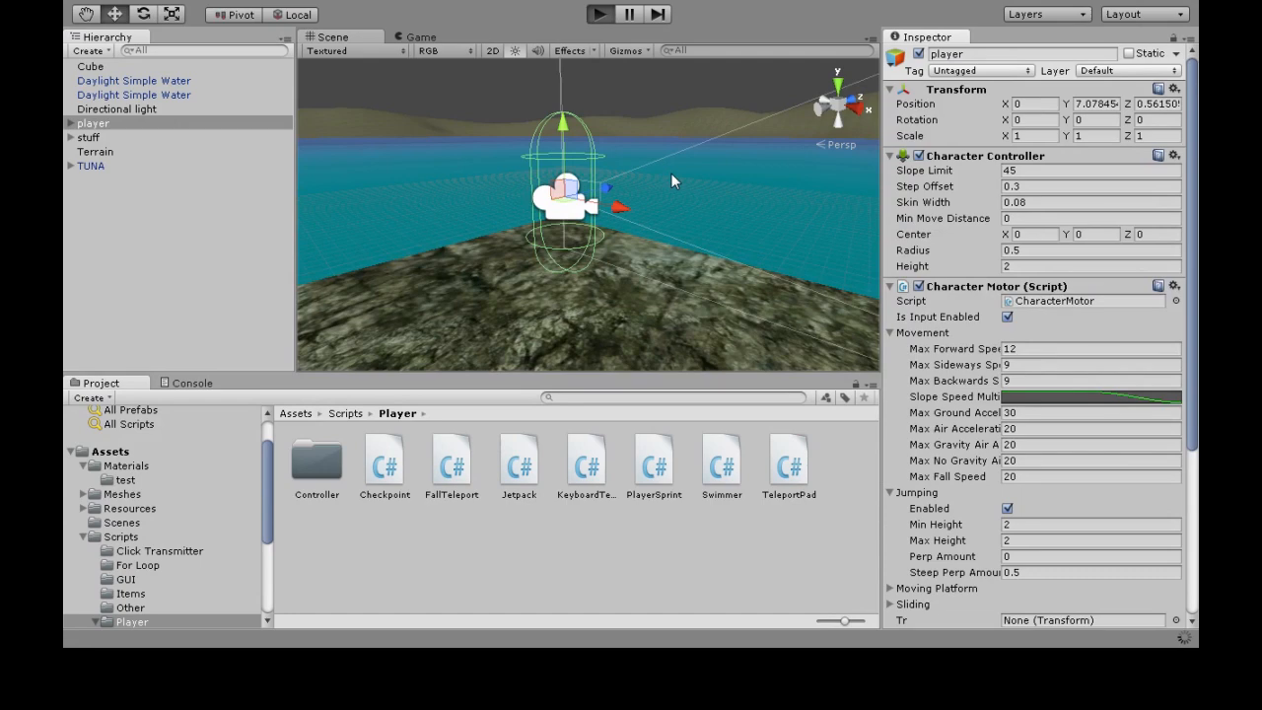
pyautogui.click(600, 14)
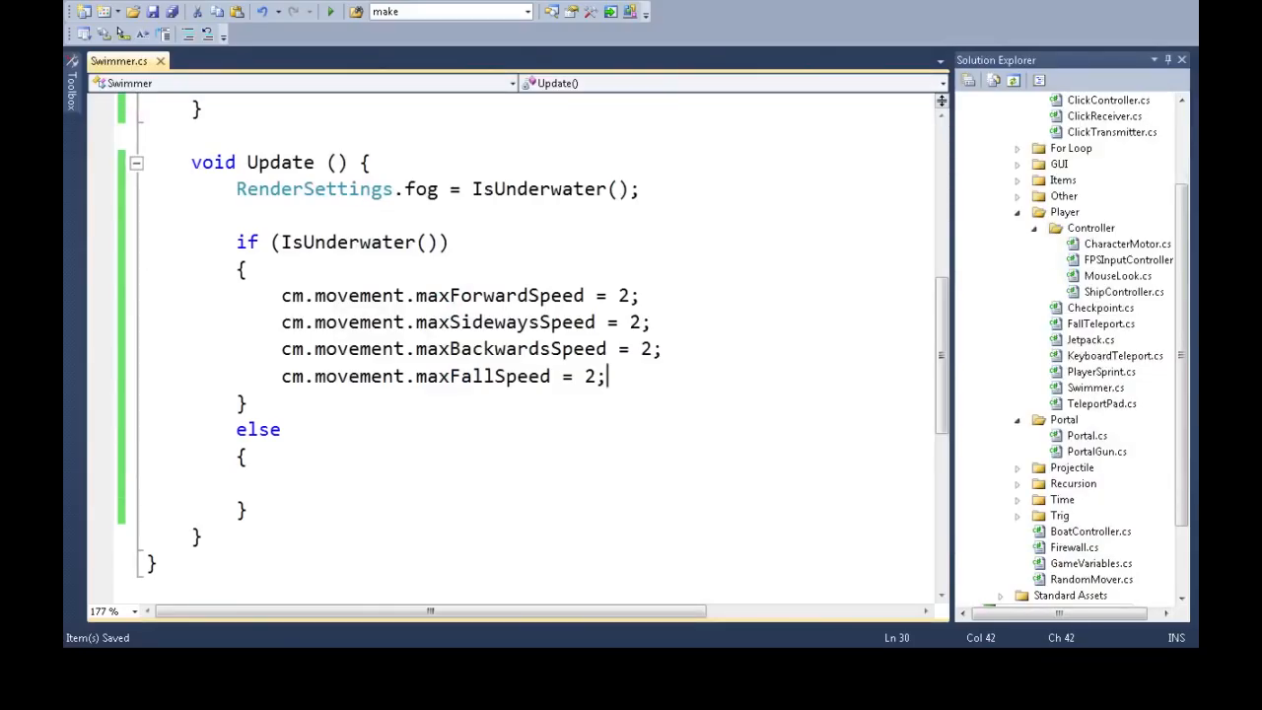
# Duplicate the four underwater speed lines into the else branch and check the normal forward speed
pyautogui.moveTo(606, 374); pyautogui.dragTo(146, 296)
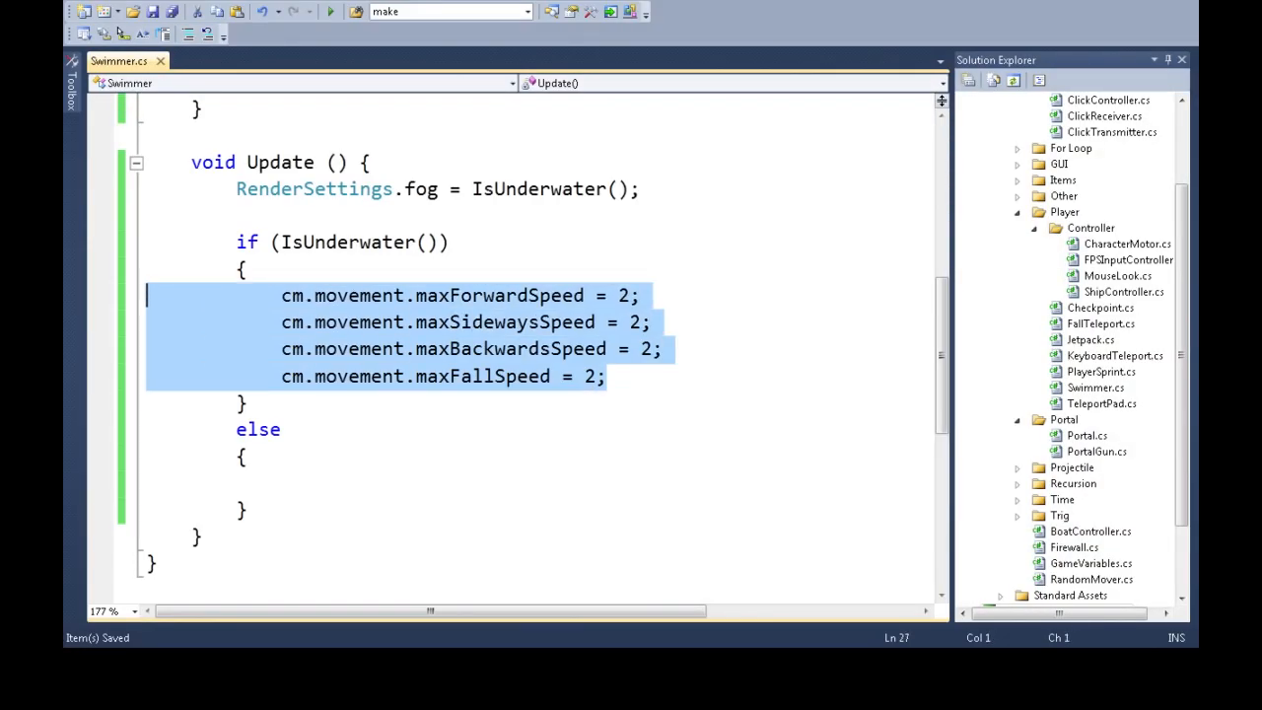
pyautogui.scroll(3)
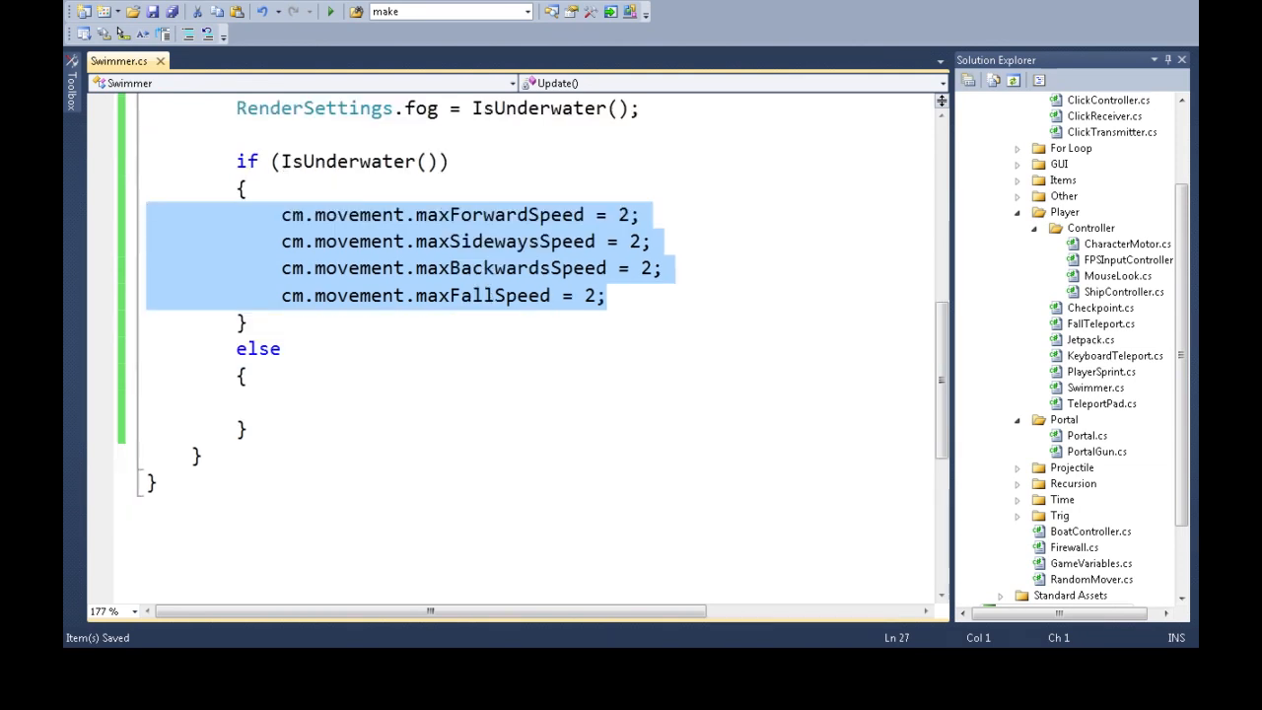
pyautogui.press('ctrl+v')
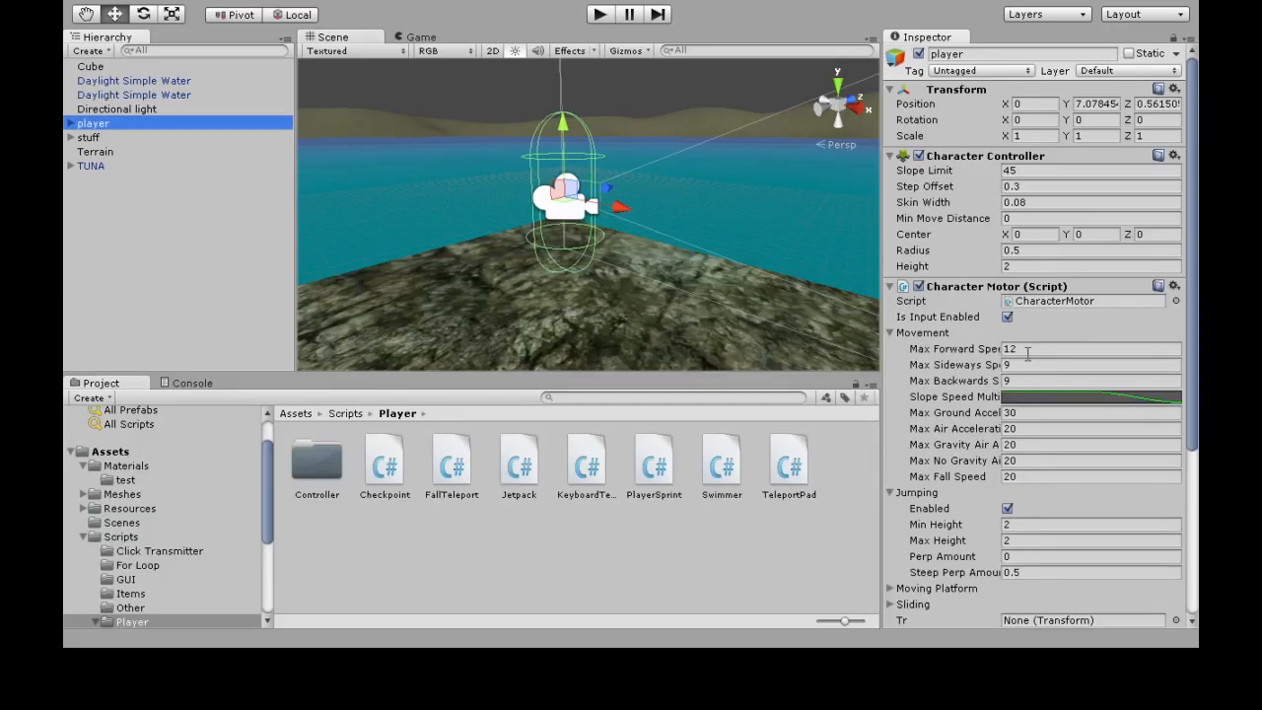
pyautogui.click(1085, 380)
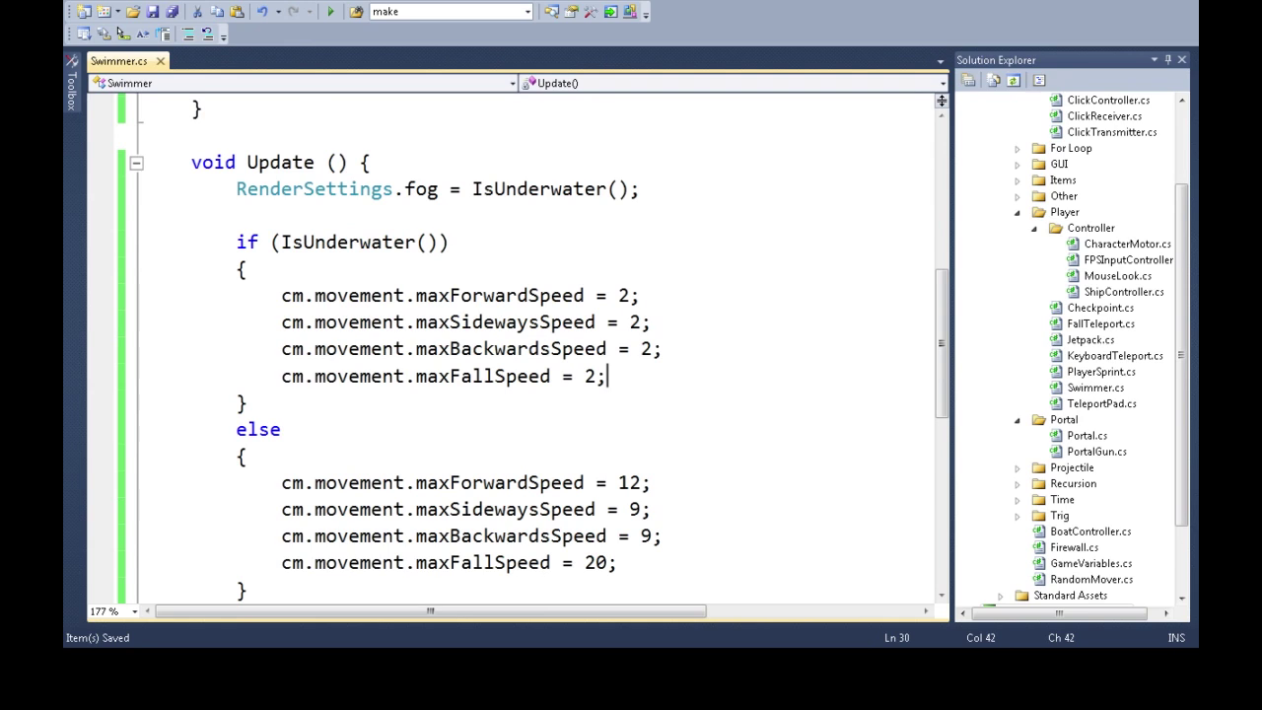
# Set the else-branch speeds to forward 12, sideways 9, backwards 9, fall 20 and return to the underwater branch
pyautogui.scroll(3)
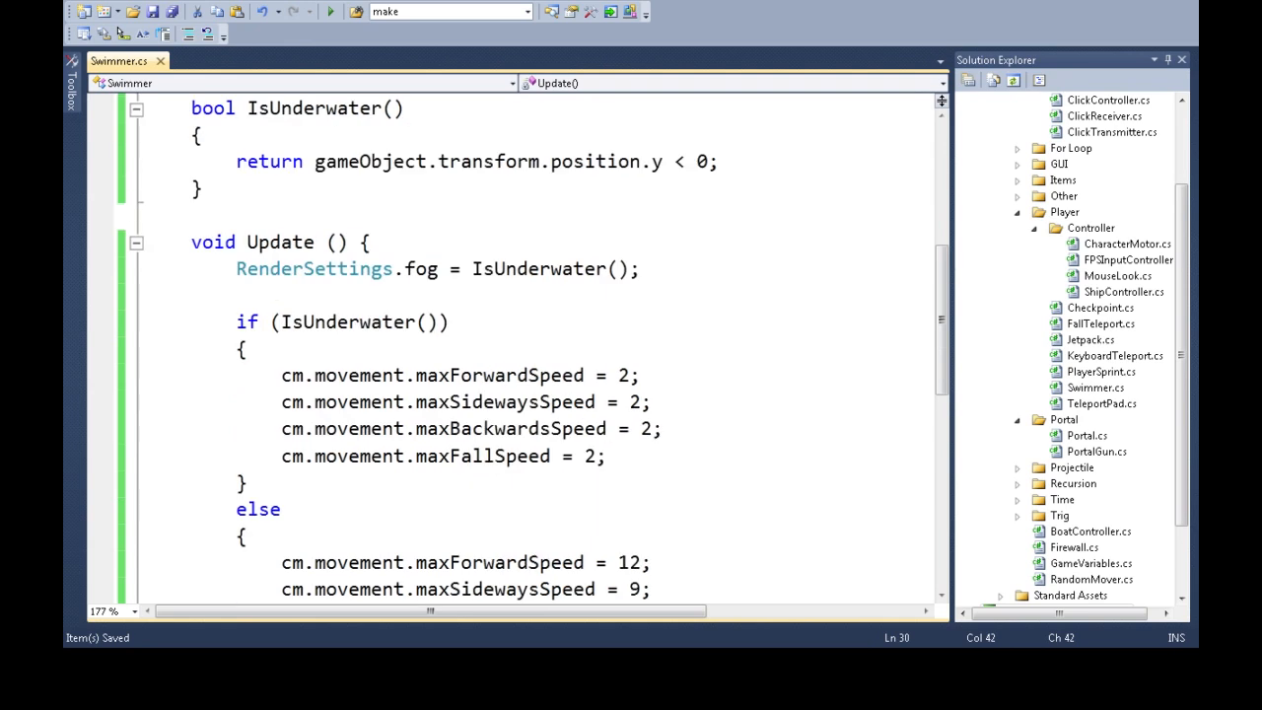
pyautogui.scroll(-3)
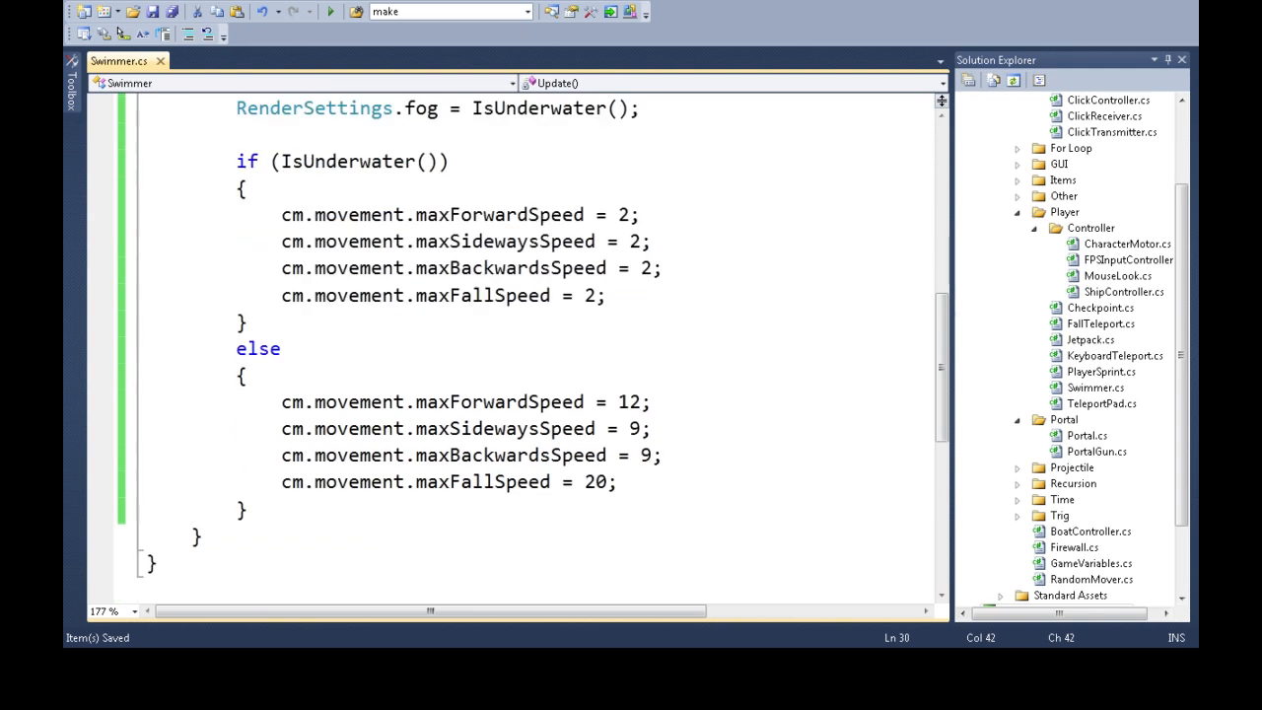
pyautogui.doubleClick(351, 162)
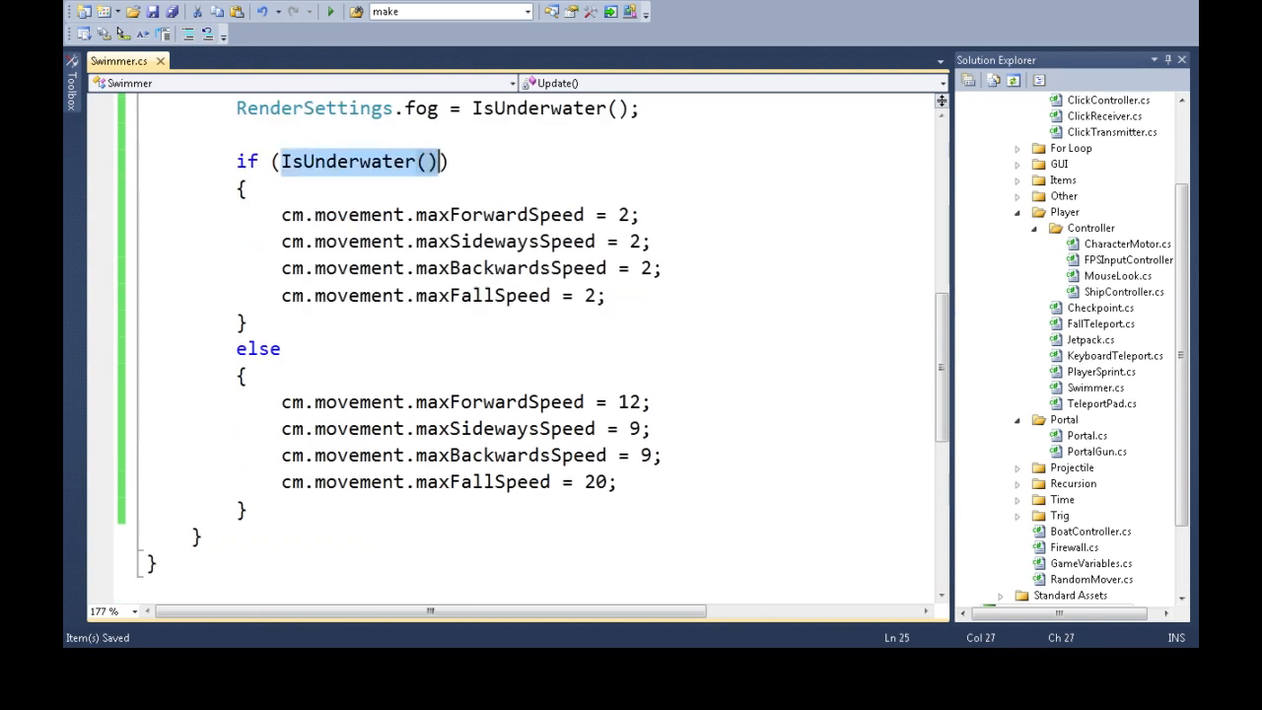
pyautogui.click(607, 295)
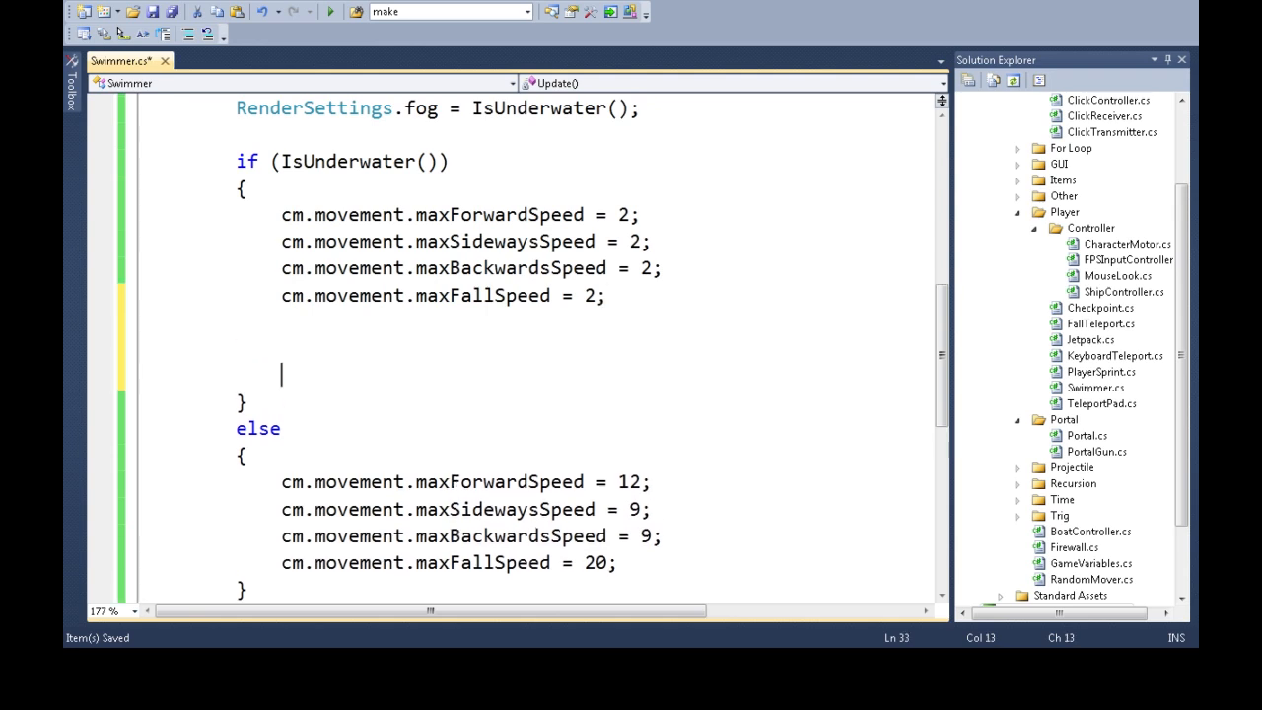
# Add an if (Input.GetKey(KeyCode.LeftShift)) check inside the underwater branch
pyautogui.write('if')
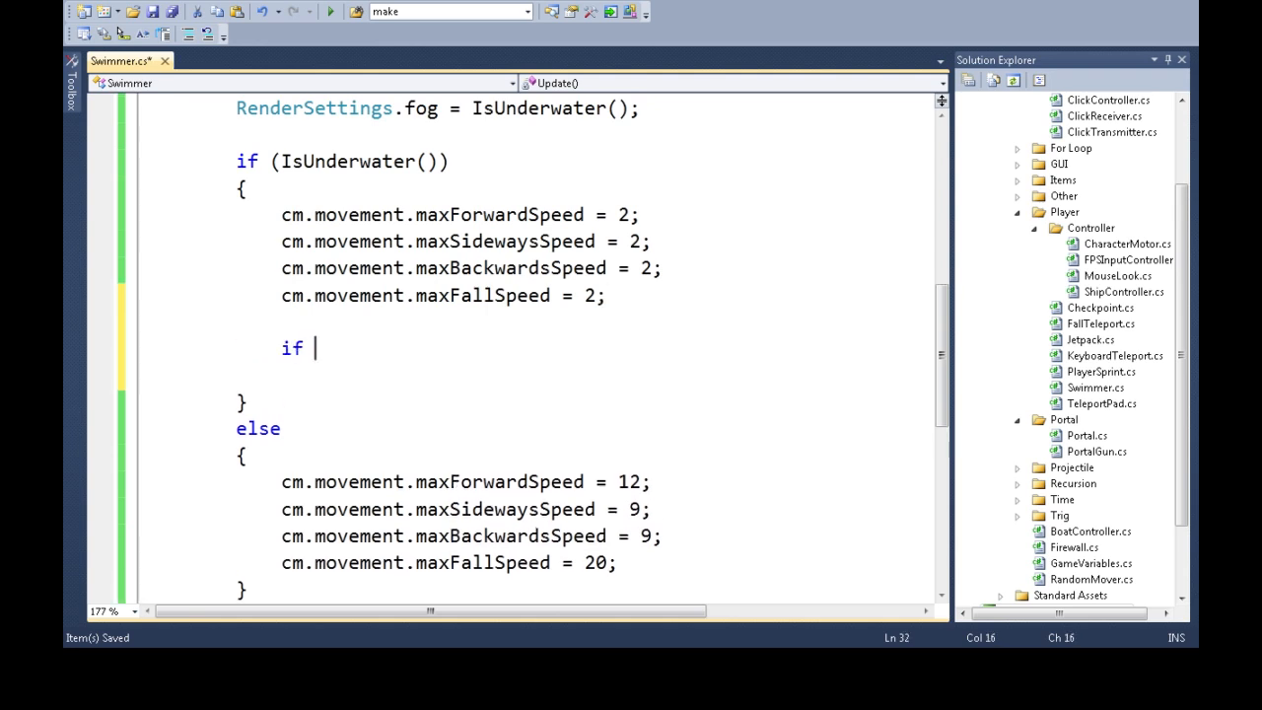
pyautogui.write('(Input.getk')
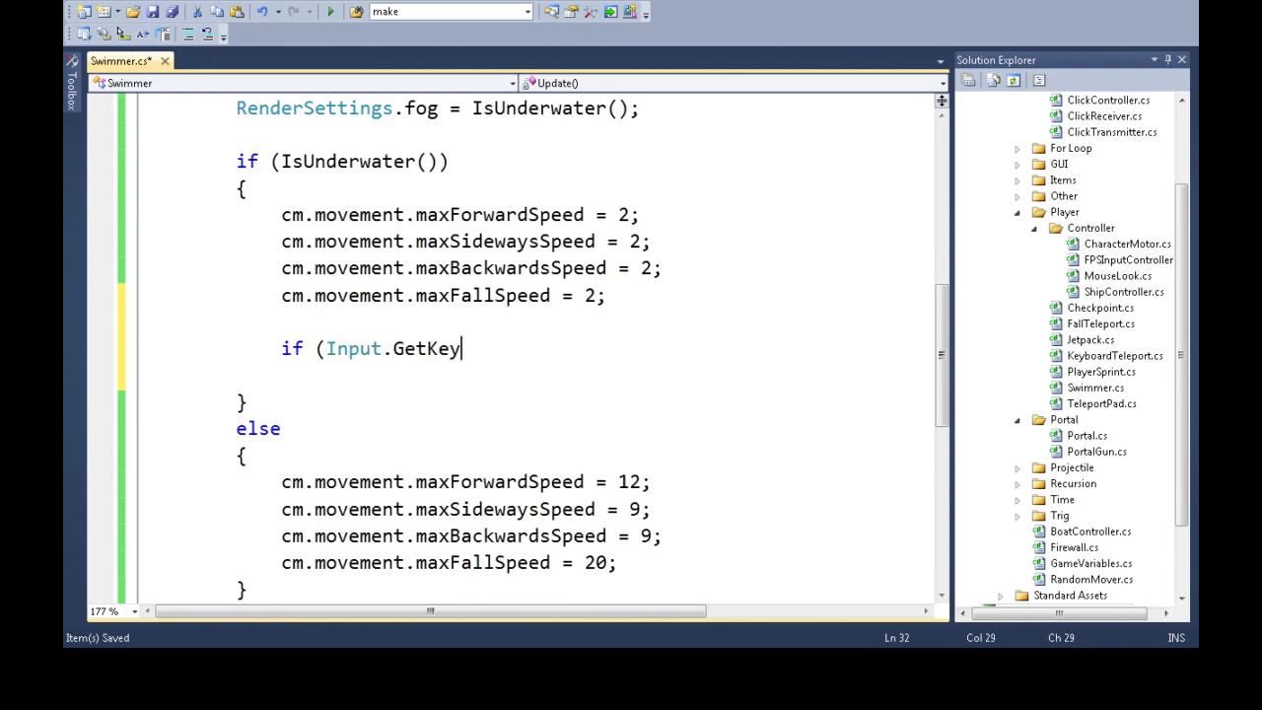
pyautogui.write('(')
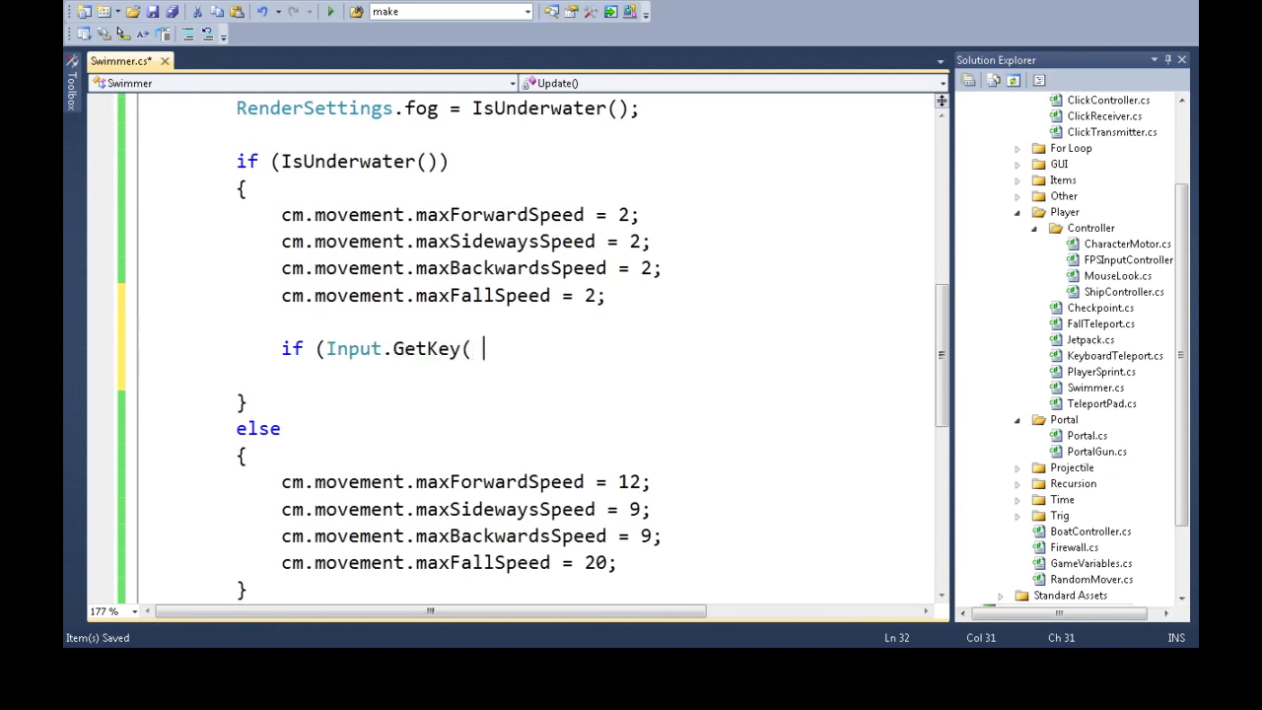
pyautogui.write('KeyCode.lefsh')
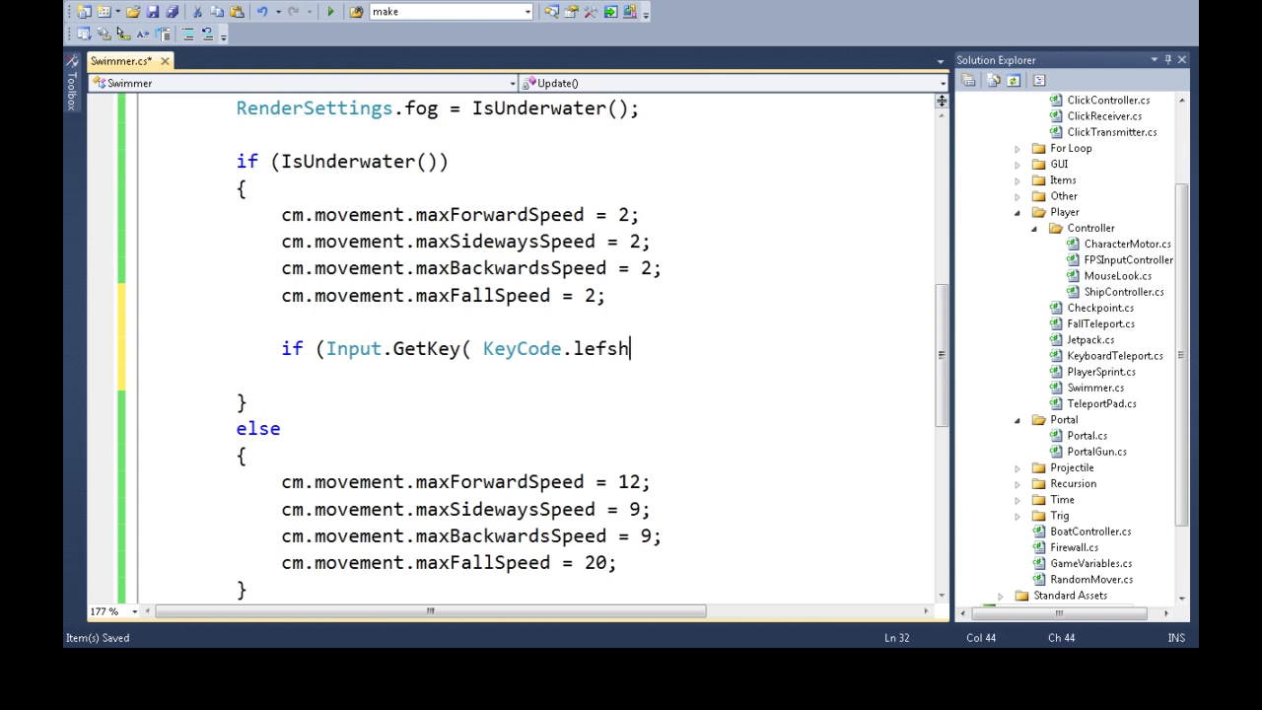
pyautogui.write('tShift')
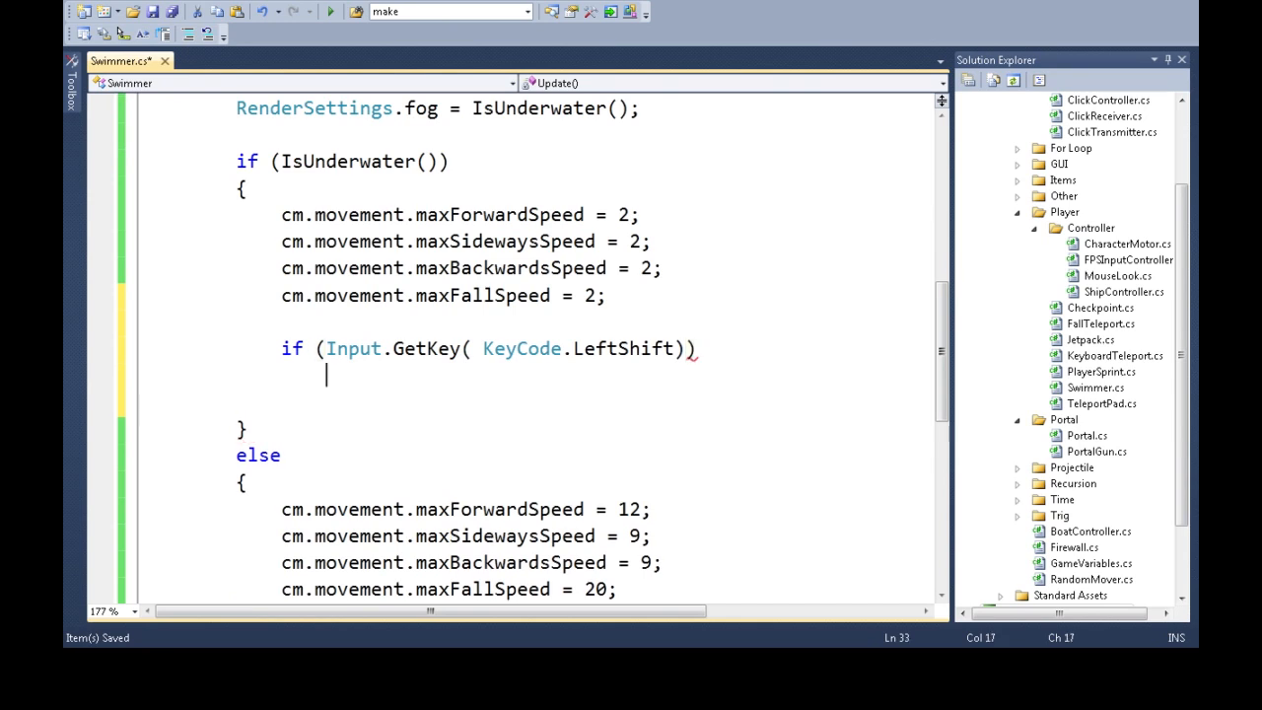
# Under that check, call cm.SetVelocity(new Vector3(cc.velocity.x, 3, cc.velocity.z)) to swim upward
pyautogui.write('cm.SetVelocity(')
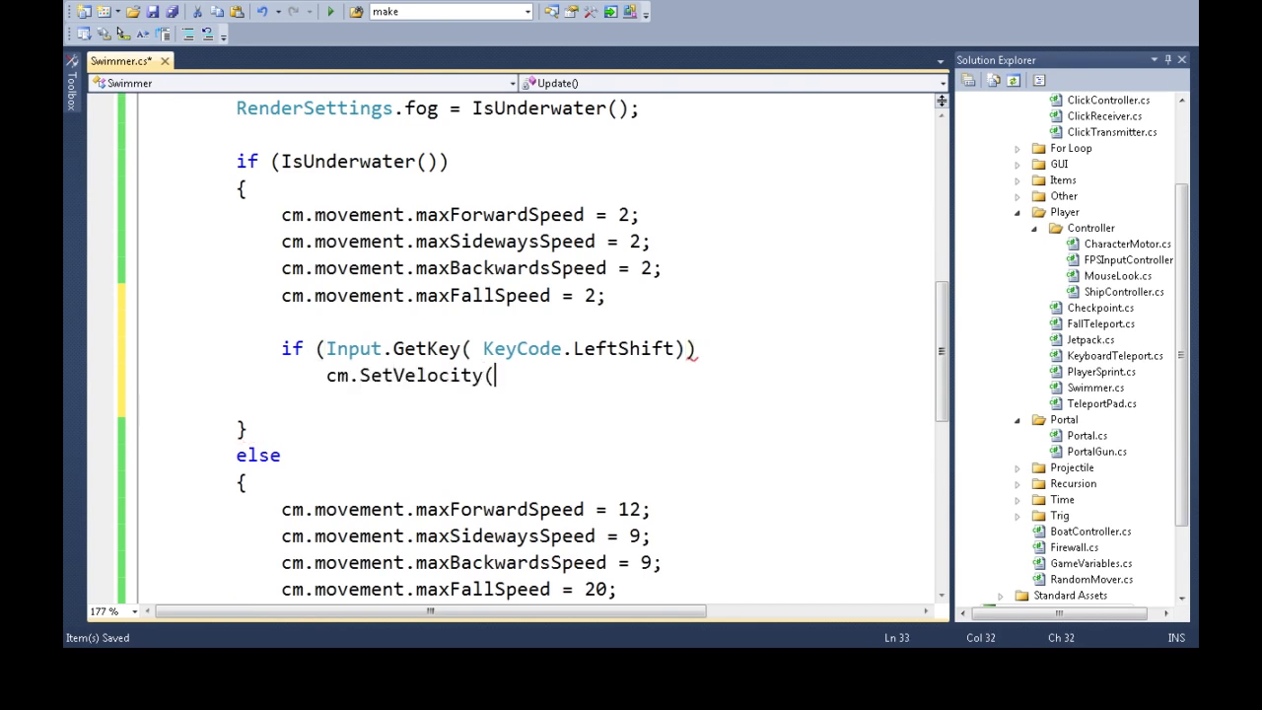
pyautogui.write('new')
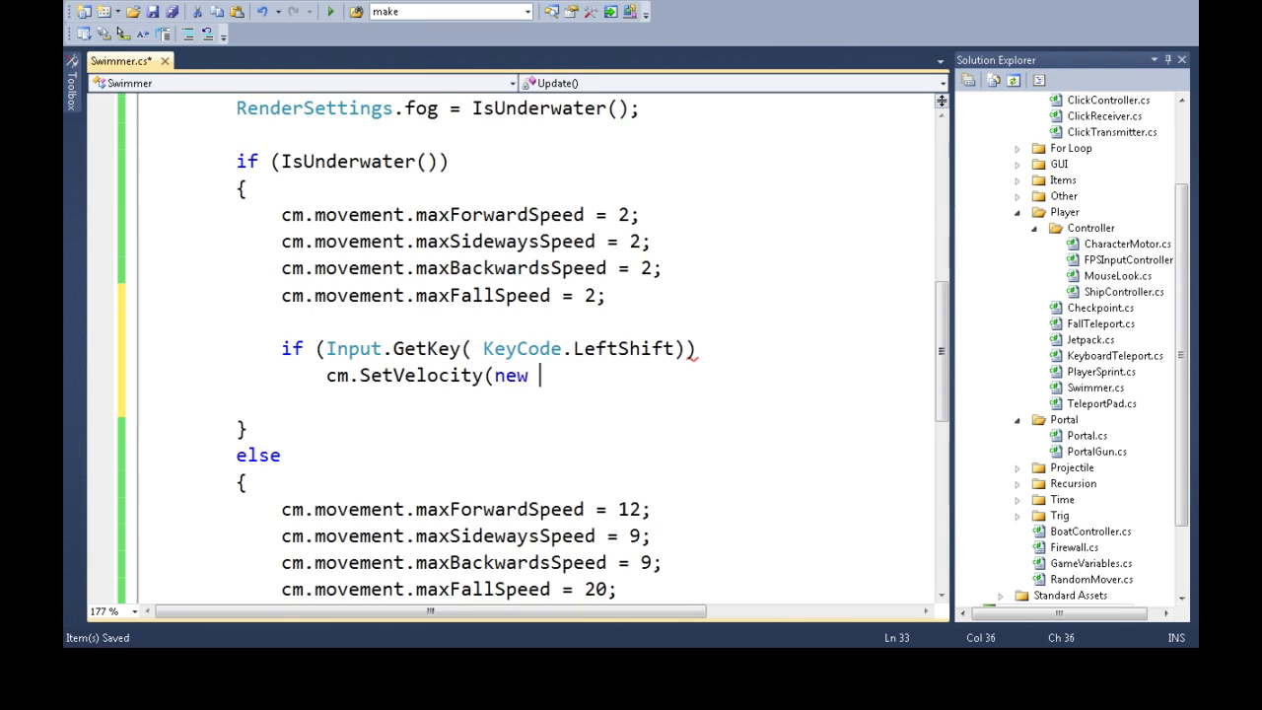
pyautogui.write('Vector3(')
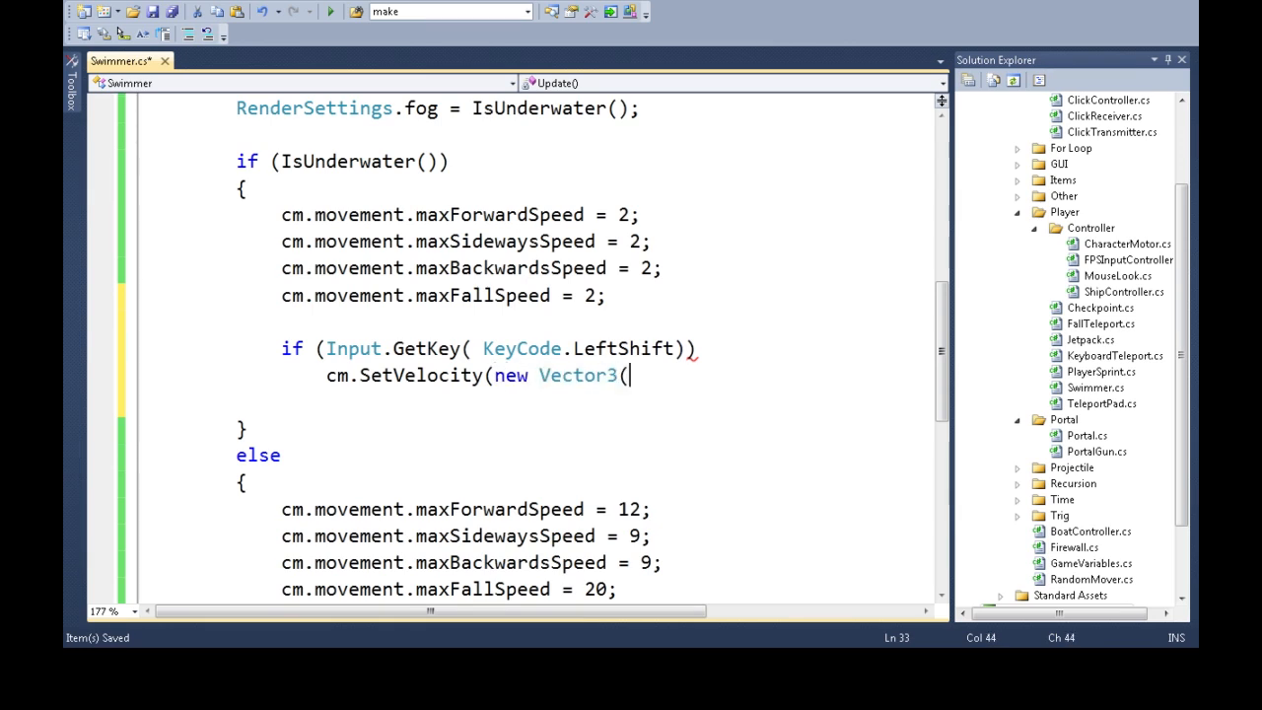
pyautogui.write('cc.ve')
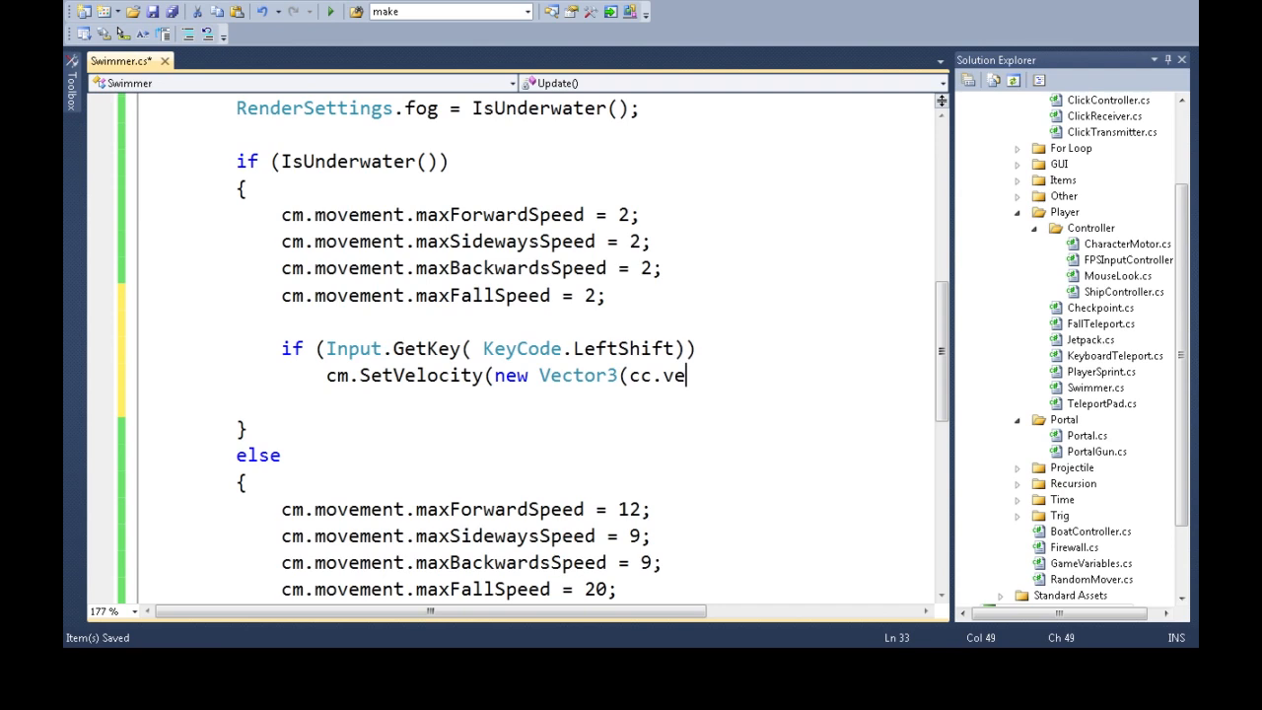
pyautogui.write('locity.x')
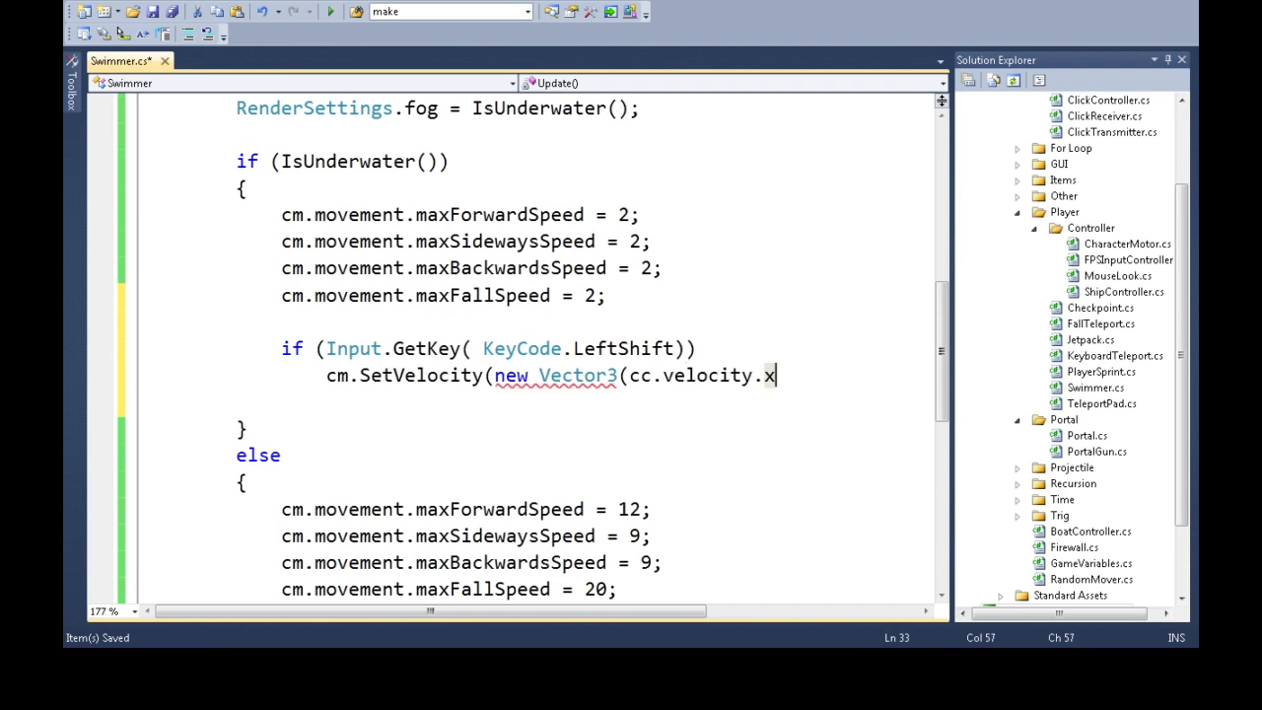
pyautogui.write(',')
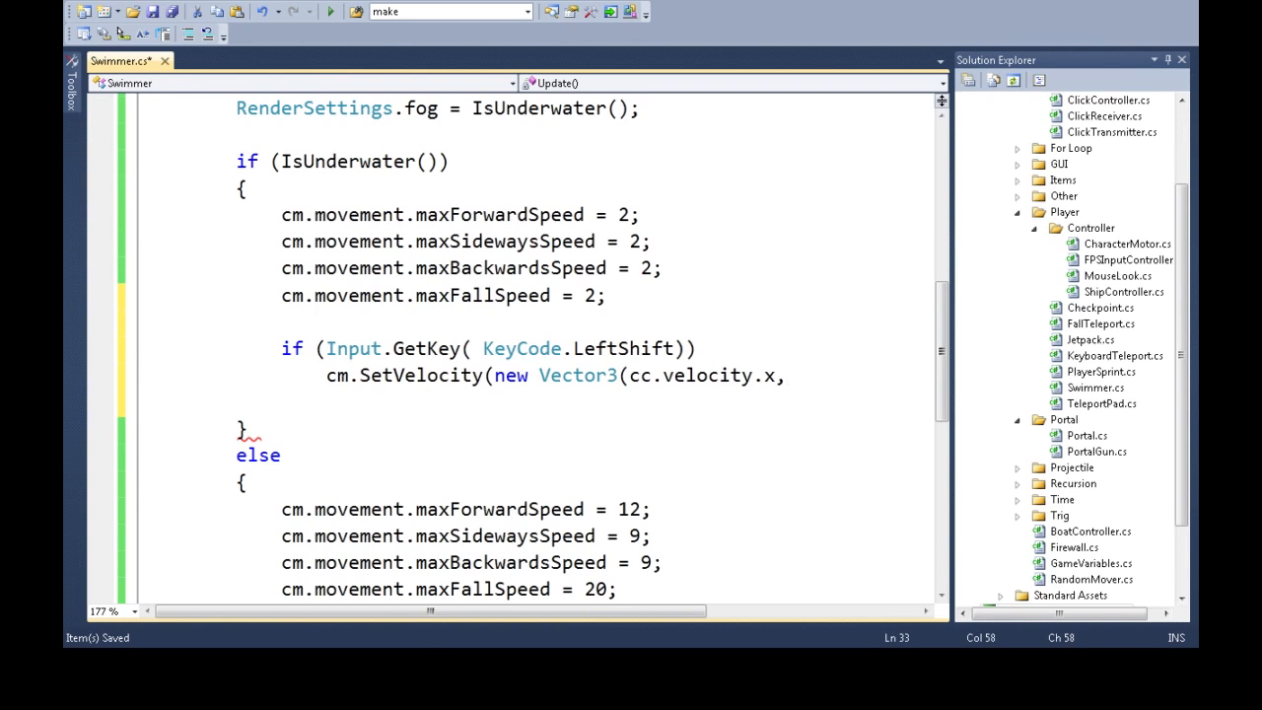
pyautogui.write('3,c')
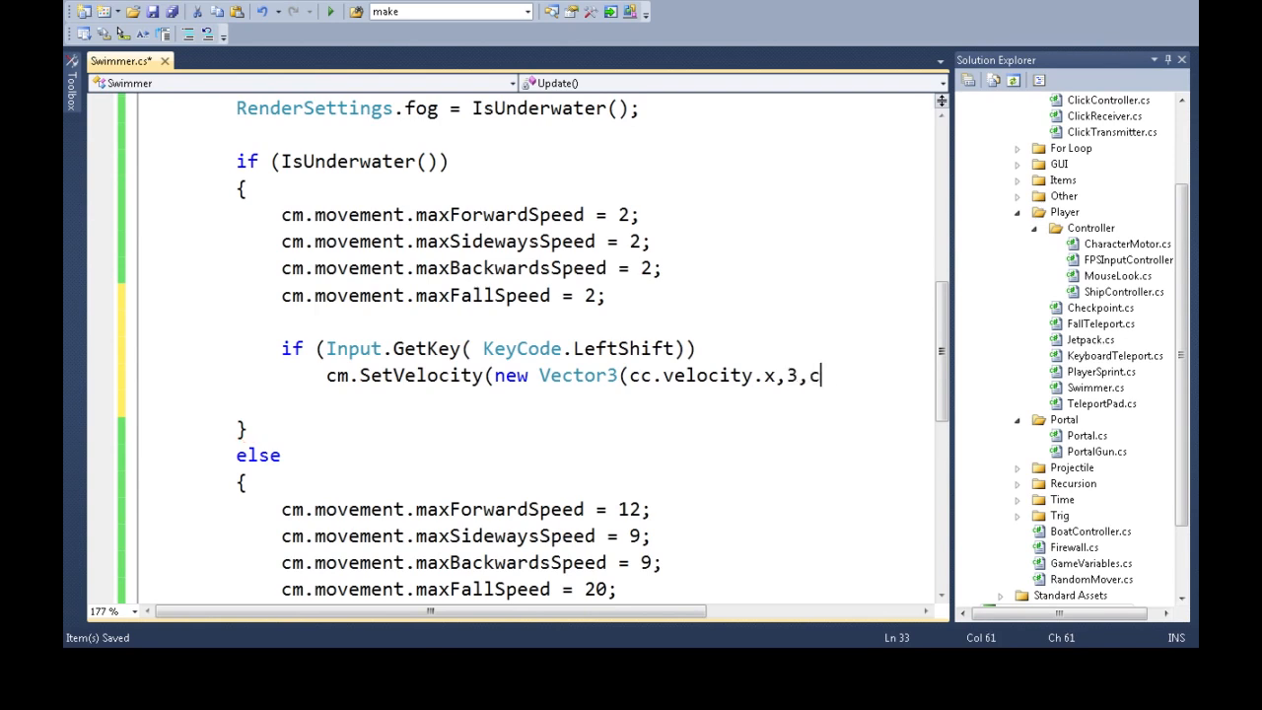
pyautogui.write('c.velocity.z')
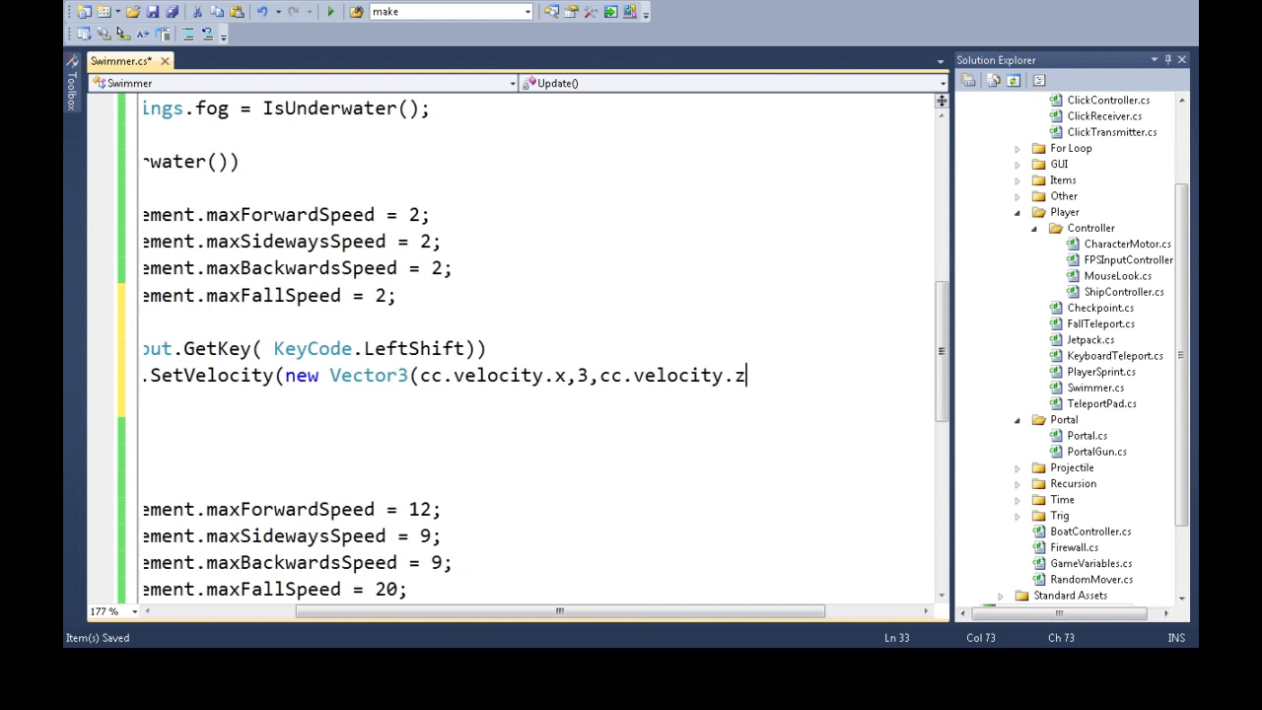
pyautogui.write(')')
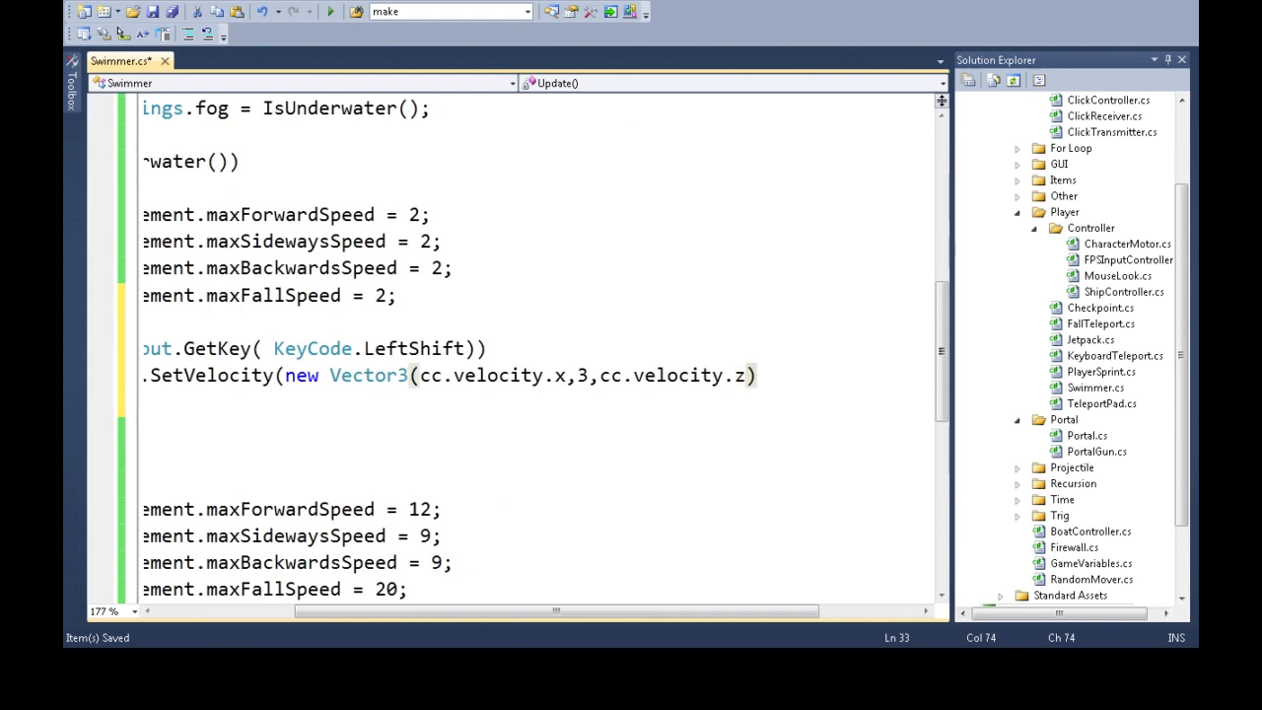
pyautogui.hscroll(-3)
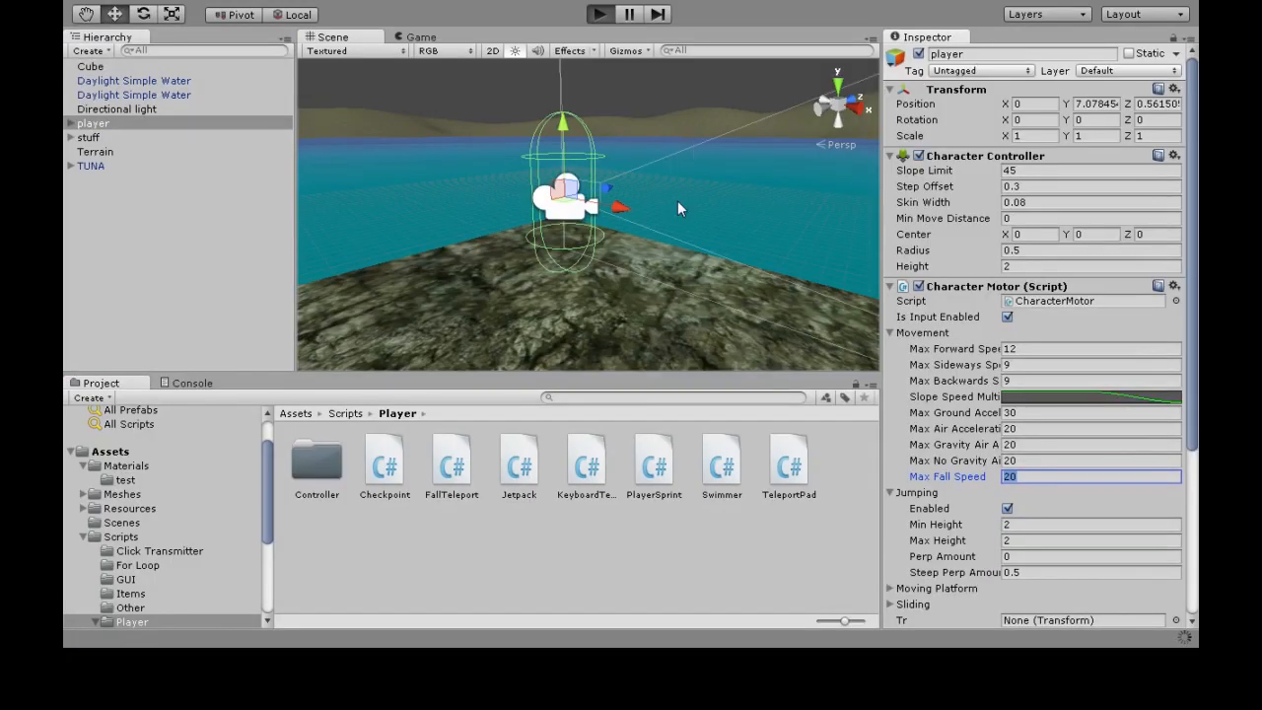
pyautogui.click(600, 14)
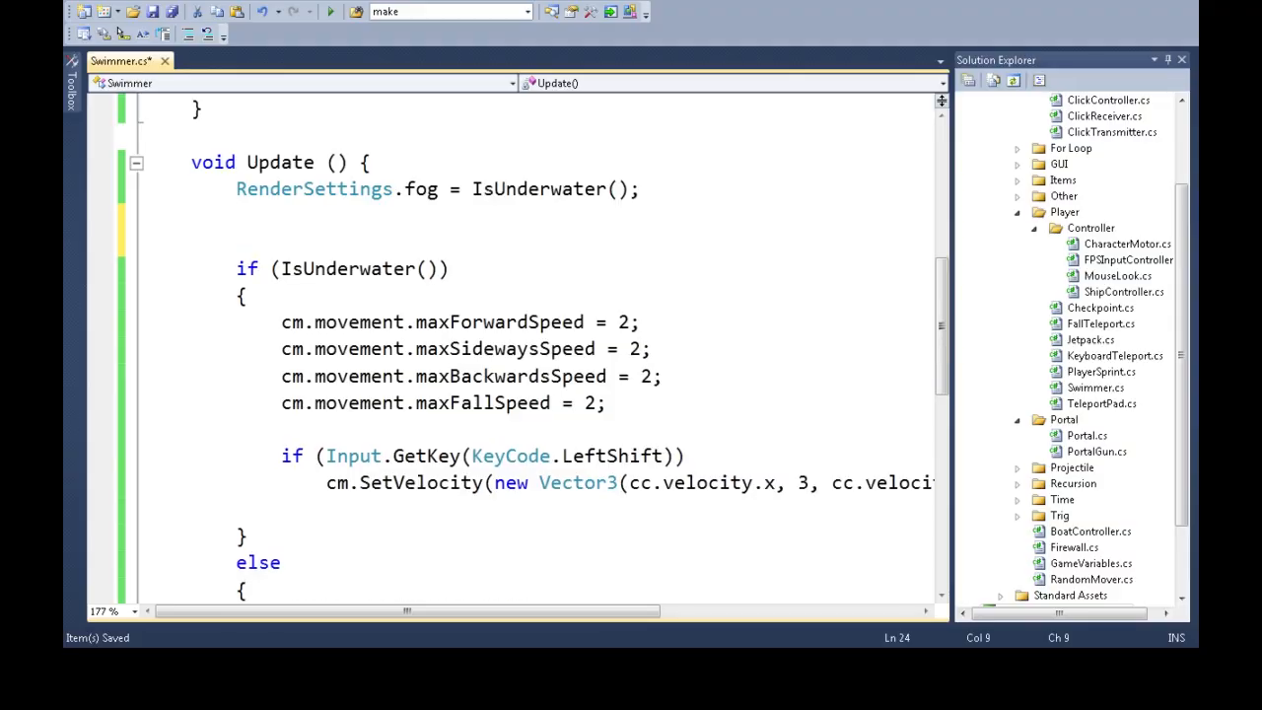
# Add cm.jumping.enabled = !IsUnderwater(); at the top of Update() so jumping is off underwater
pyautogui.write('cm.jum')
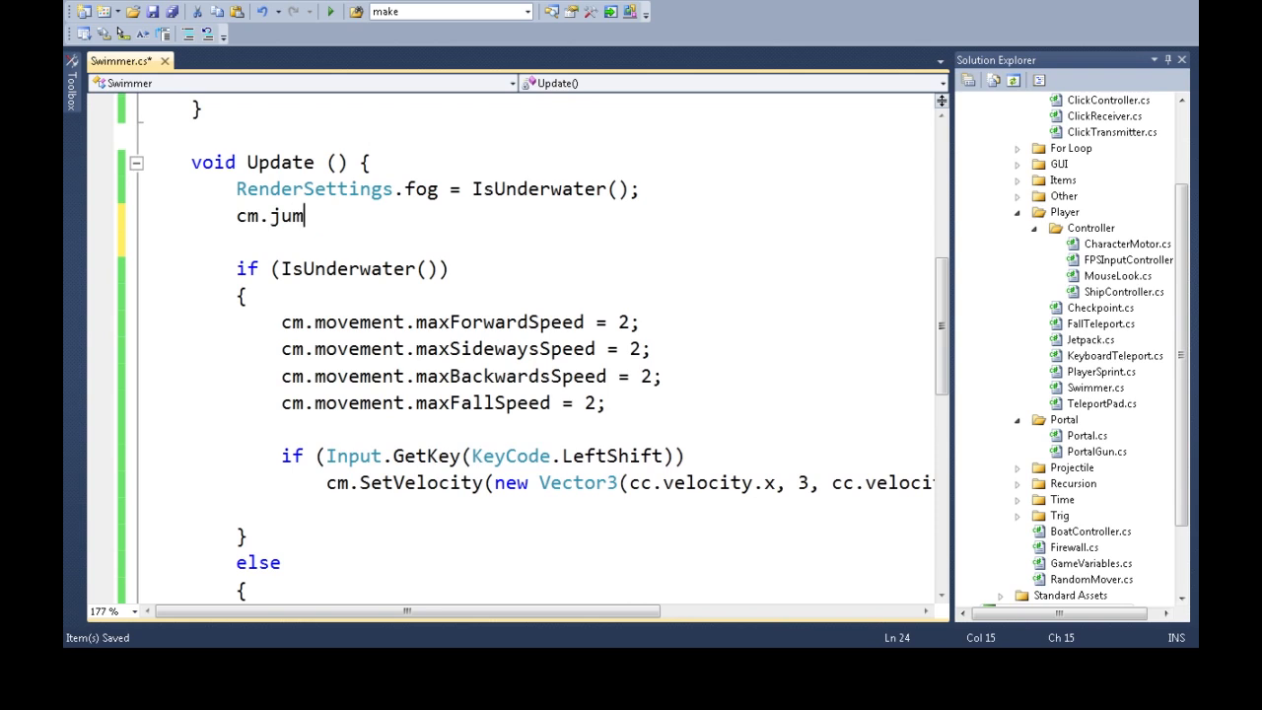
pyautogui.write('ping.enabled=')
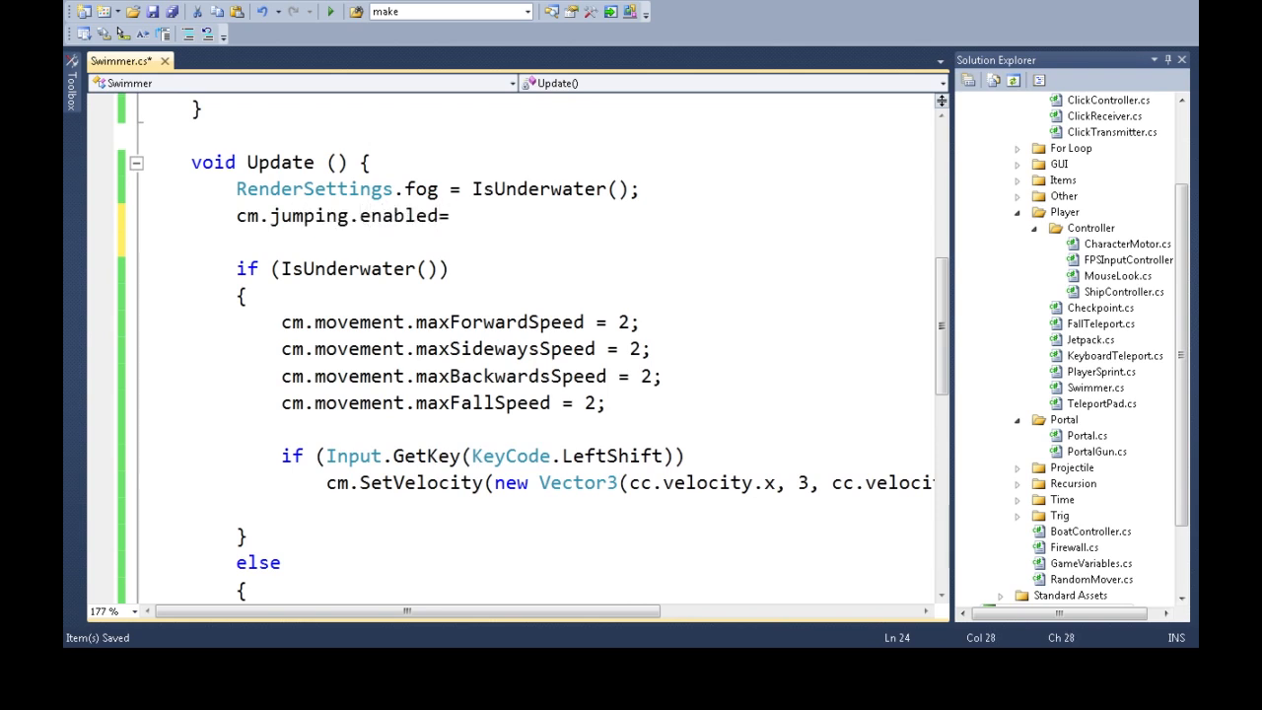
pyautogui.click(451, 215)
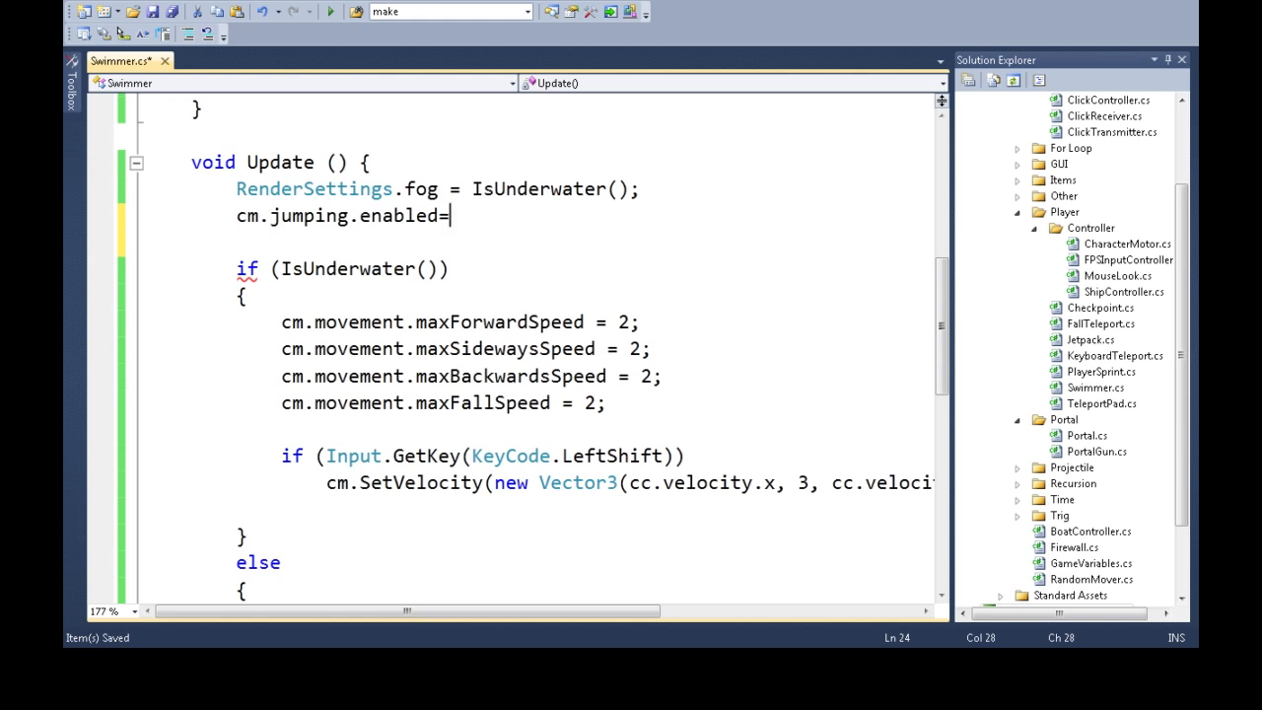
pyautogui.write('!')
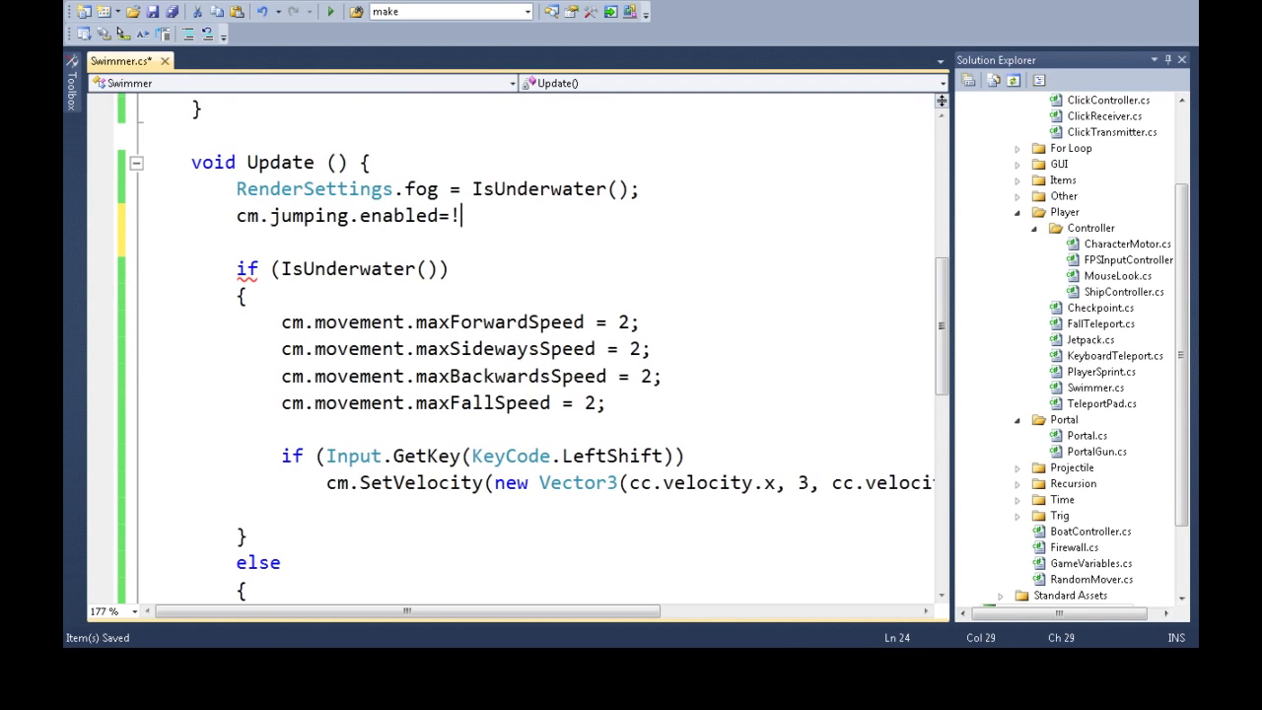
pyautogui.write('IsUnderwater();')
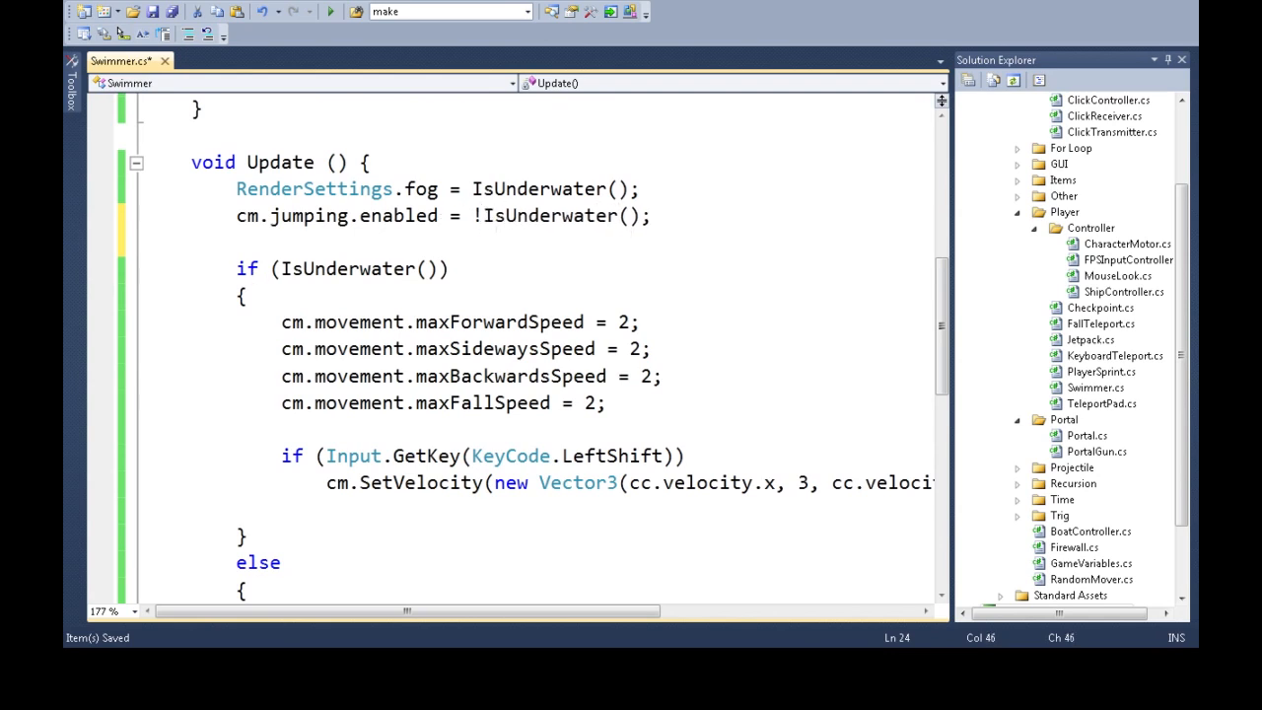
pyautogui.doubleClick(398, 215)
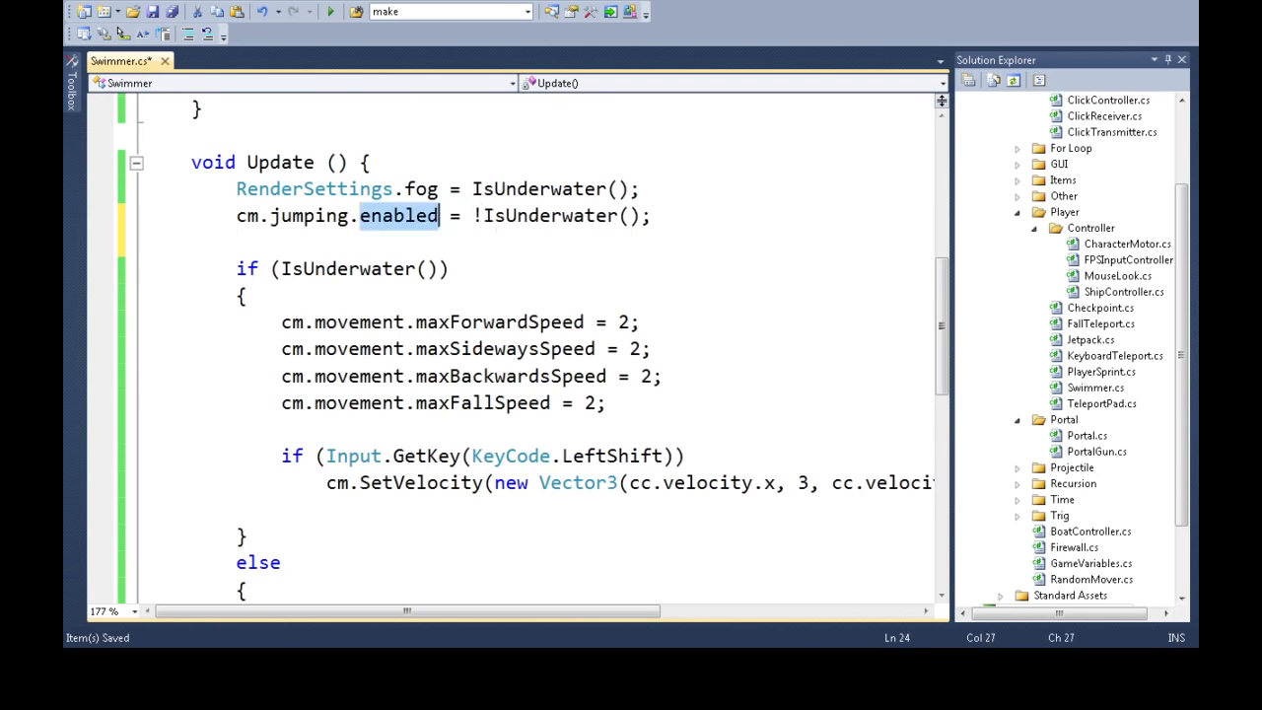
pyautogui.click(489, 215)
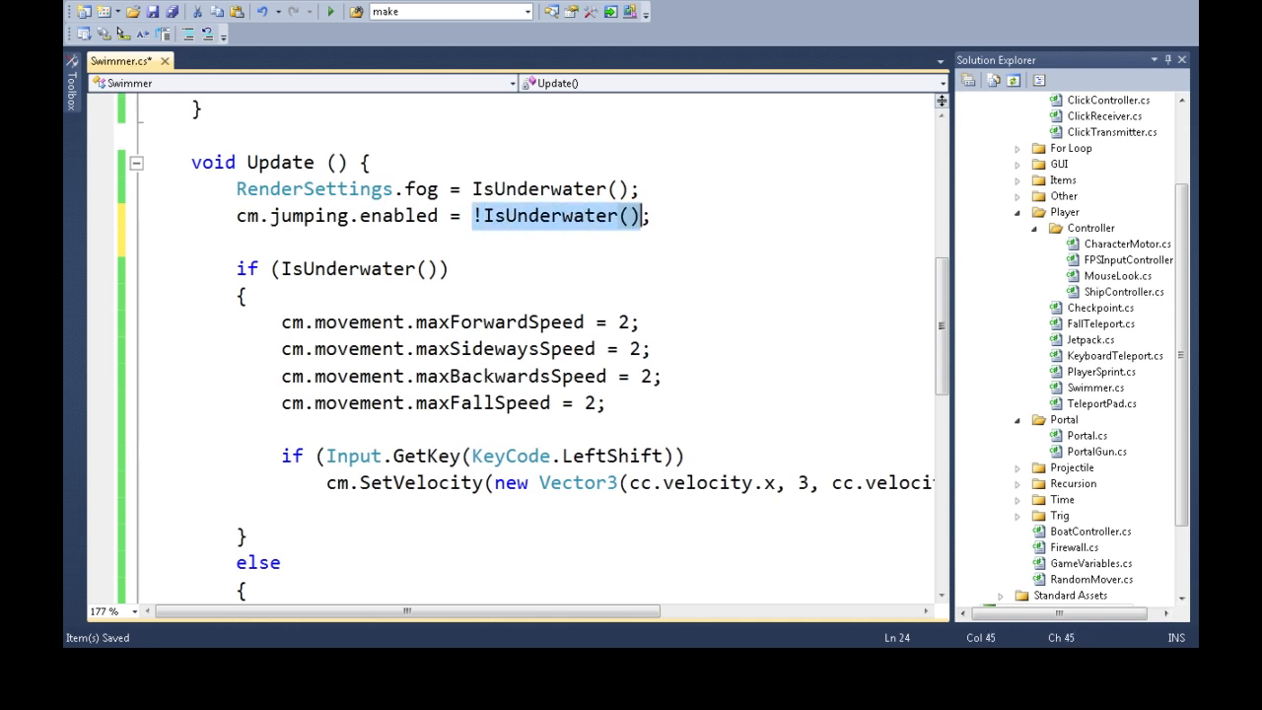
pyautogui.click(292, 215)
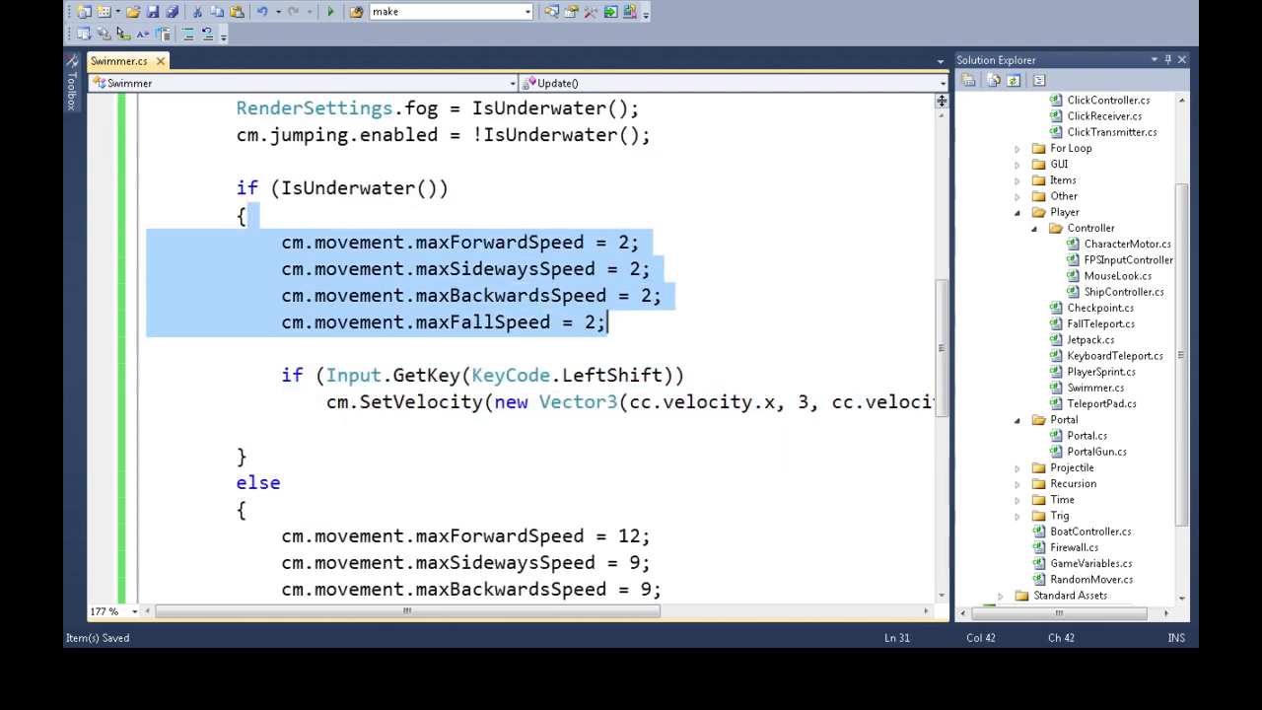
# Read back over IsUnderwater and the underwater speed block, then save Swimmer.cs
pyautogui.scroll(3)
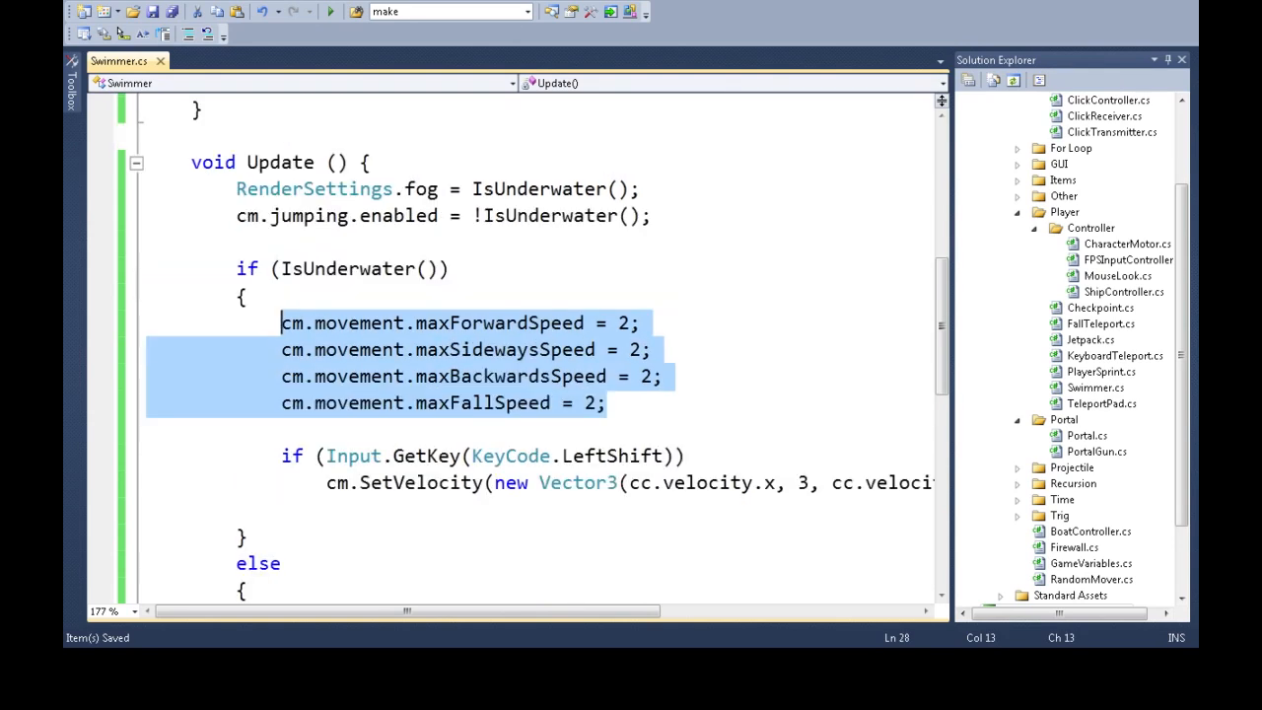
pyautogui.click(444, 402)
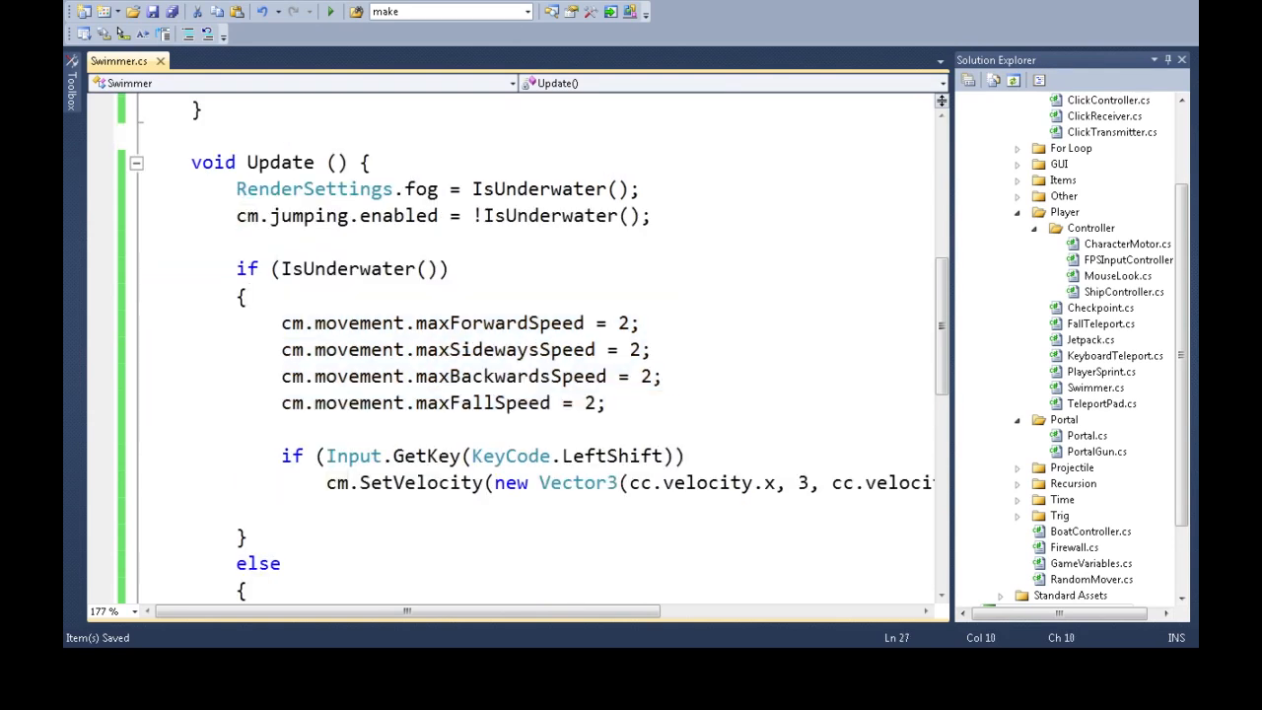
pyautogui.doubleClick(348, 268)
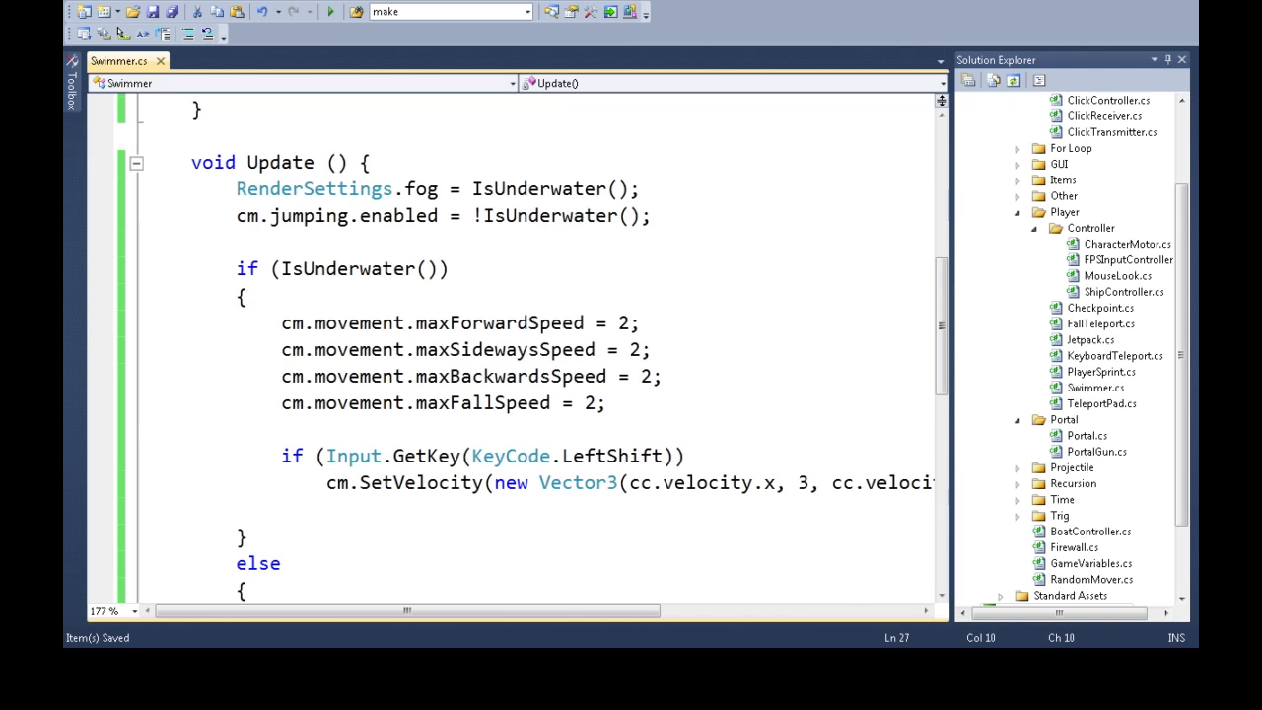
pyautogui.scroll(3)
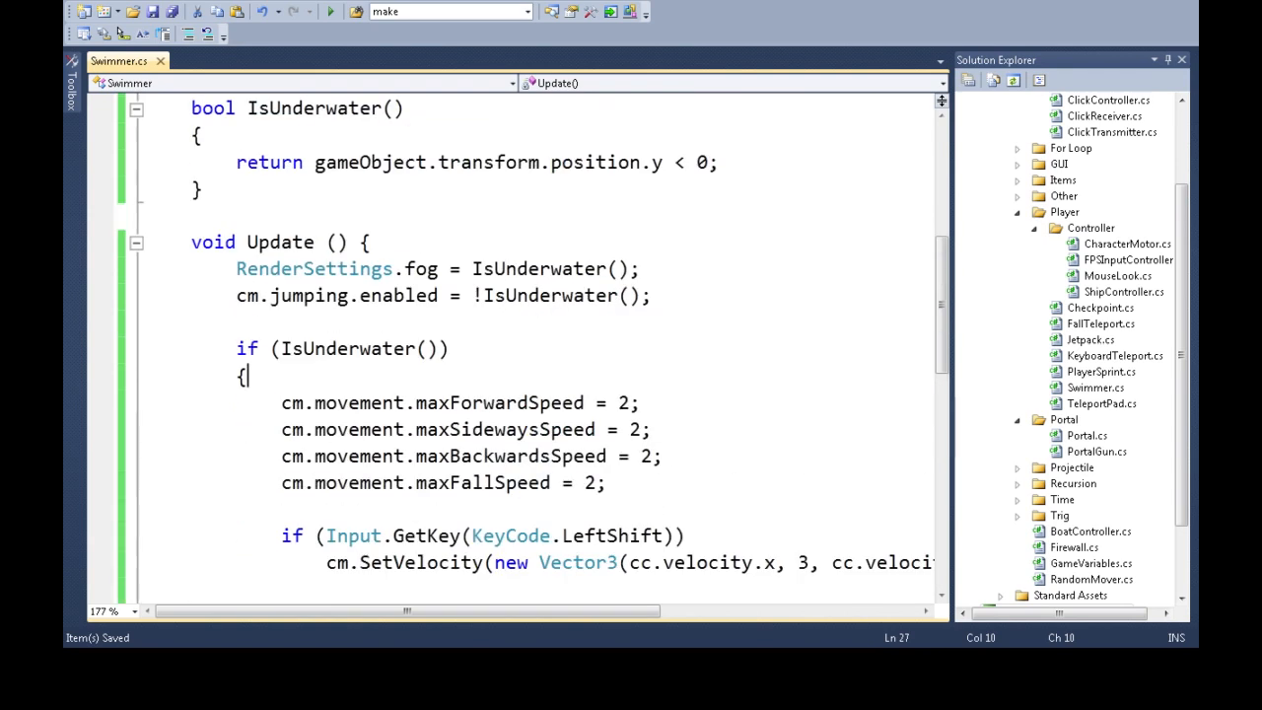